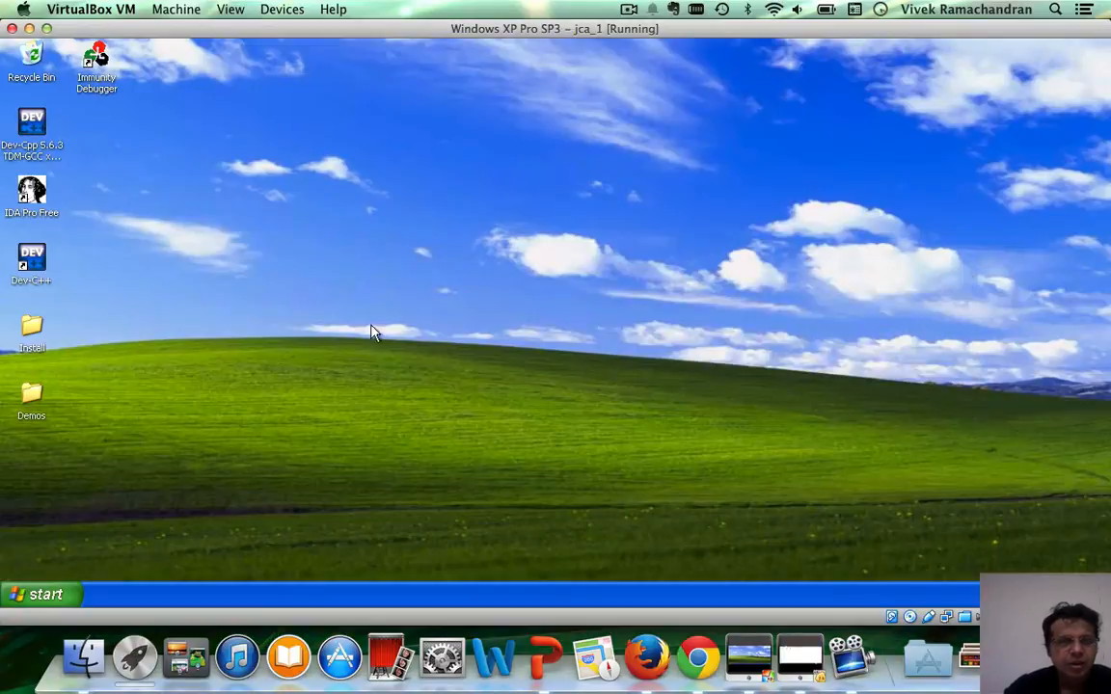
# Step: Open the Demos folder and start Echo-Server-Bad-Char-Special.exe under Immunity Debugger
pyautogui.doubleClick(32, 395)
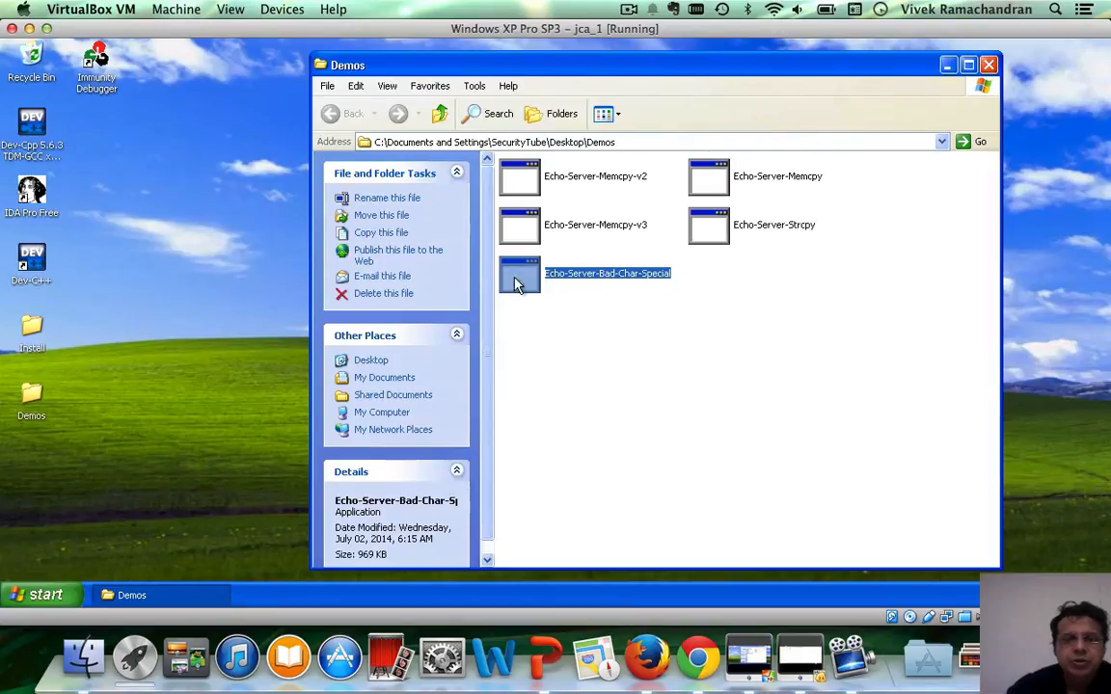
pyautogui.moveTo(520, 275)
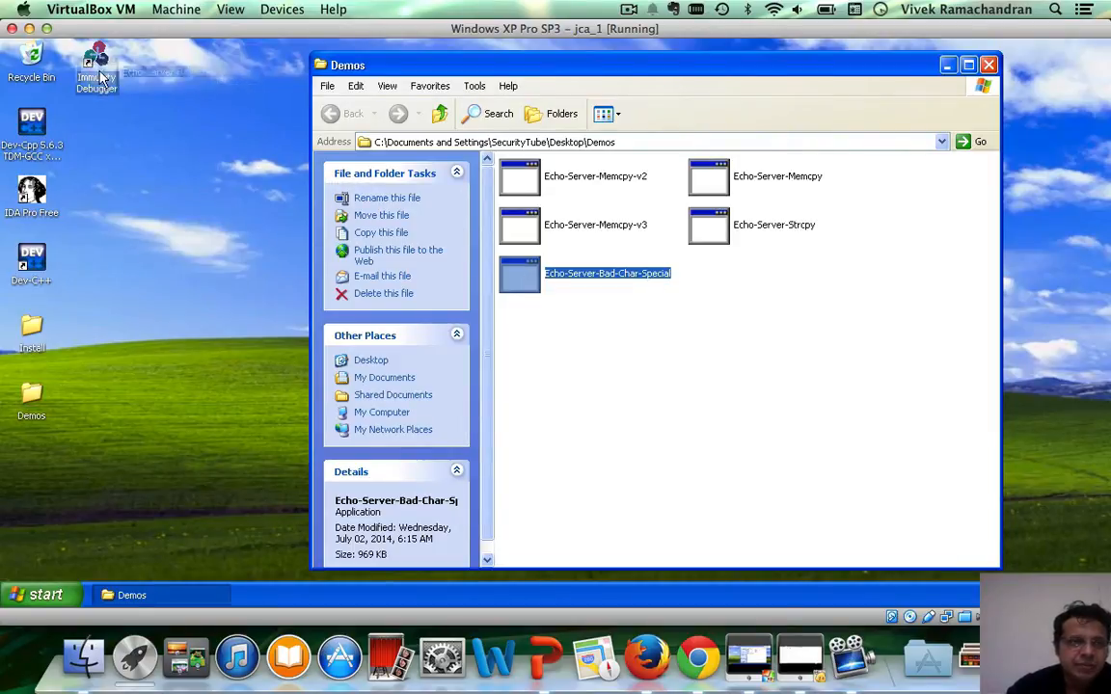
pyautogui.doubleClick(606, 273)
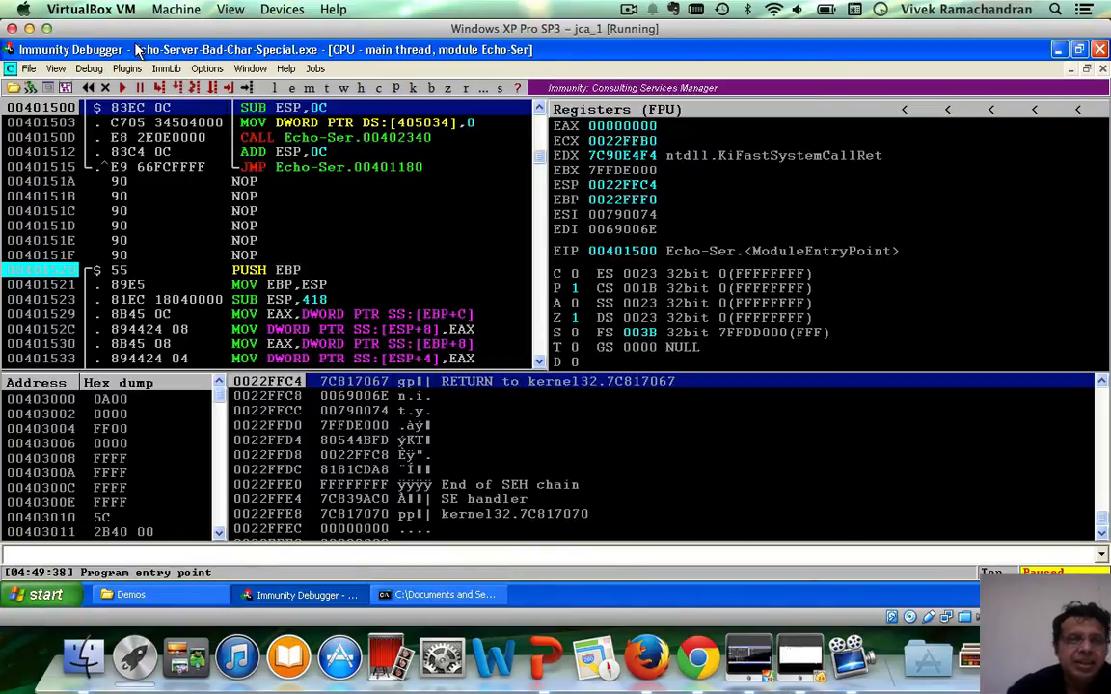
# Step: Set the echo server's command-line arguments to 0xaa,0xdd and restart it
pyautogui.click(89, 68)
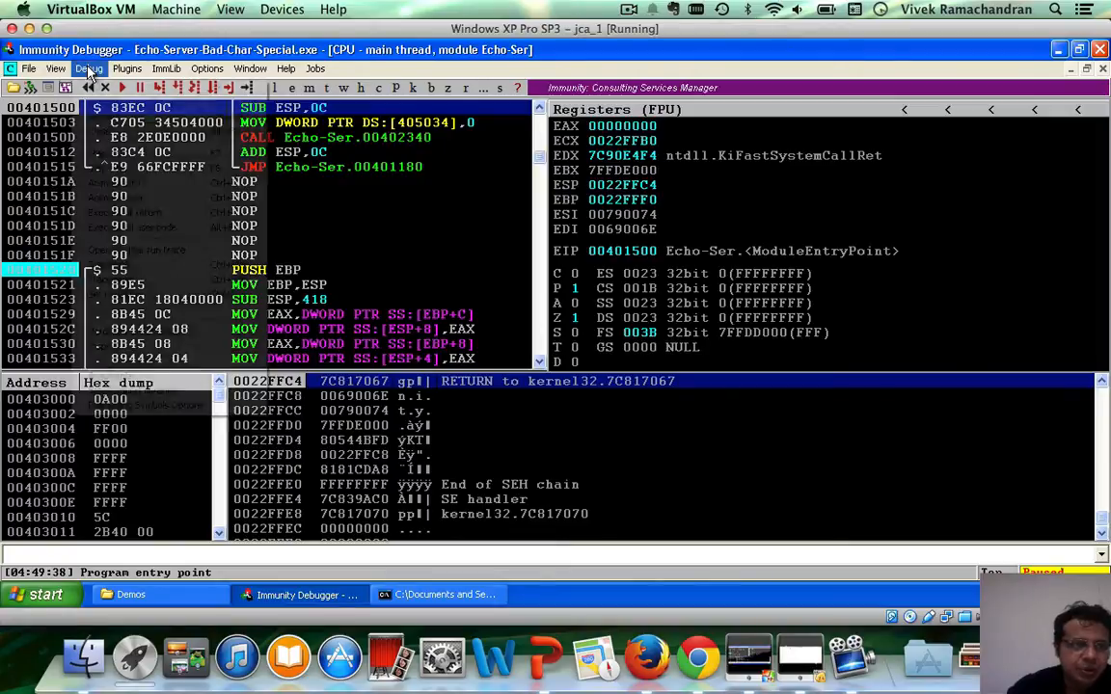
pyautogui.click(88, 69)
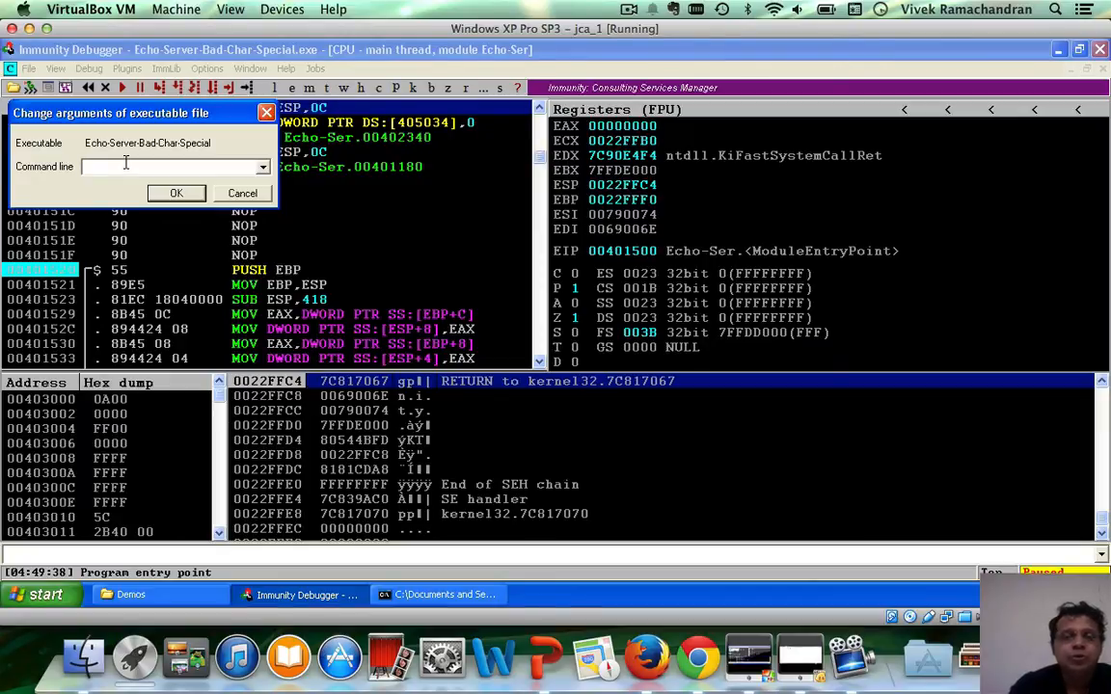
pyautogui.write('0xaa')
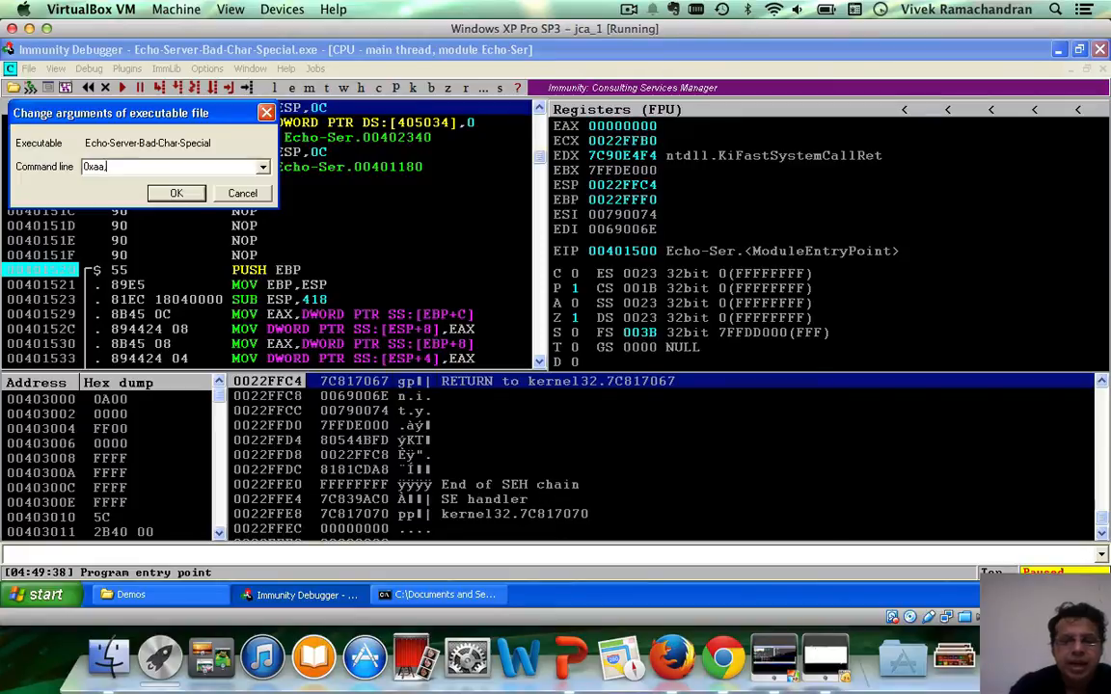
pyautogui.write('0x')
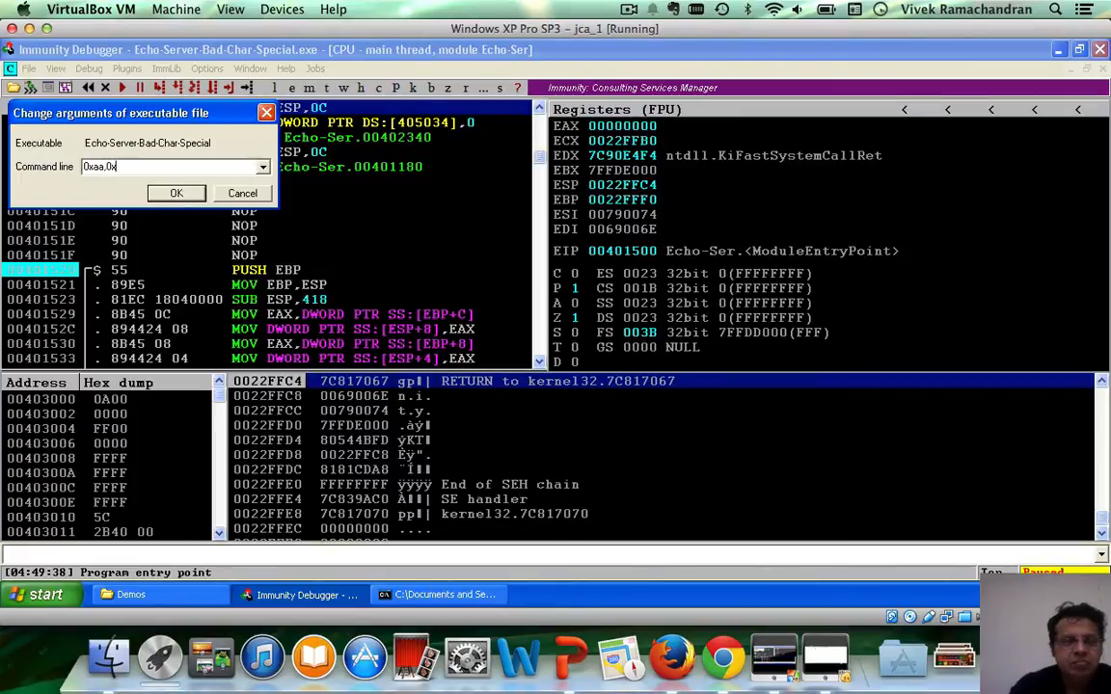
pyautogui.write('dd')
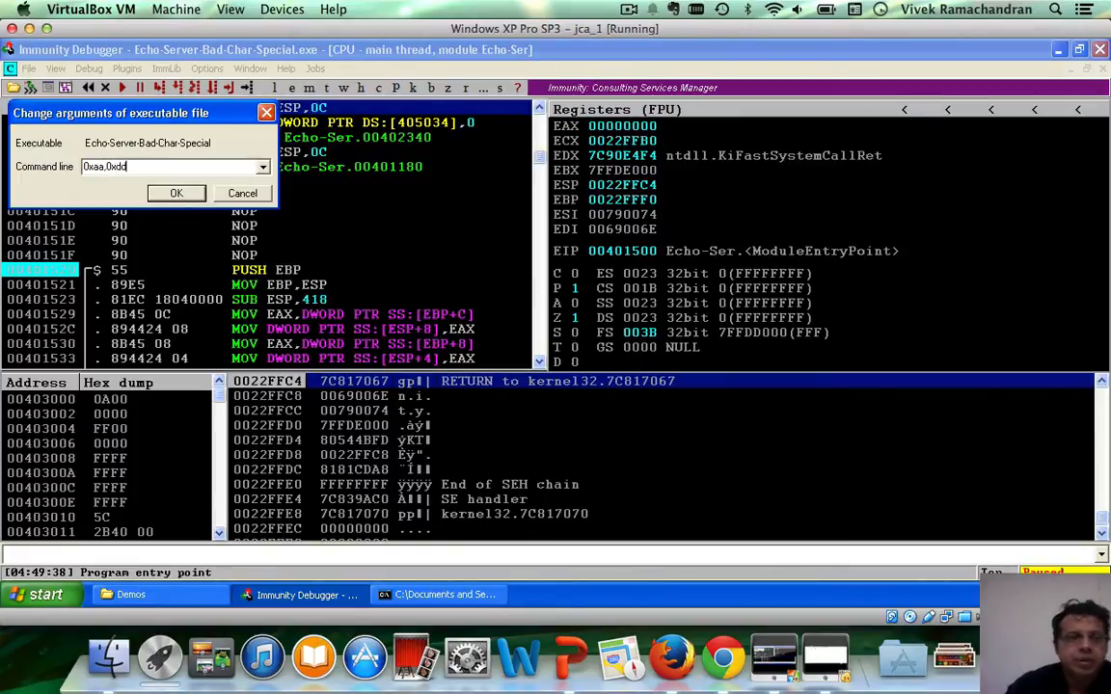
pyautogui.click(175, 193)
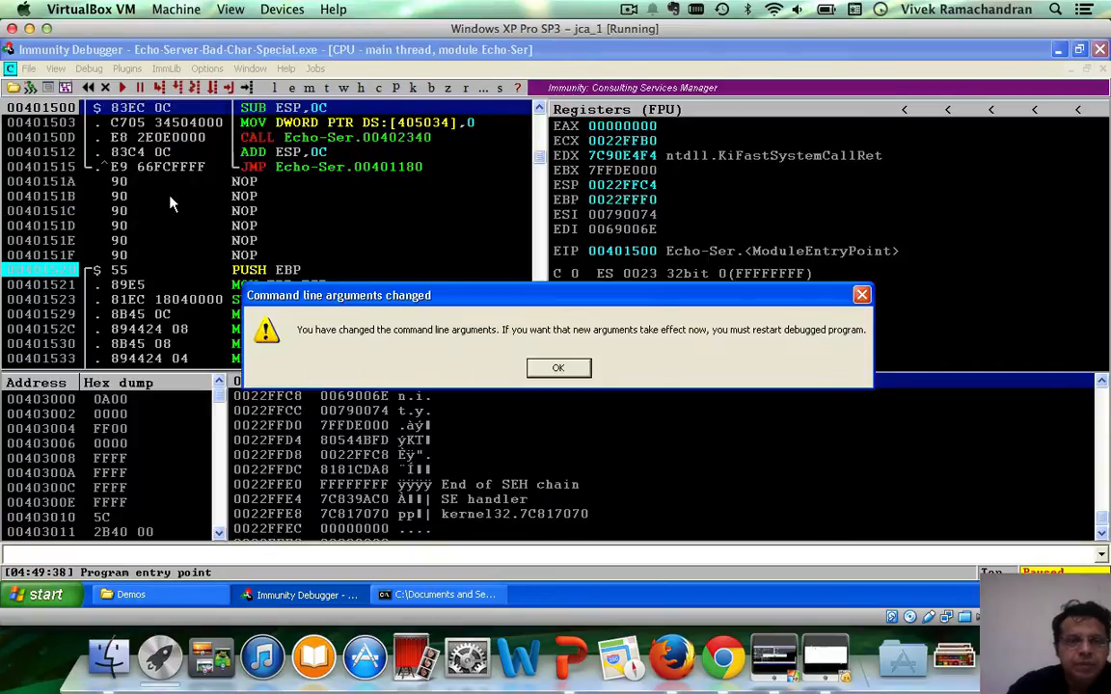
pyautogui.moveTo(444, 386)
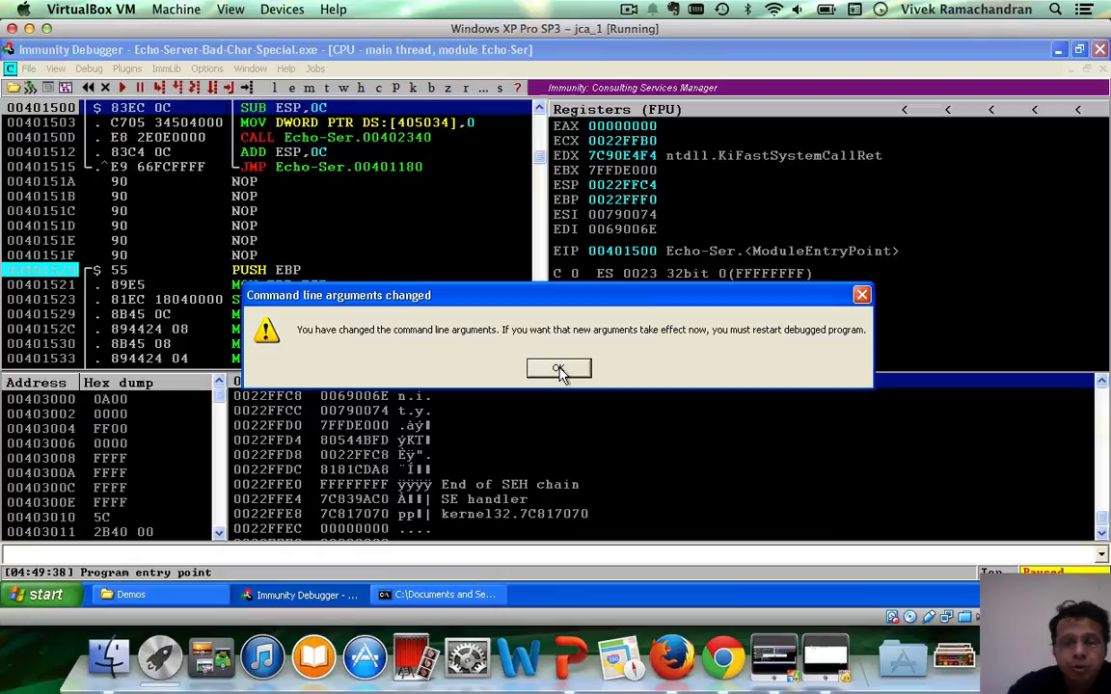
pyautogui.click(559, 368)
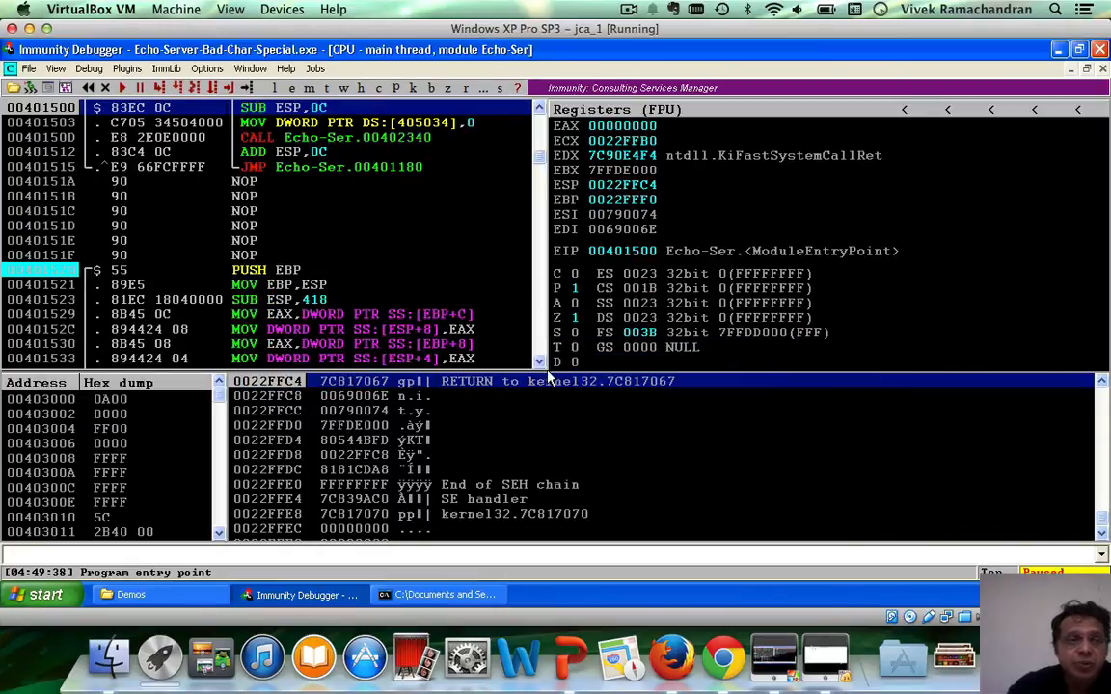
pyautogui.click(89, 68)
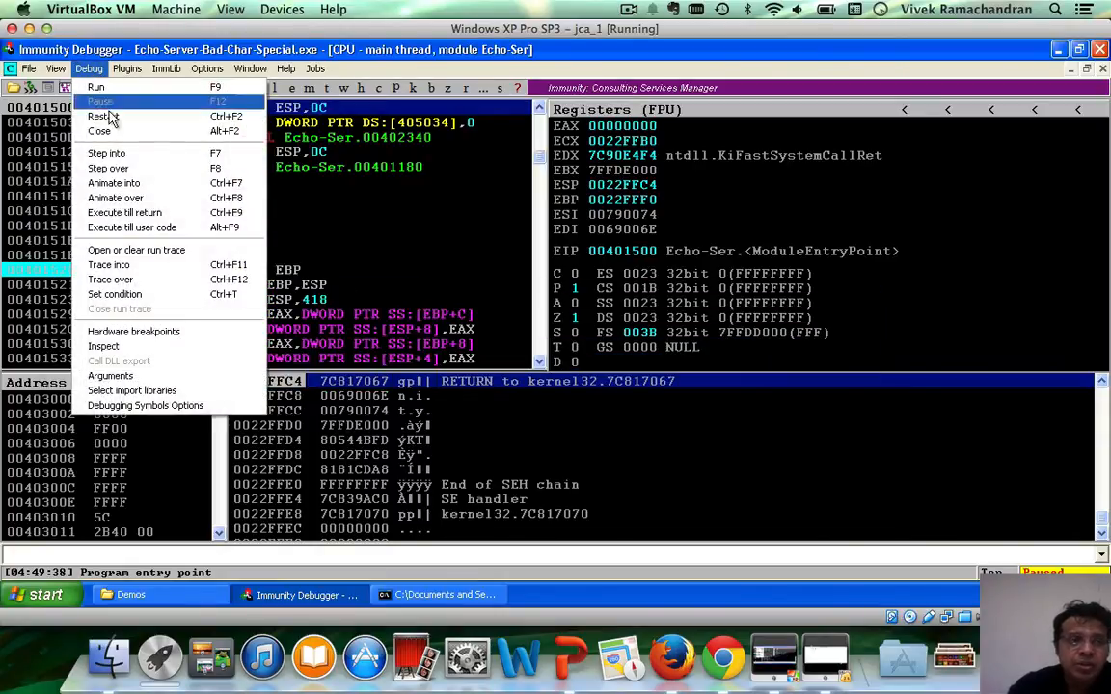
pyautogui.click(100, 116)
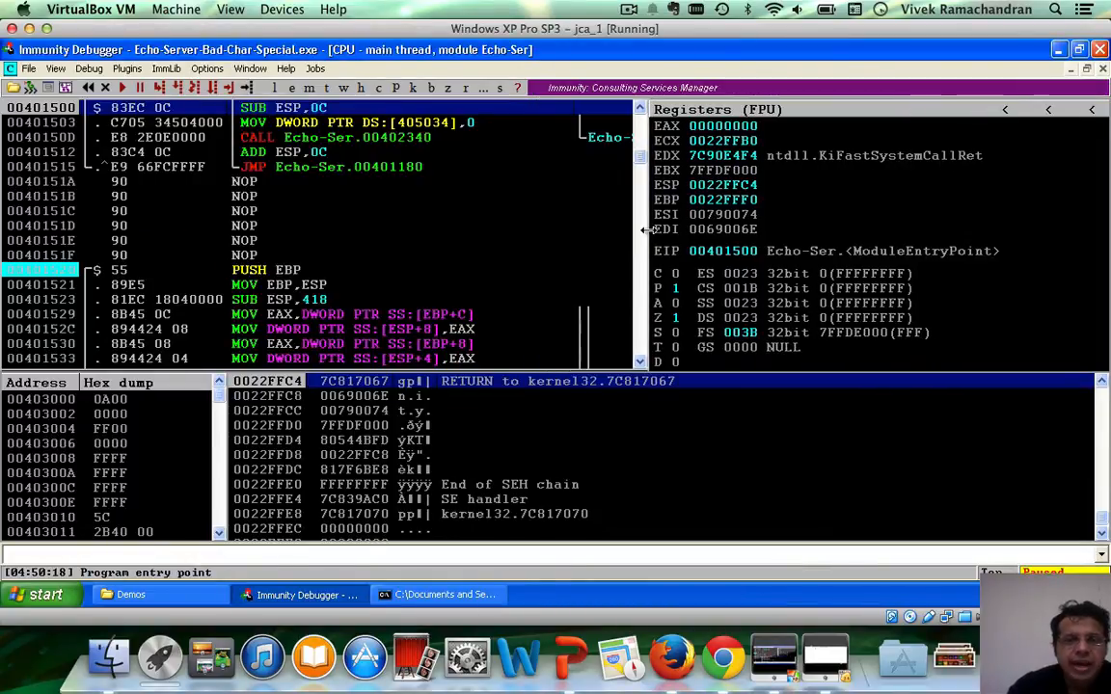
pyautogui.moveTo(230, 447)
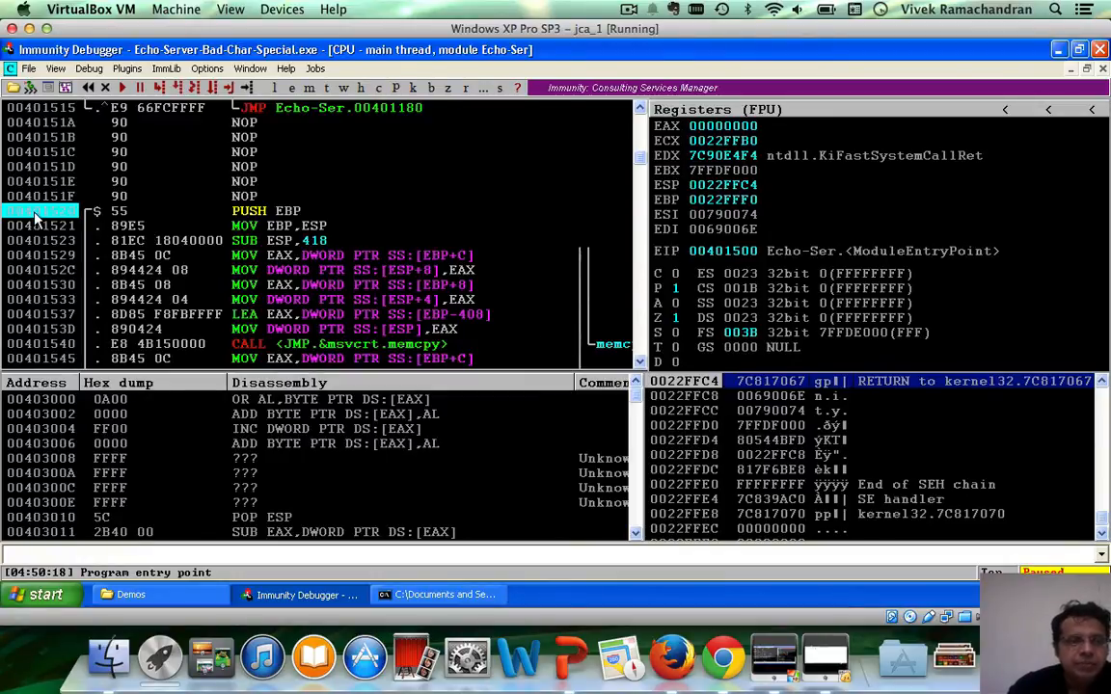
# Step: Toggle a breakpoint on the PUSH EBP instruction at 00401520
pyautogui.rightClick(43, 214)
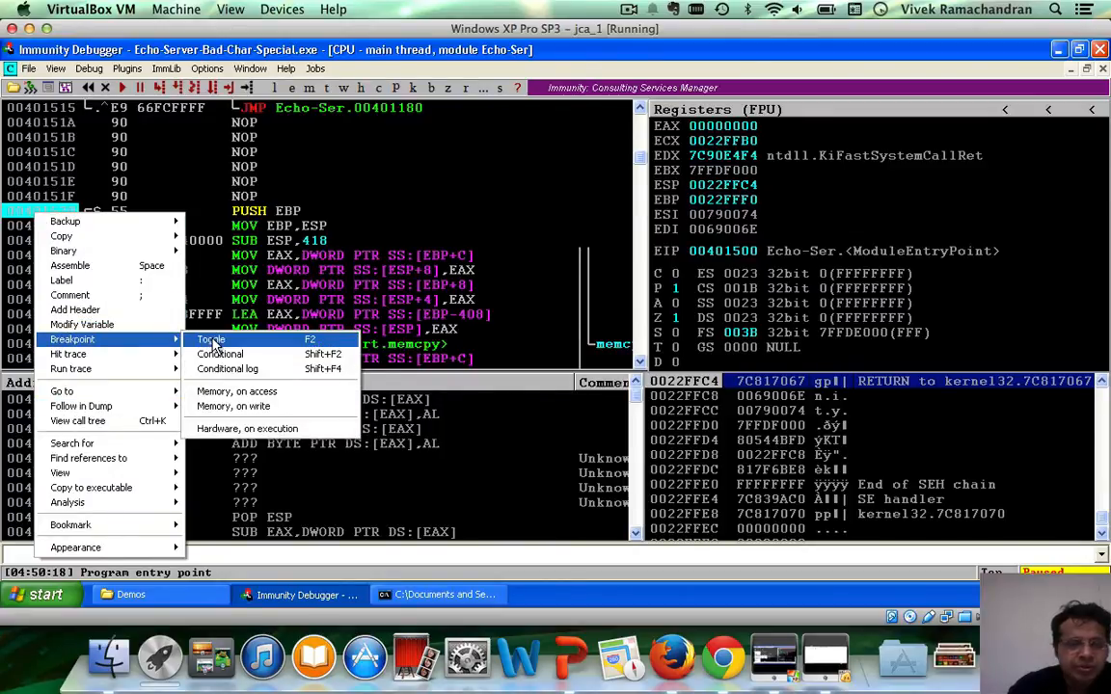
pyautogui.click(210, 339)
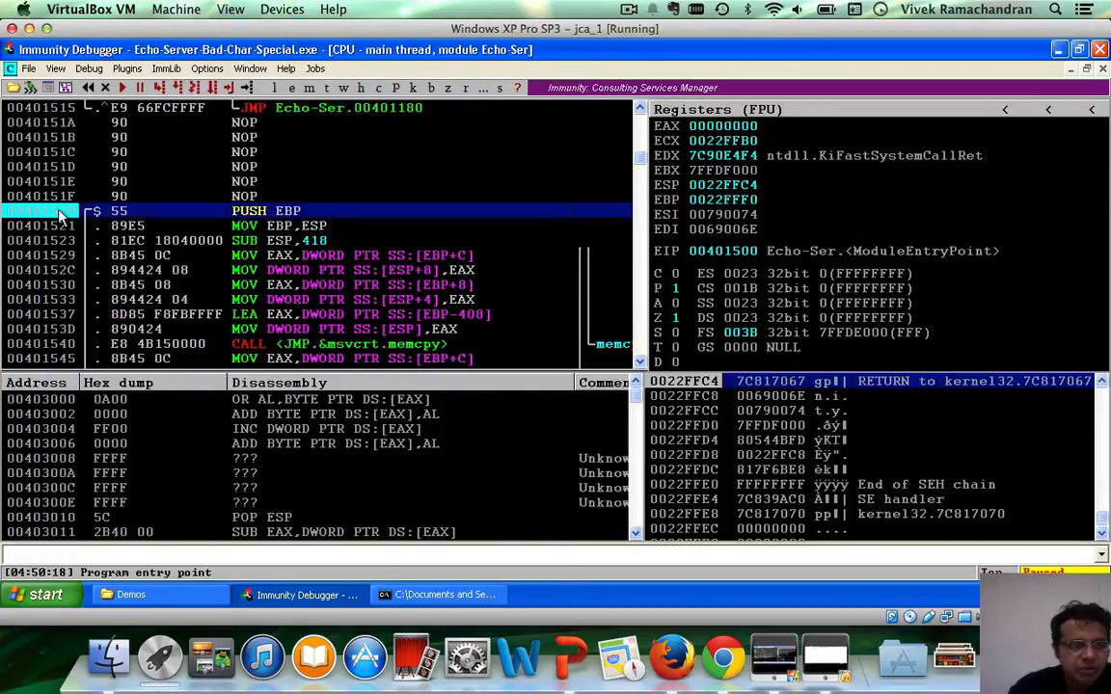
pyautogui.rightClick(58, 210)
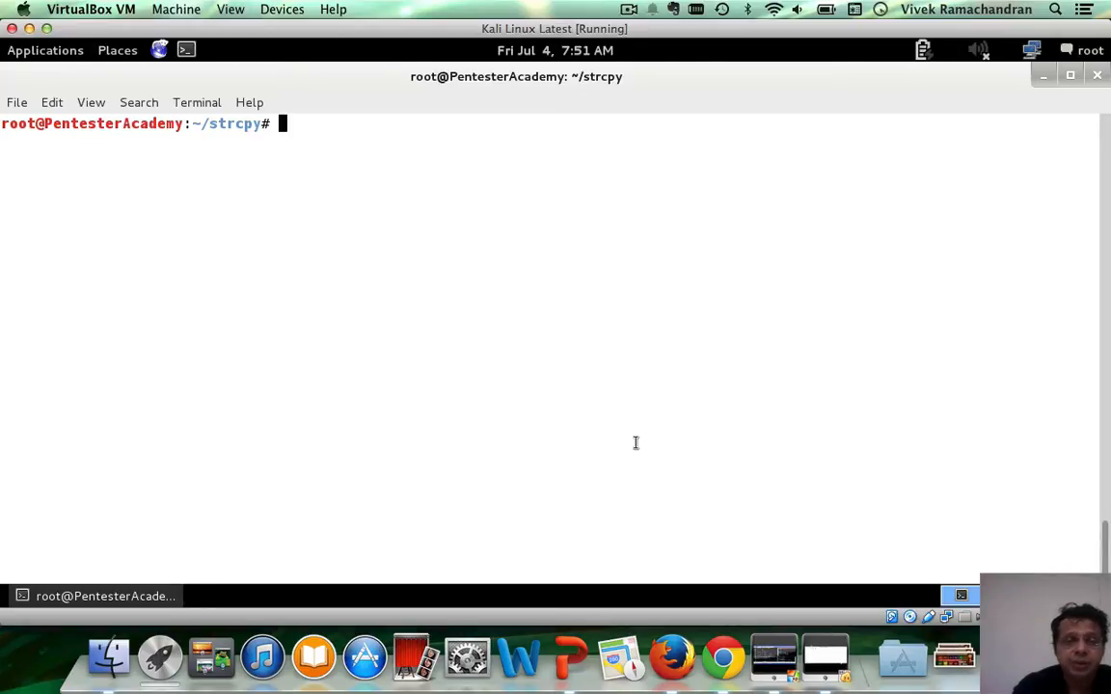
# Step: Edit exploit.py in Vim, then run ./exploit.py against 192.168.1.20
pyautogui.write('vim exploit.py')
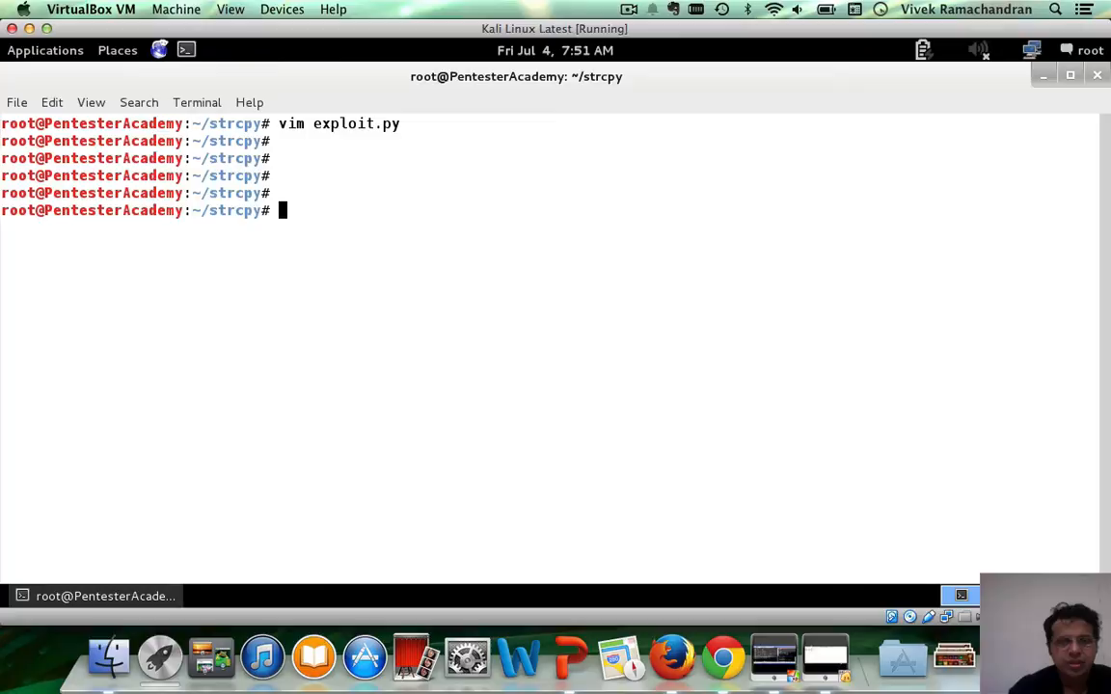
pyautogui.write('./exploit.py')
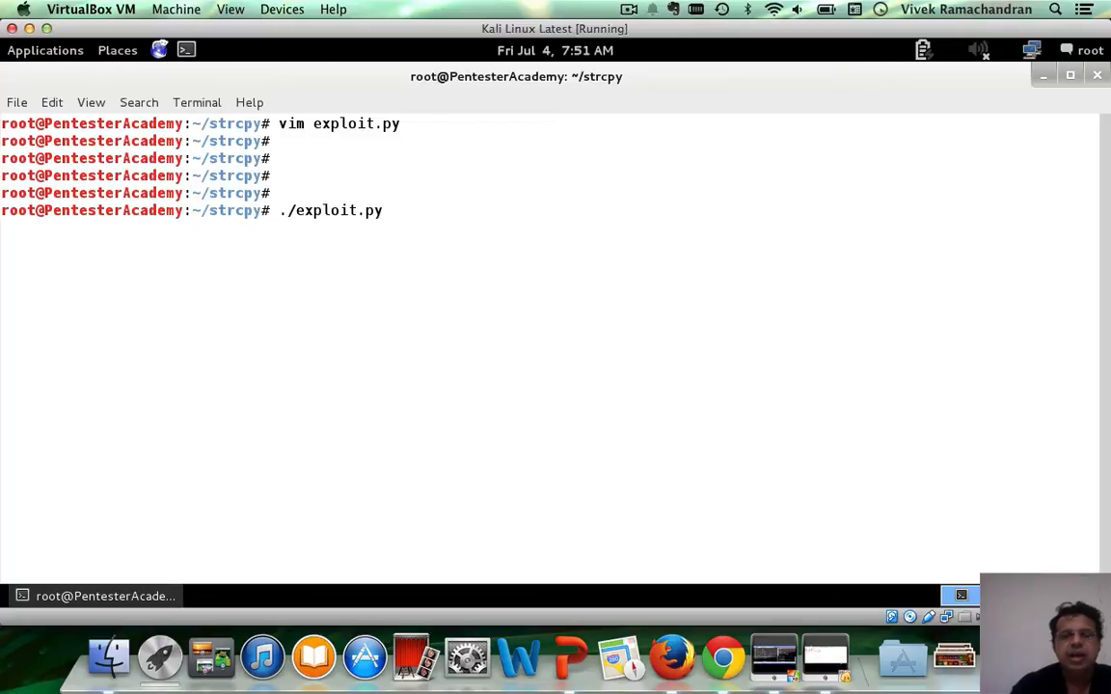
pyautogui.write('192.16')
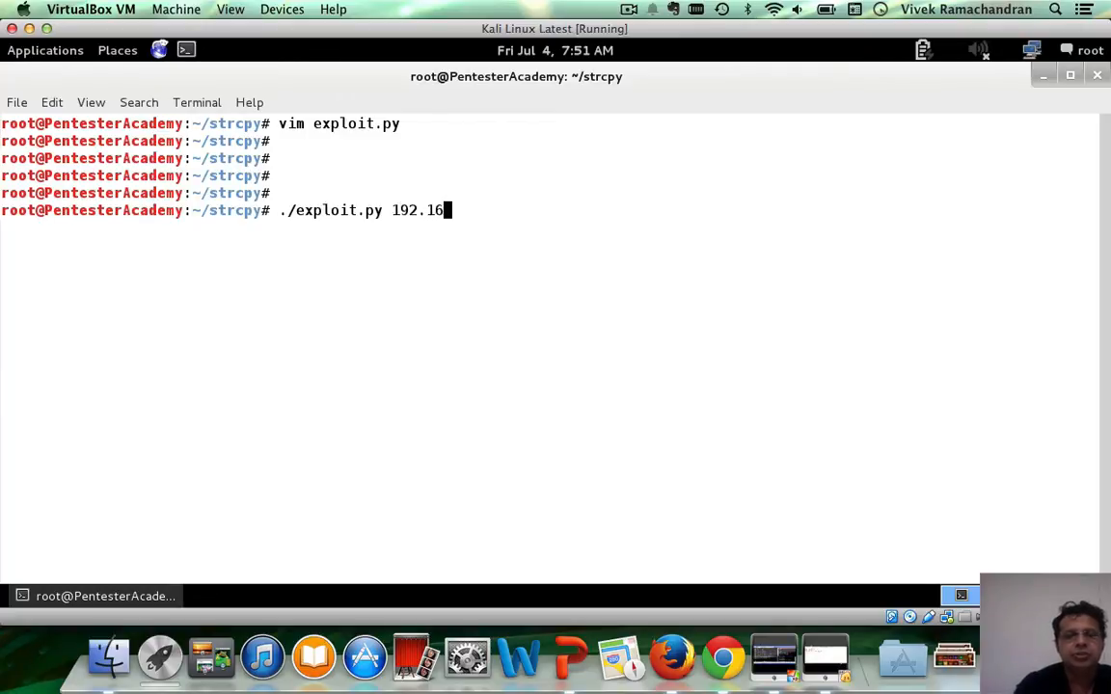
pyautogui.write('8')
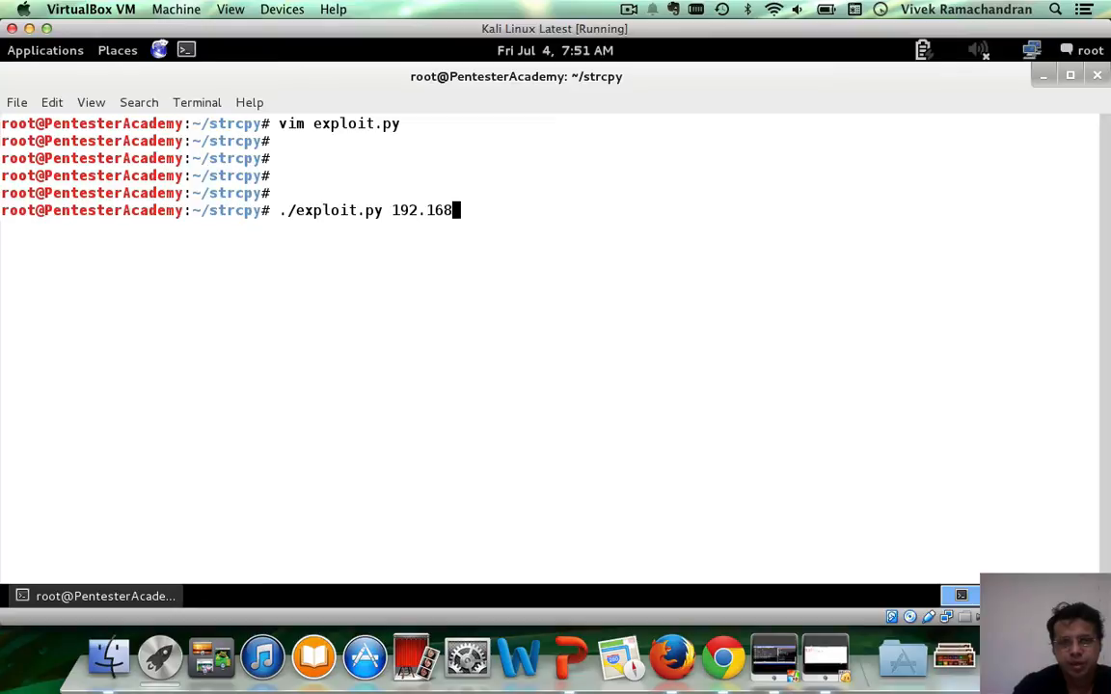
pyautogui.write('.1.20')
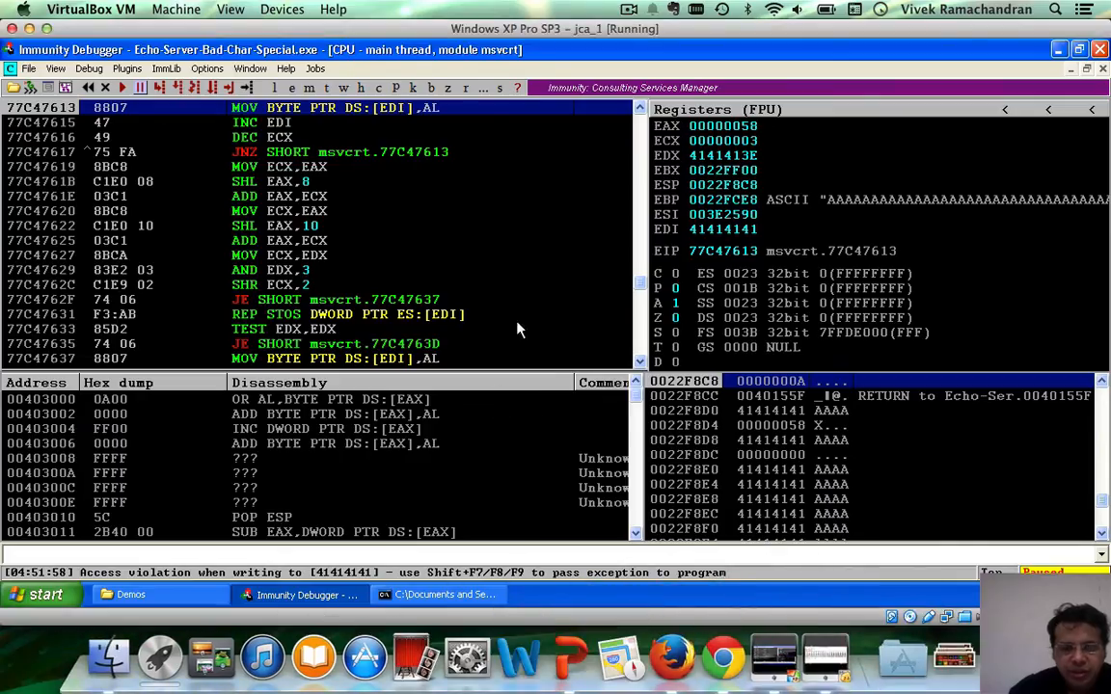
pyautogui.moveTo(393, 553)
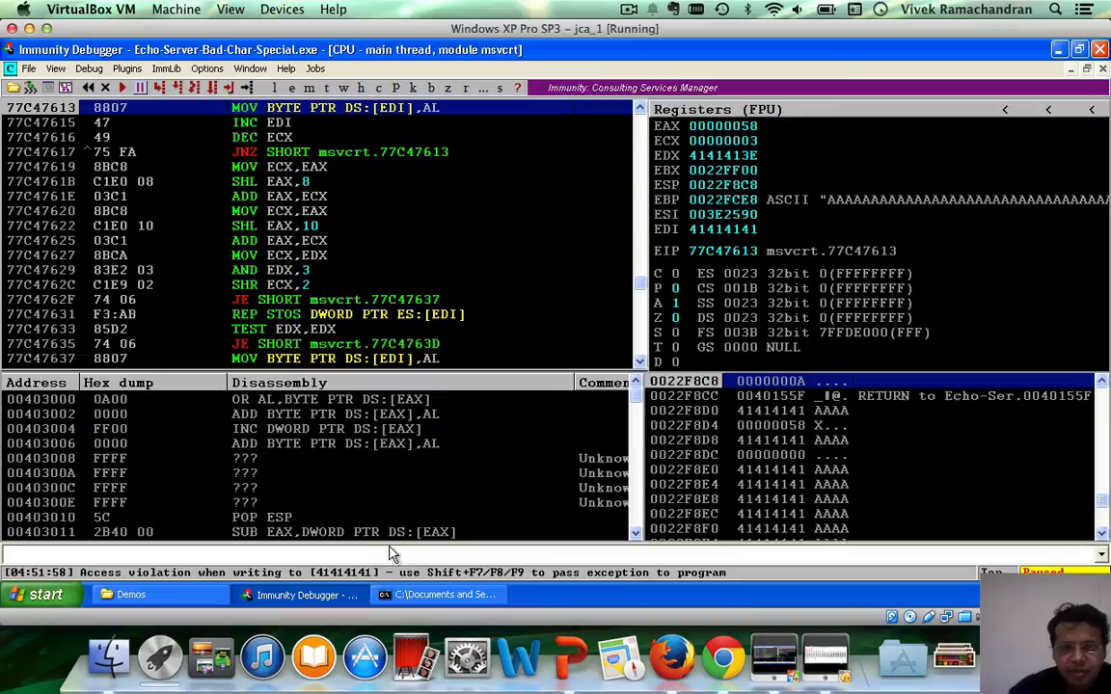
pyautogui.moveTo(689, 246)
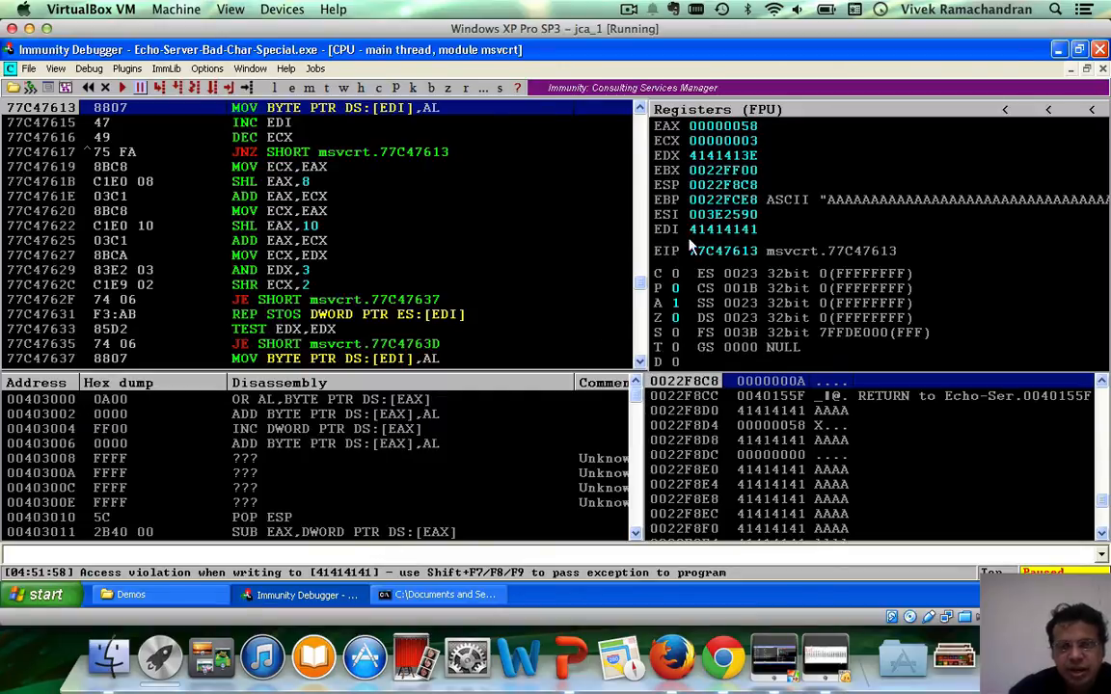
pyautogui.moveTo(641, 316)
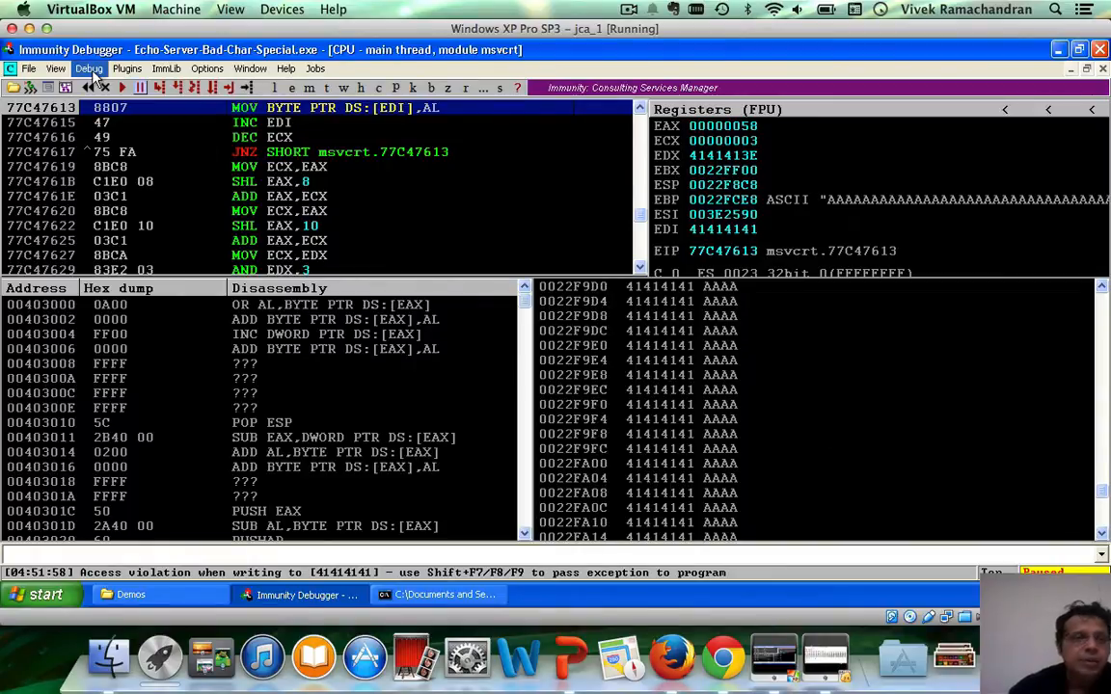
# Step: Restart the crashed echo server, confirming termination of the still-active process
pyautogui.click(89, 69)
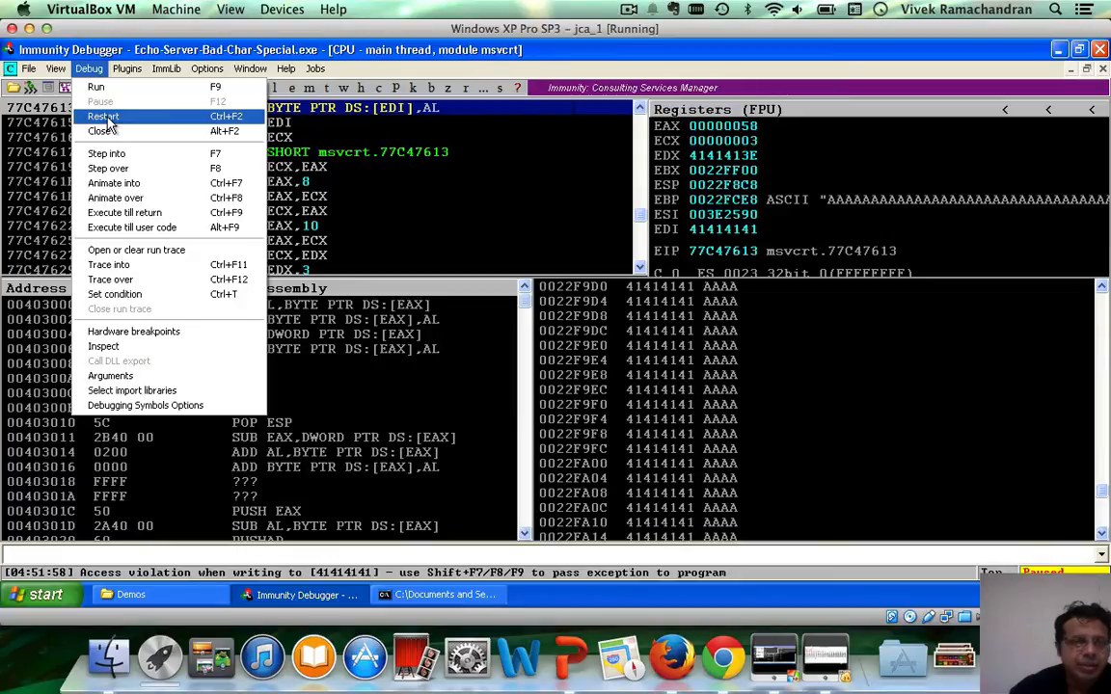
pyautogui.click(103, 115)
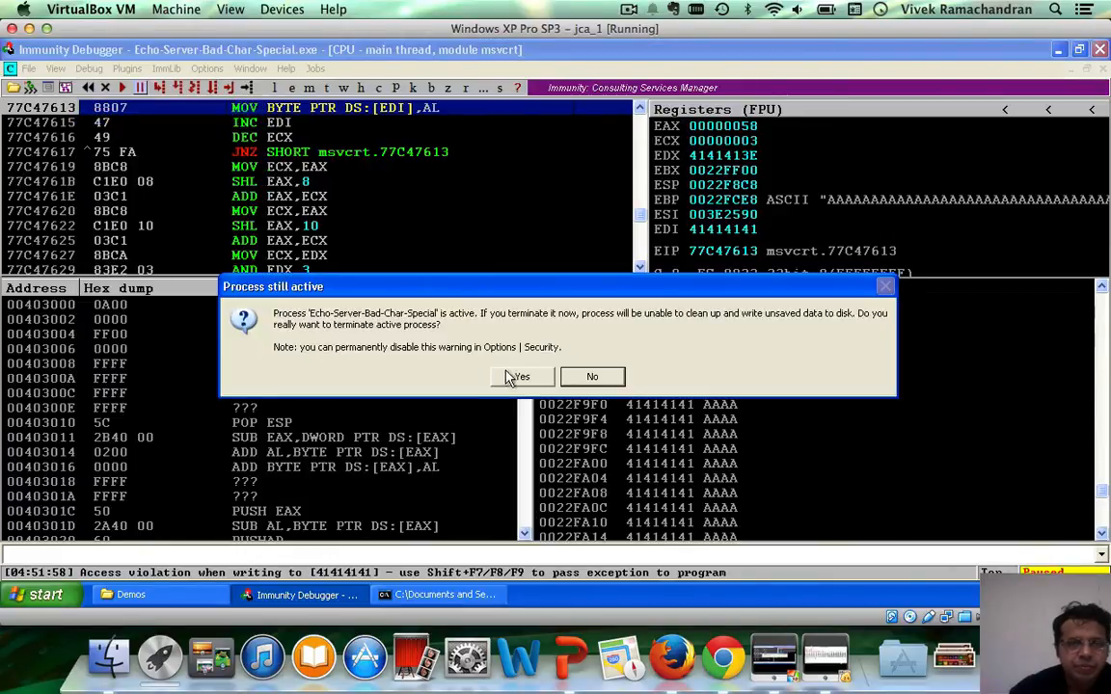
pyautogui.click(521, 376)
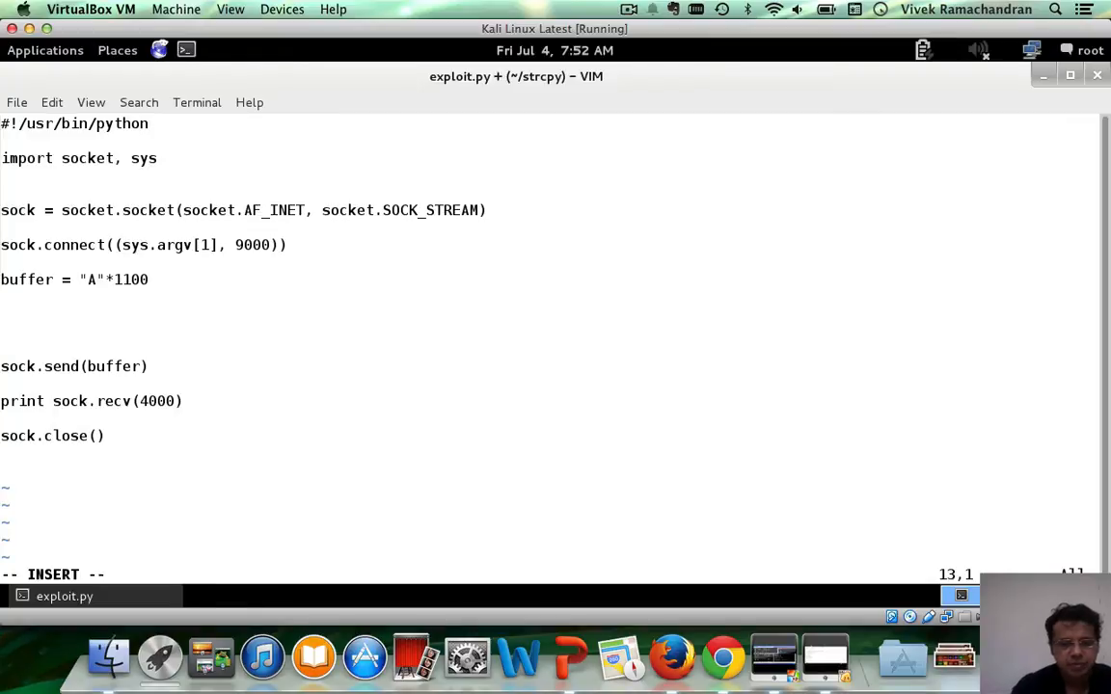
# Step: Add the line buffer += "B"*400 below the A buffer and save exploit.py
pyautogui.write('buffer += "')
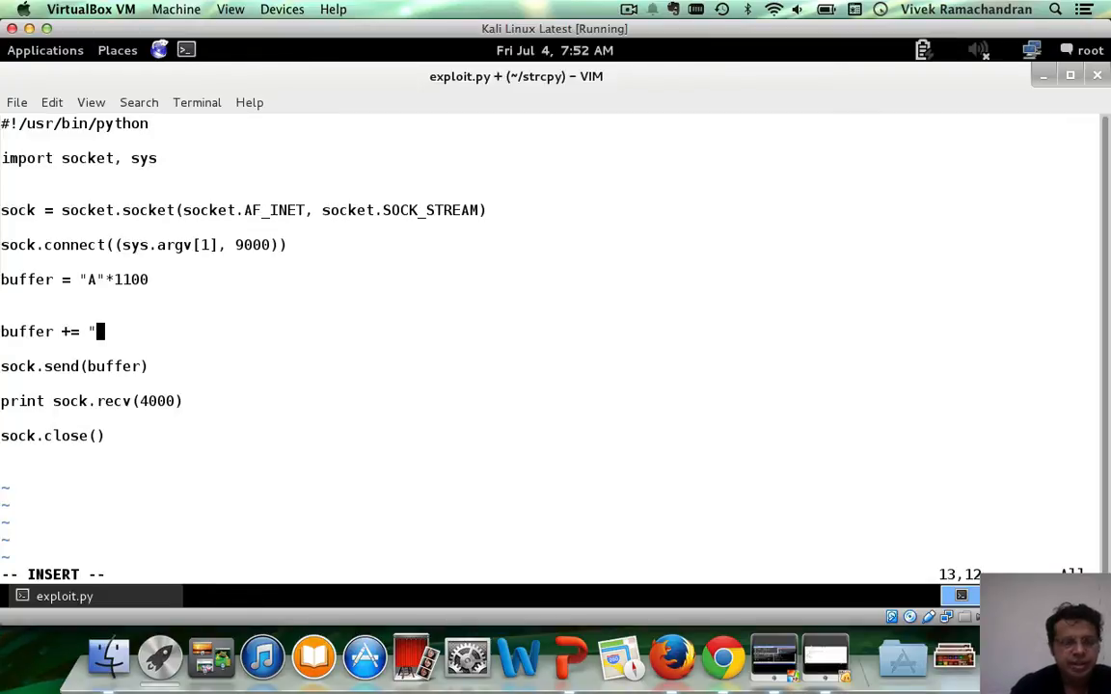
pyautogui.write('B"*3')
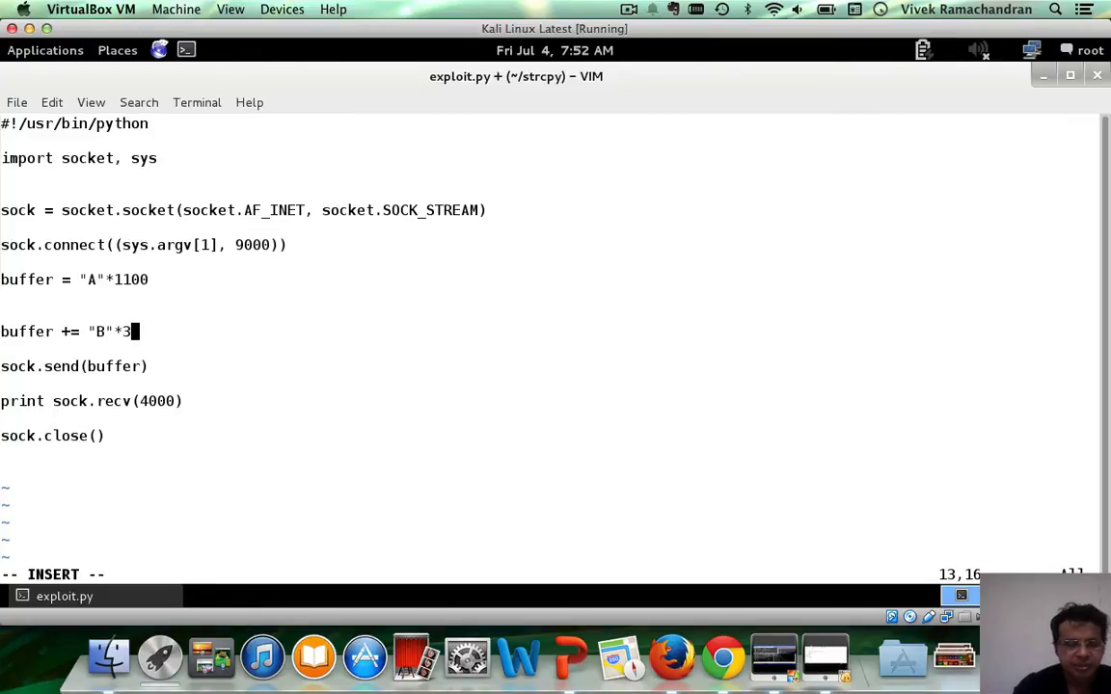
pyautogui.press('BackSpace')
pyautogui.write(':w')
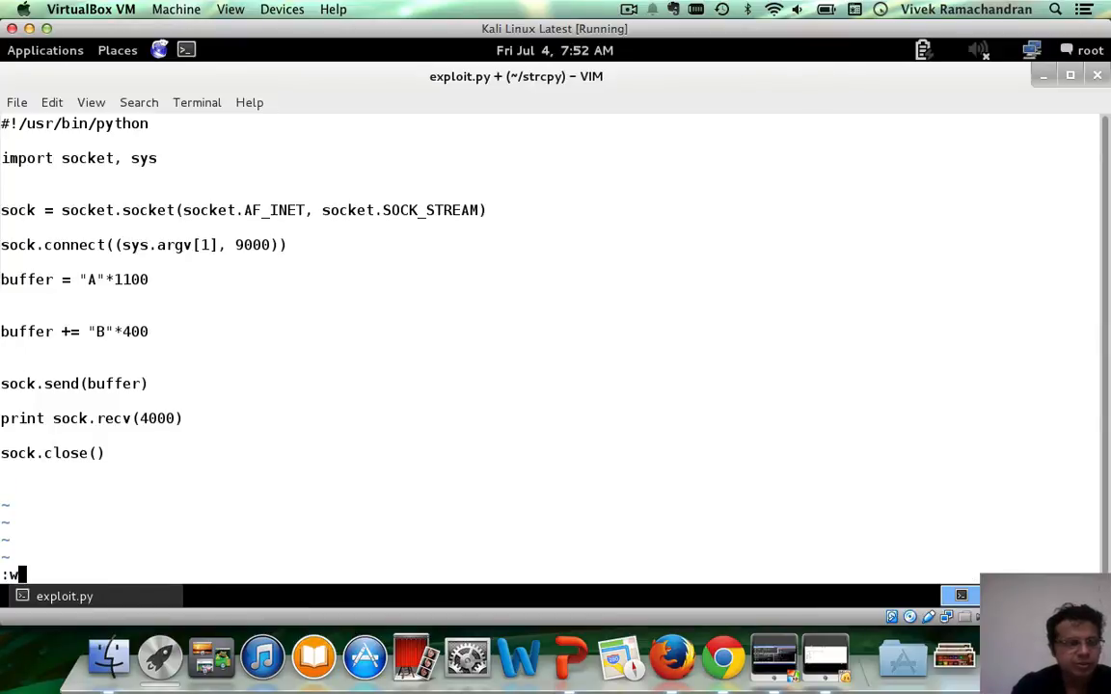
pyautogui.press('Return')
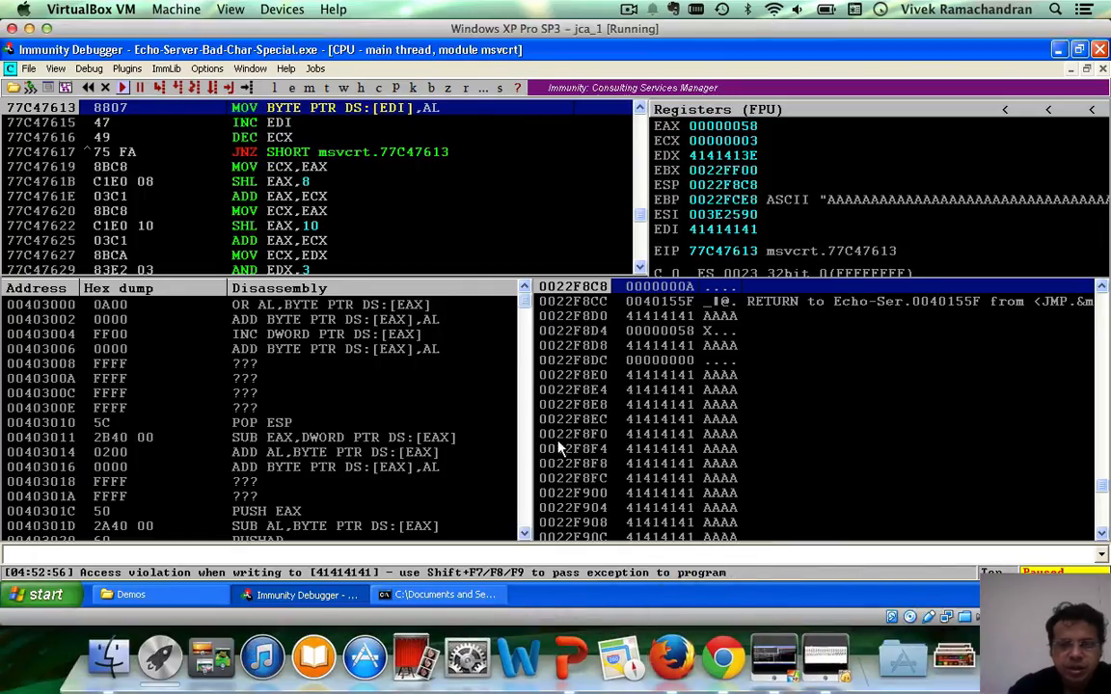
pyautogui.moveTo(643, 314)
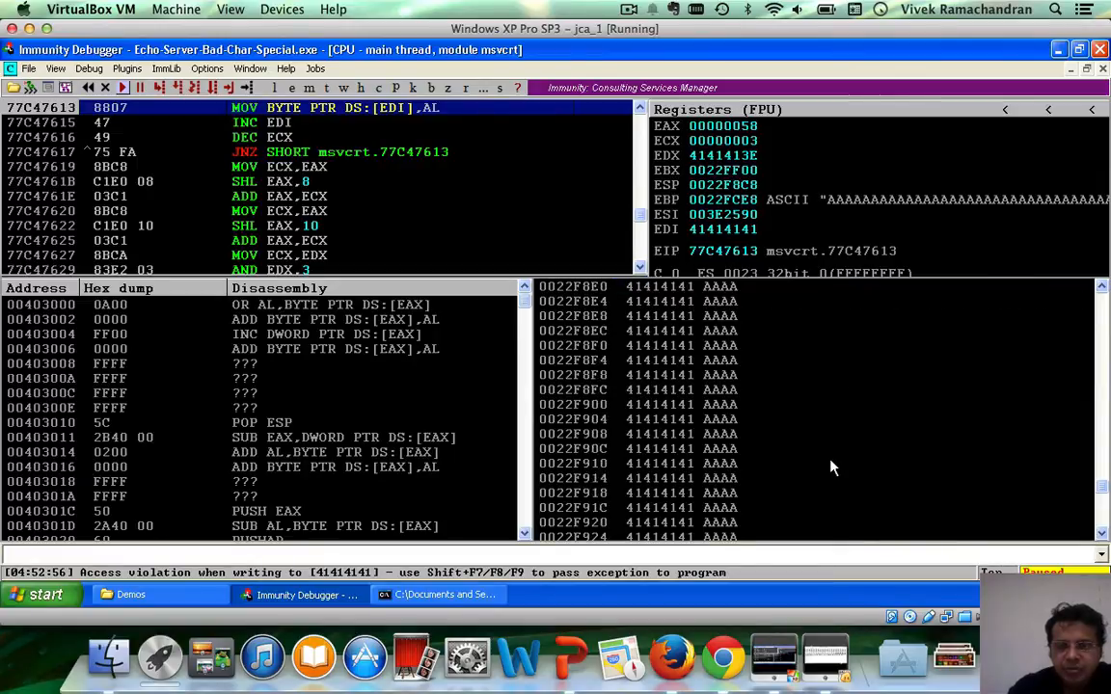
# Step: Scroll the stack to the first 42424242 entry at 0022FD2C and select it
pyautogui.scroll(-3)
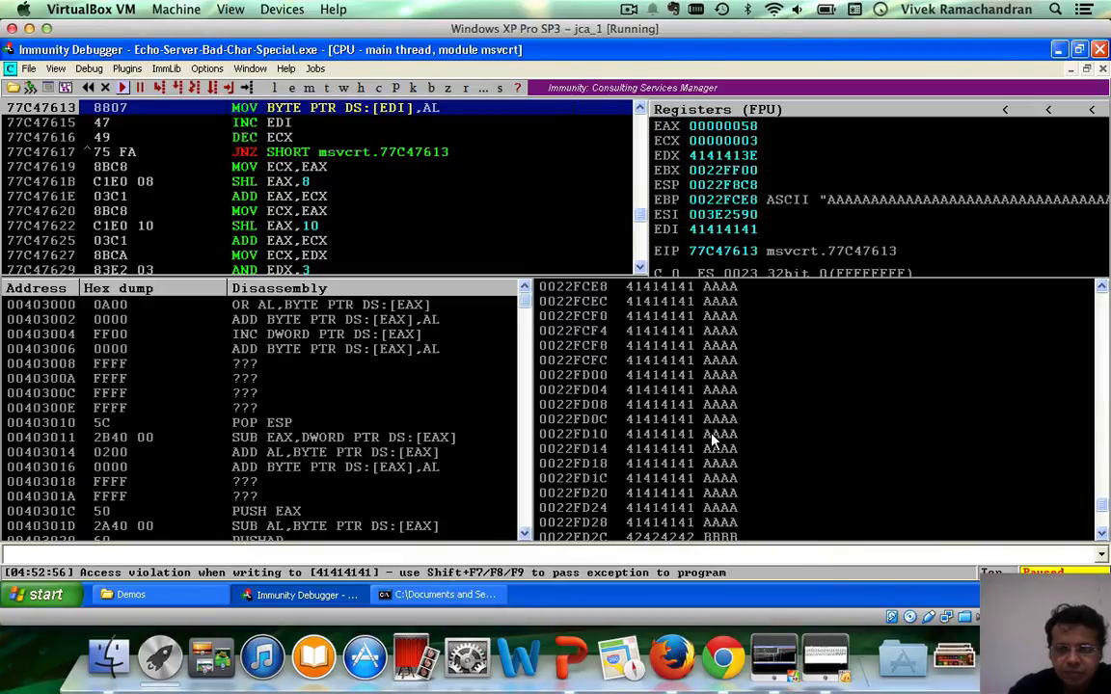
pyautogui.scroll(-3)
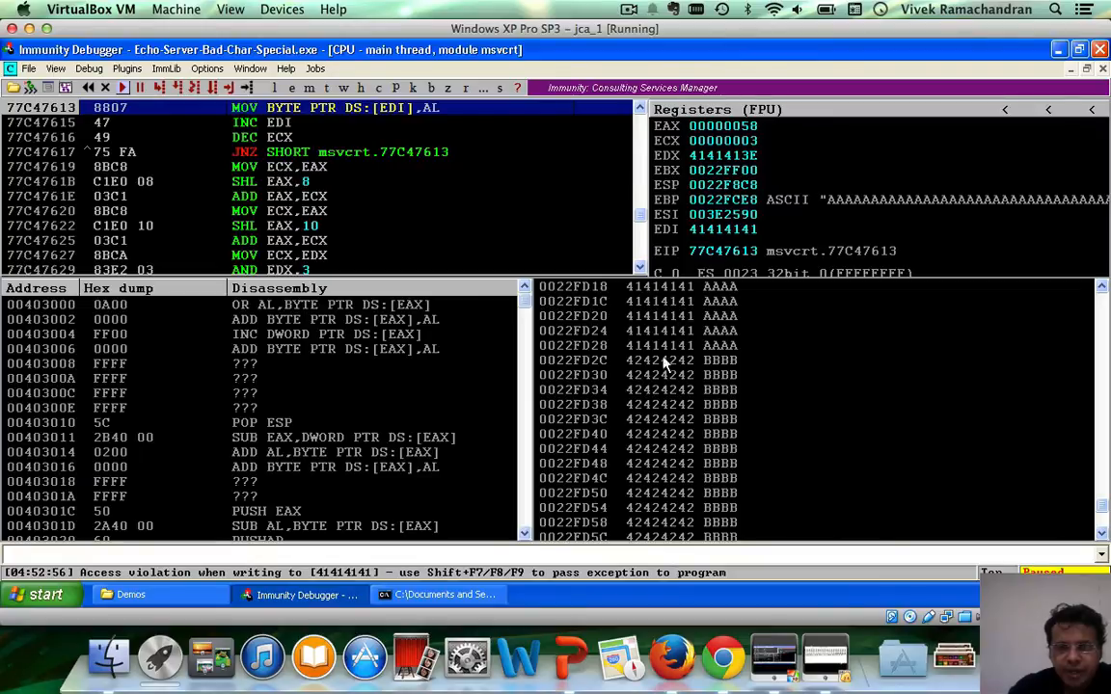
pyautogui.moveTo(802, 388)
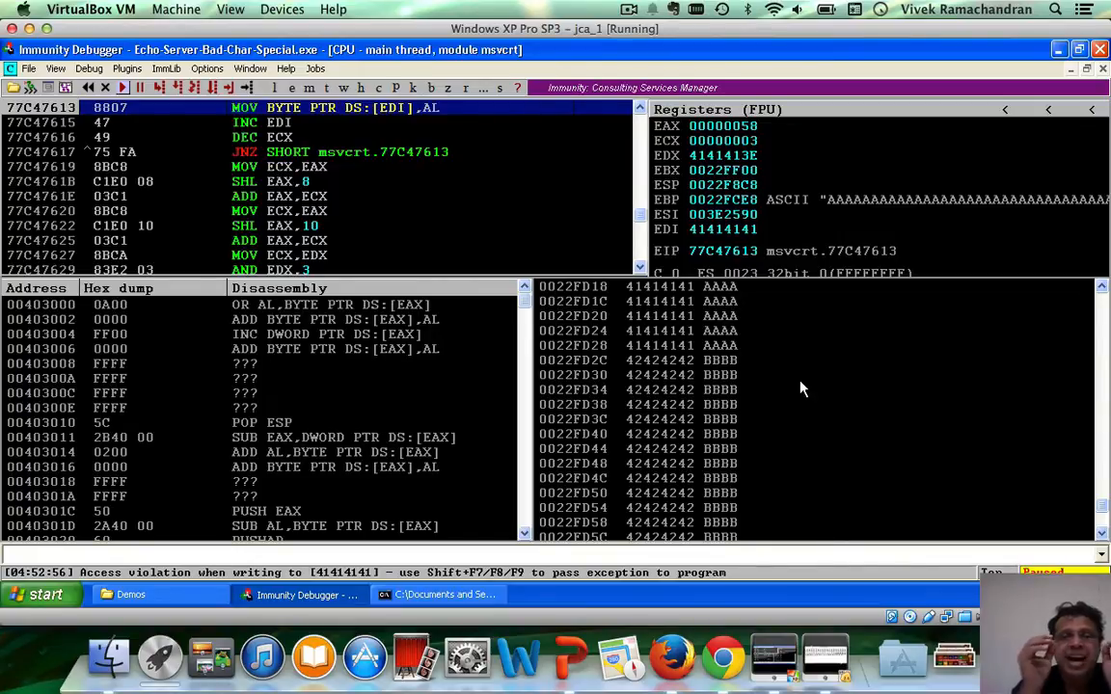
pyautogui.moveTo(709, 384)
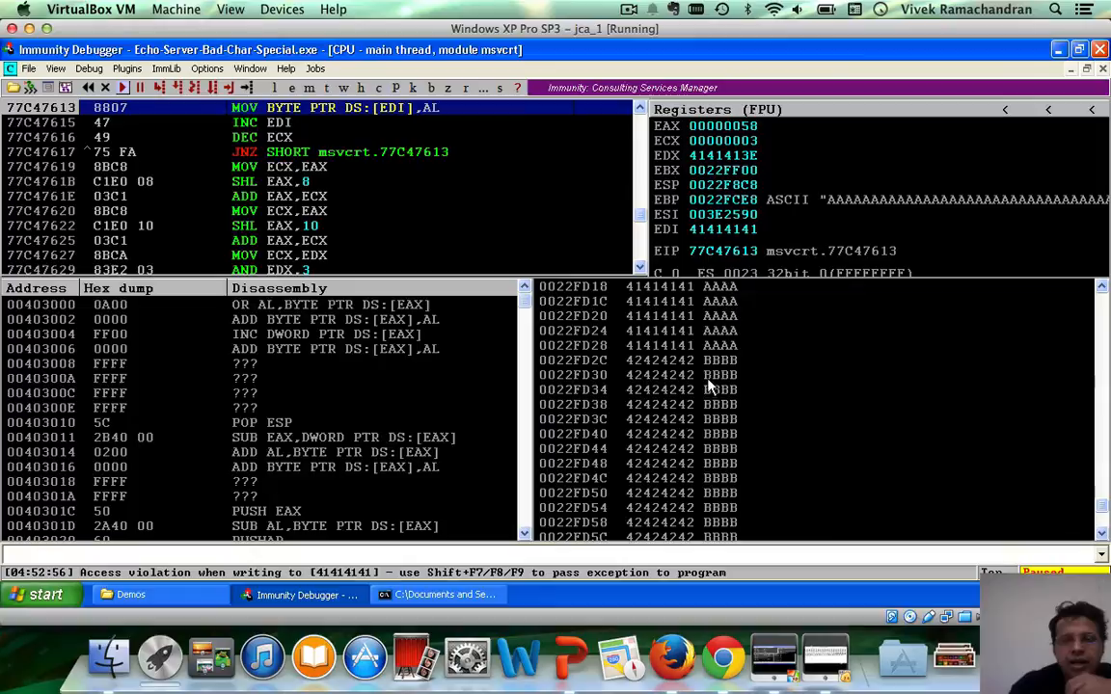
pyautogui.click(637, 359)
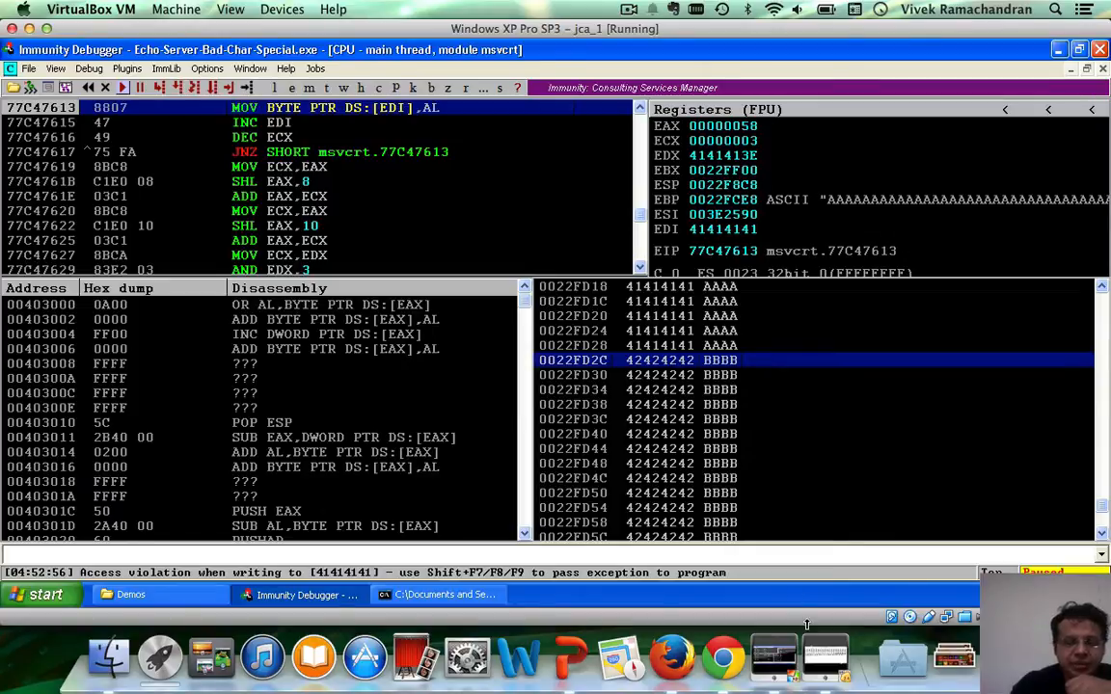
pyautogui.moveTo(830, 627)
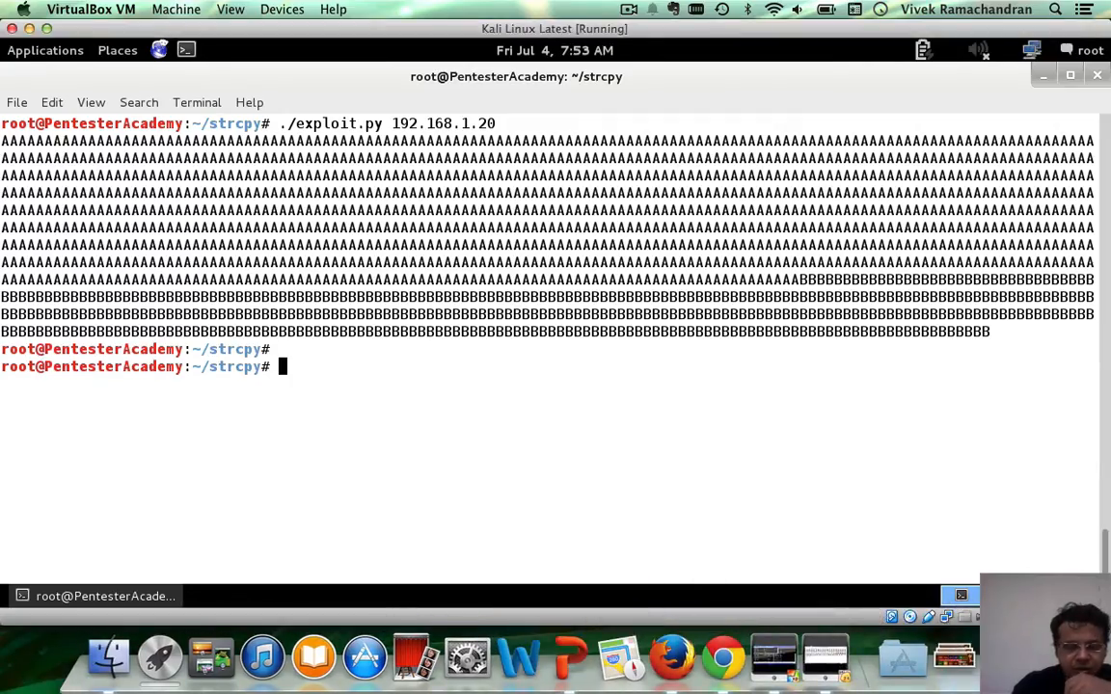
# Step: Run ./badchar.py to generate the \x00–\xff string, then reopen exploit.py in Vim
pyautogui.write('./ba')
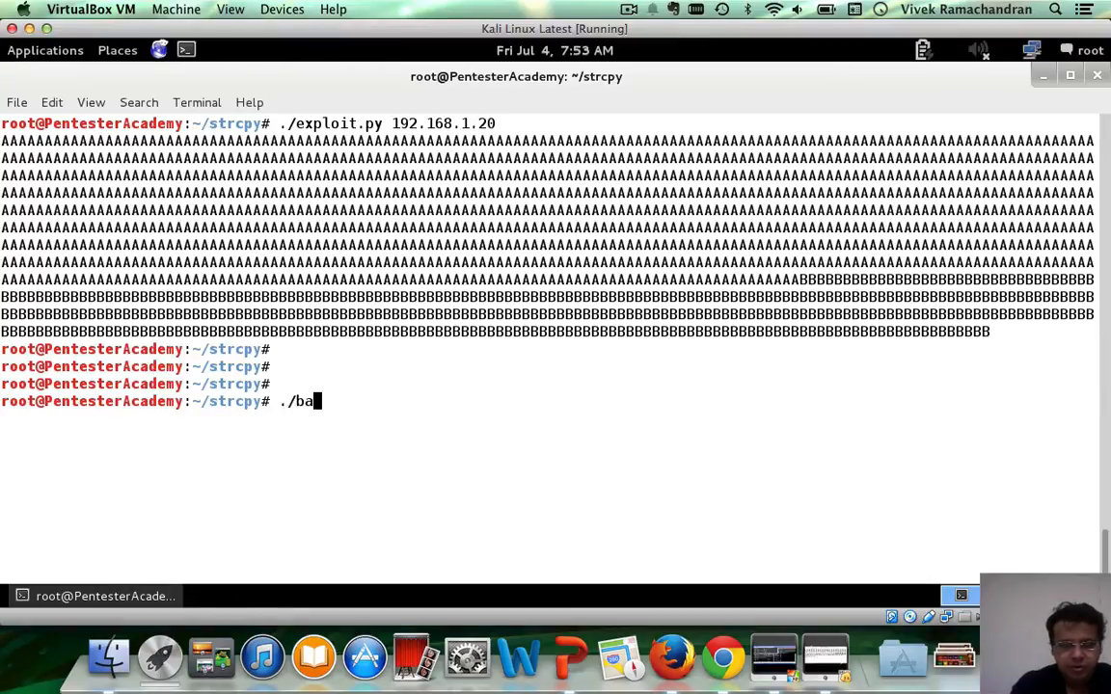
pyautogui.write('dchar.py')
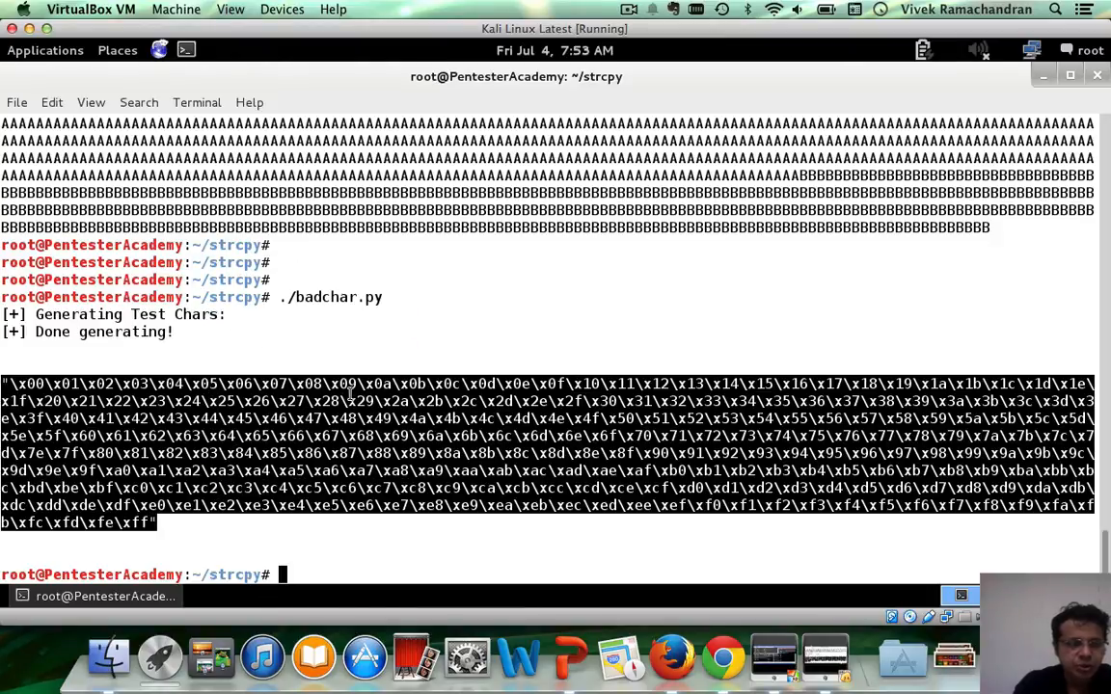
pyautogui.write('vim exploit.py')
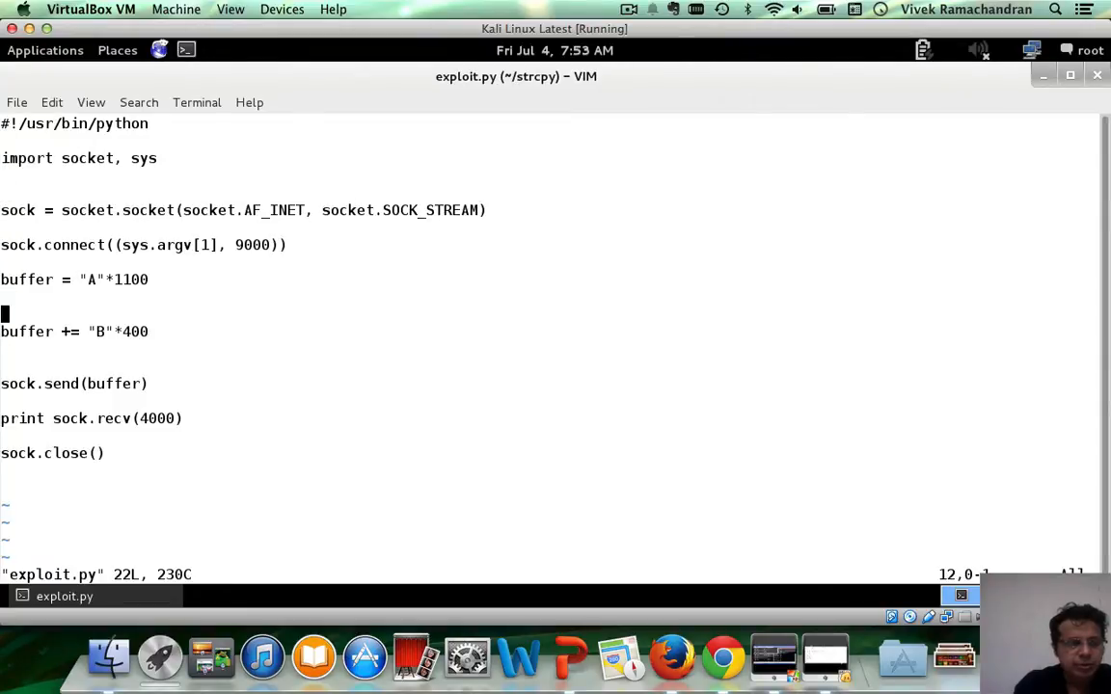
# Step: Add a buffer += line pasting the \x00–\xff test string between the As and Bs
pyautogui.press('i')
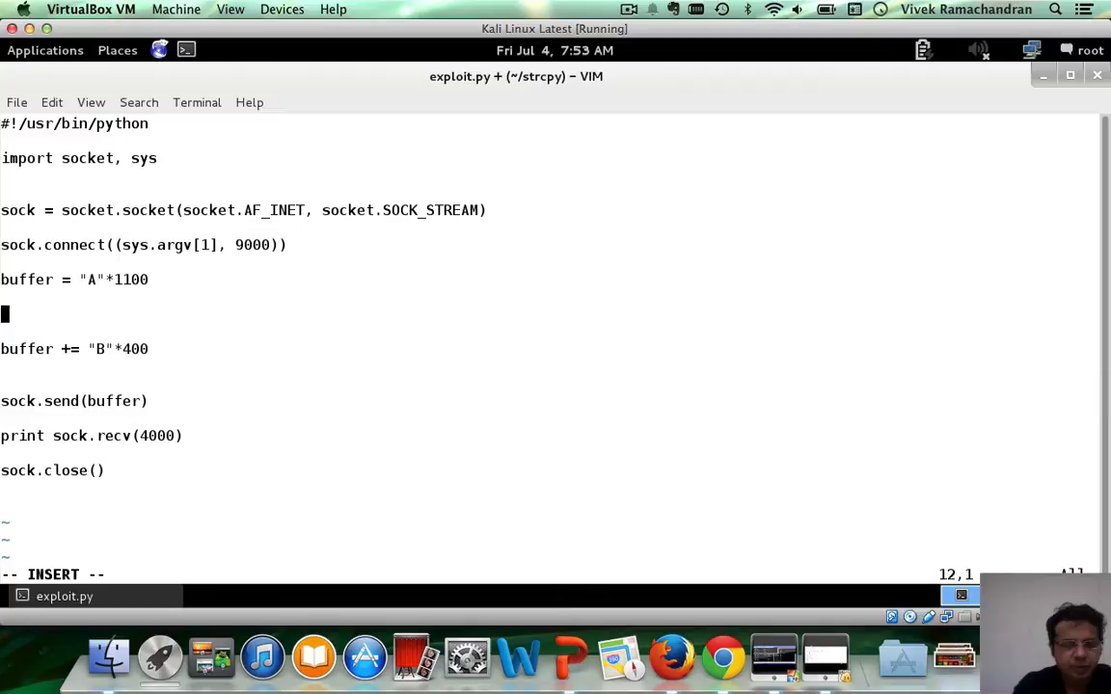
pyautogui.write('buffer +=')
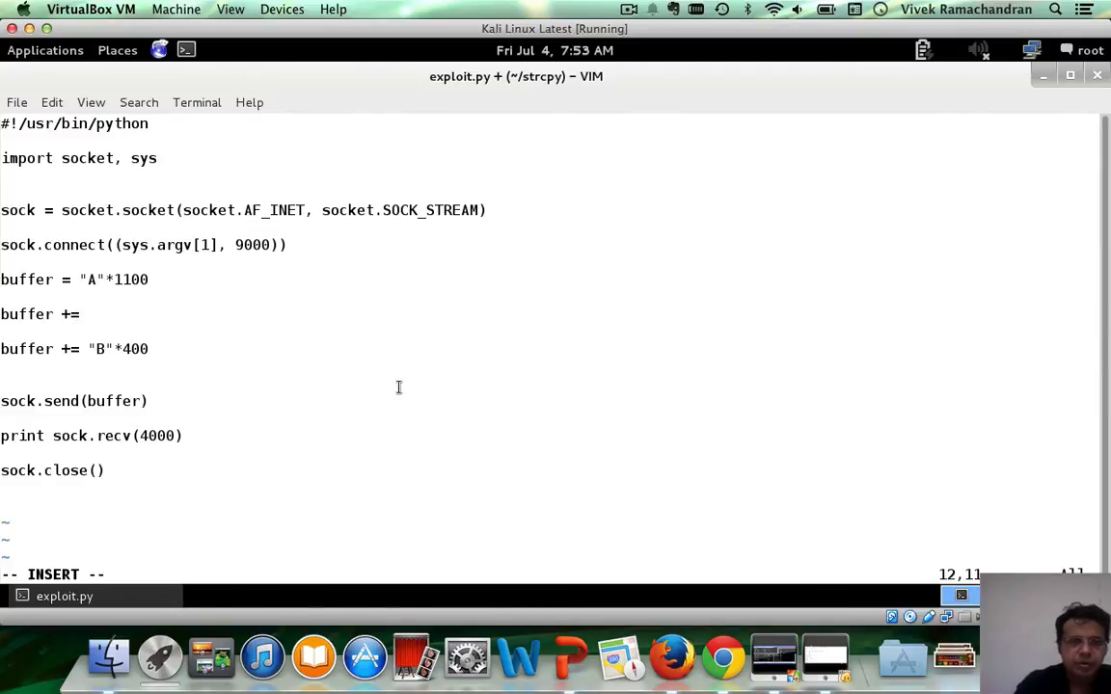
pyautogui.rightClick(398, 387)
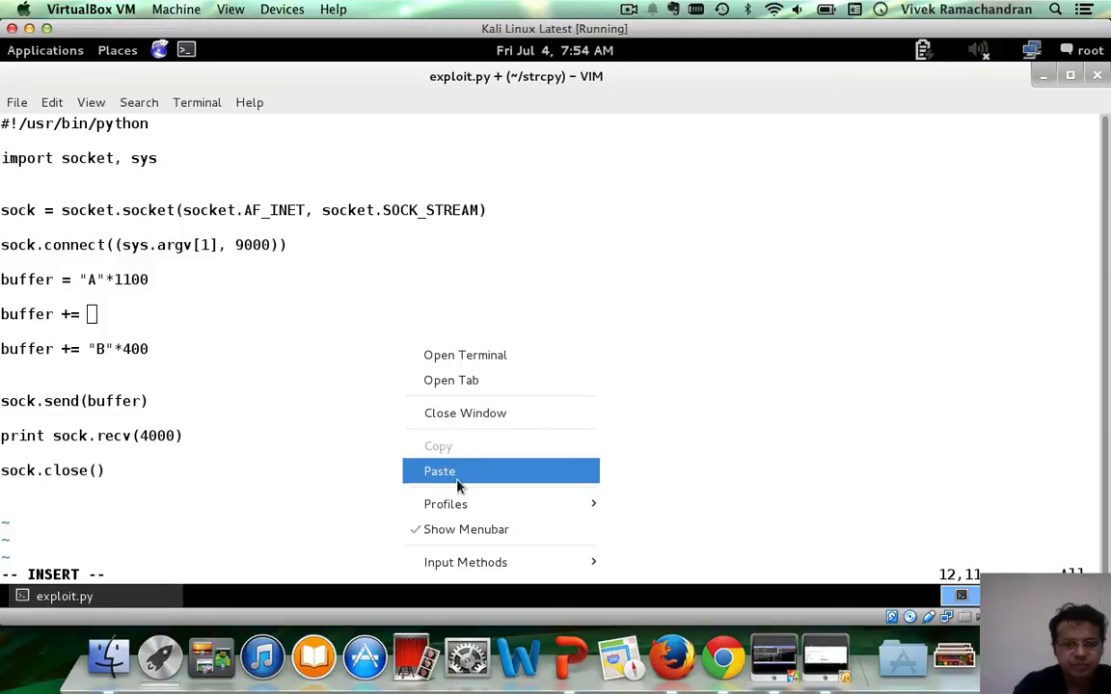
pyautogui.click(439, 470)
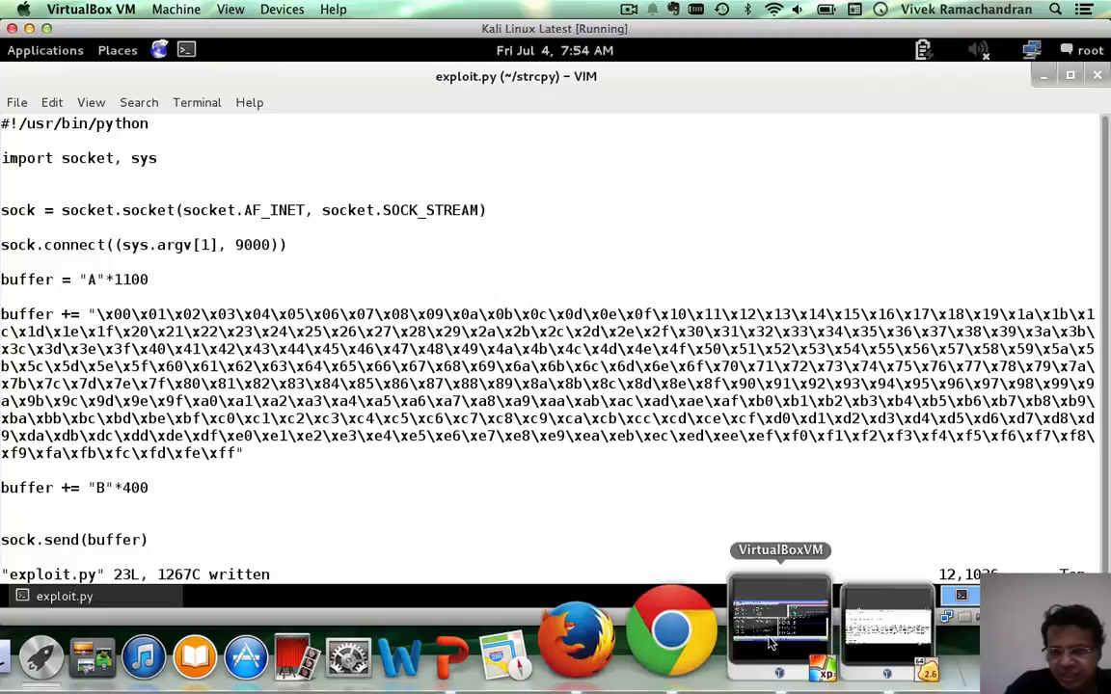
# Step: On the Windows XP machine, empty the echo server's Command line arguments and acknowledge the restart notice
pyautogui.click(884, 627)
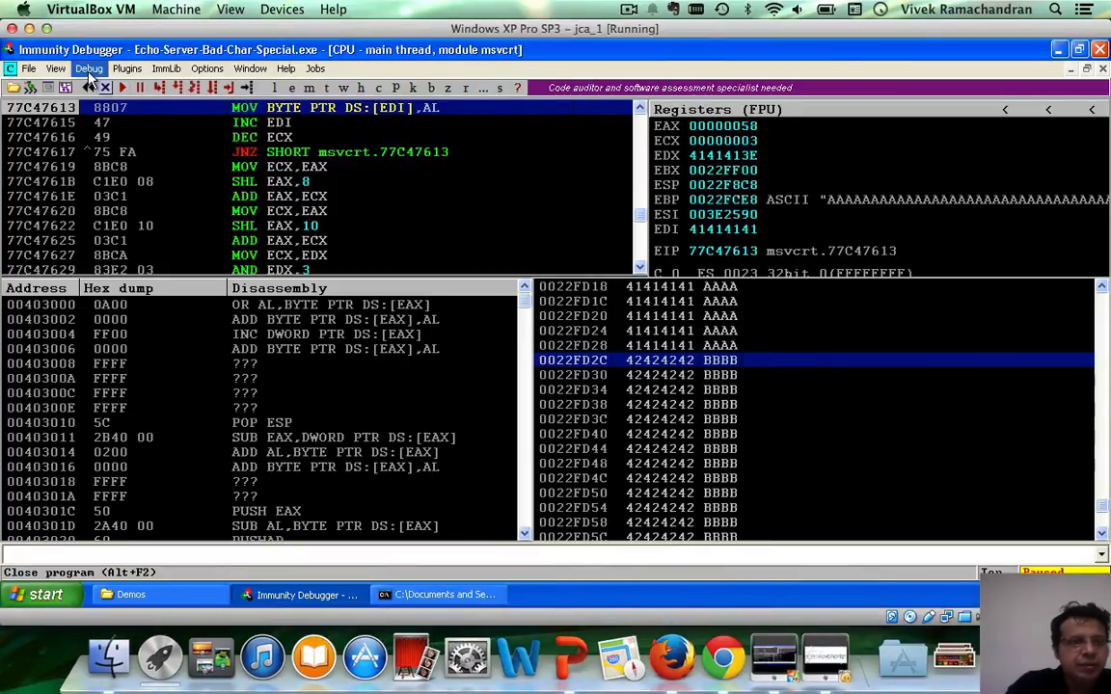
pyautogui.click(89, 68)
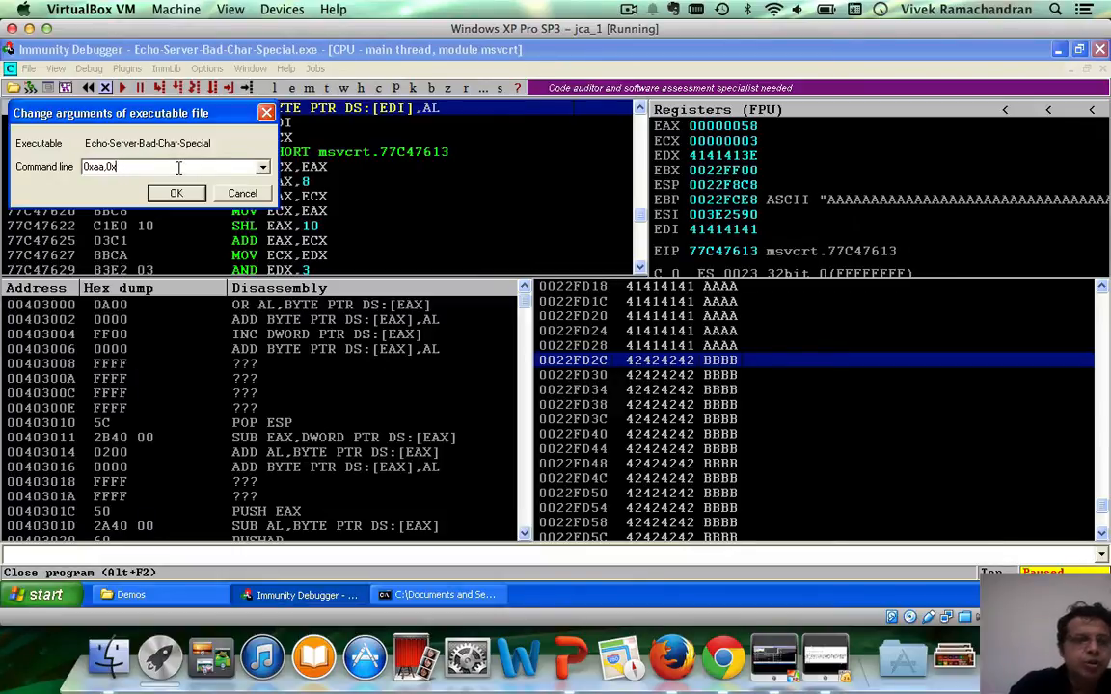
pyautogui.press('ctrl+a')
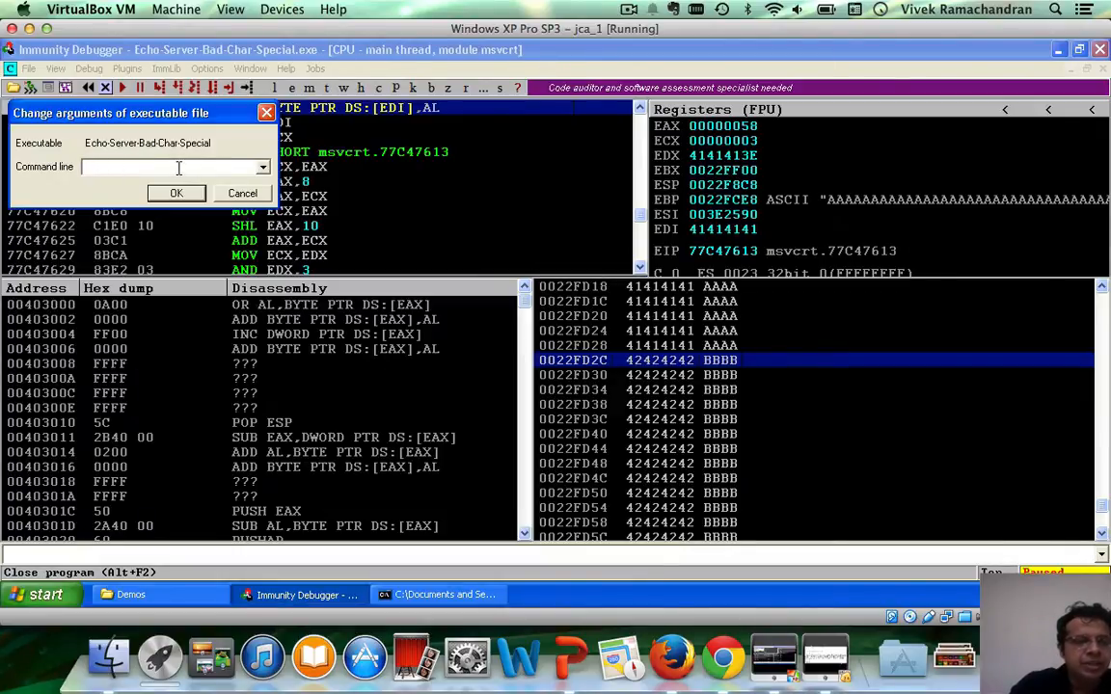
pyautogui.click(177, 193)
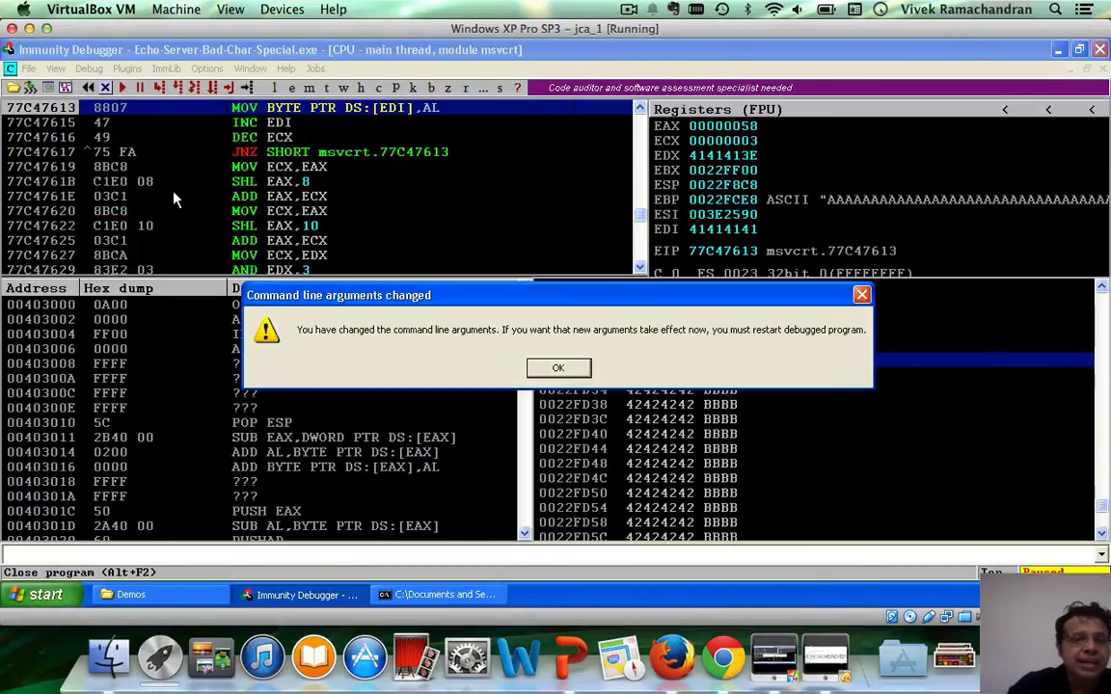
pyautogui.click(558, 367)
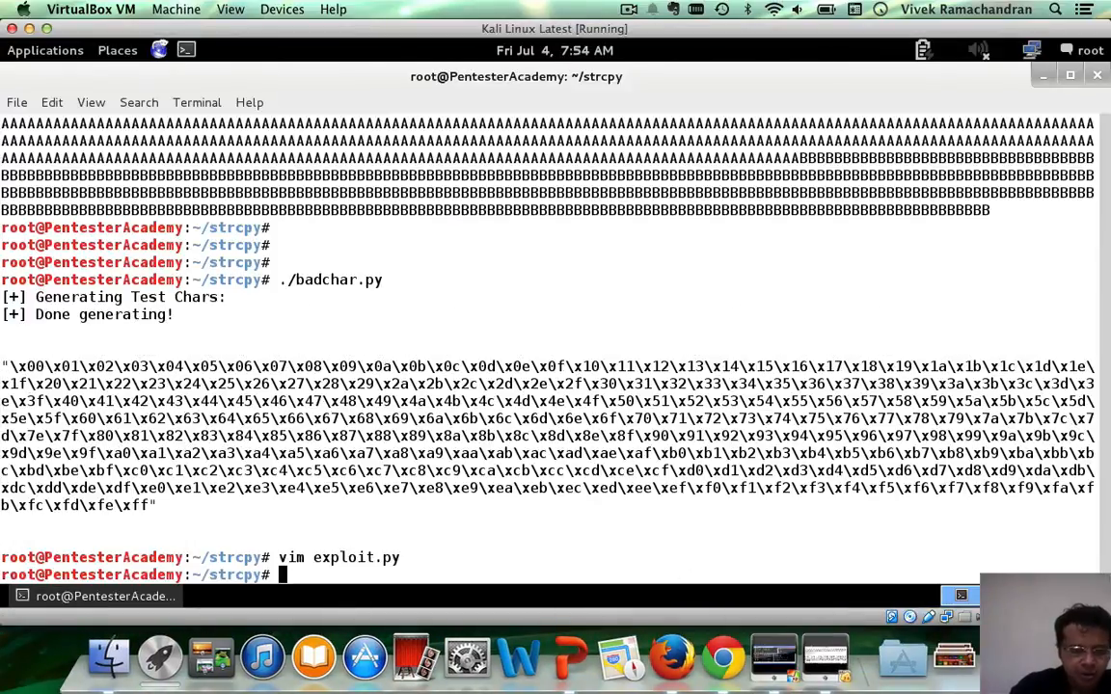
# Step: Run ./exploit.py 192.168.1.20 to send the test bytes to the echo server
pyautogui.write('./exploit.py 192.168.1.20')
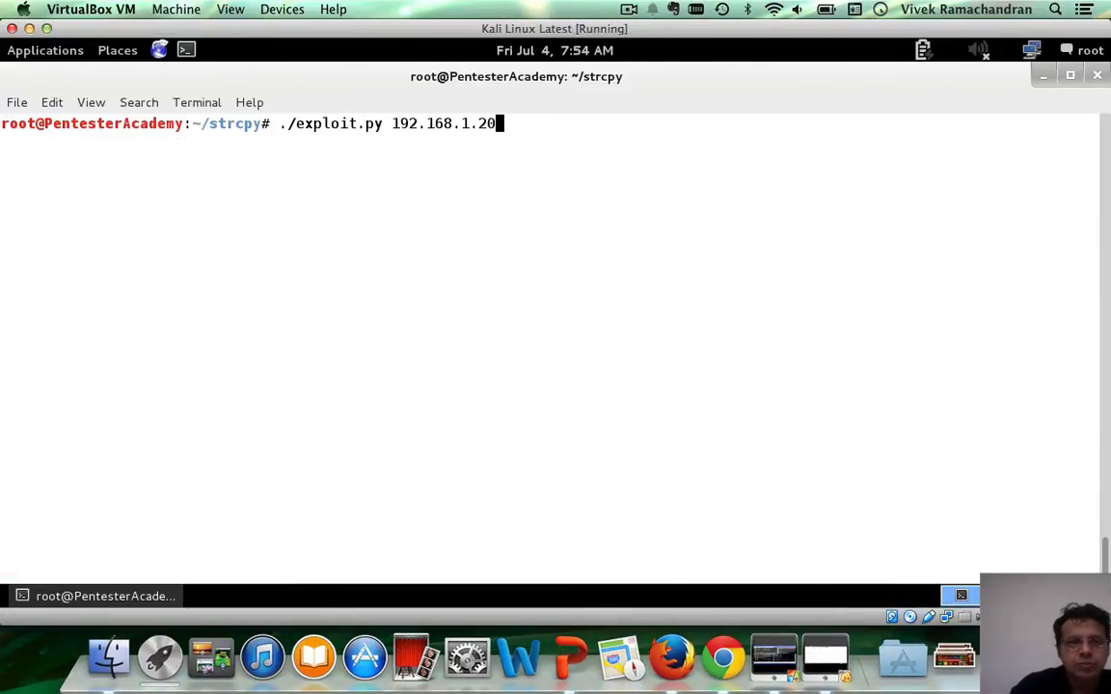
pyautogui.press('Return')
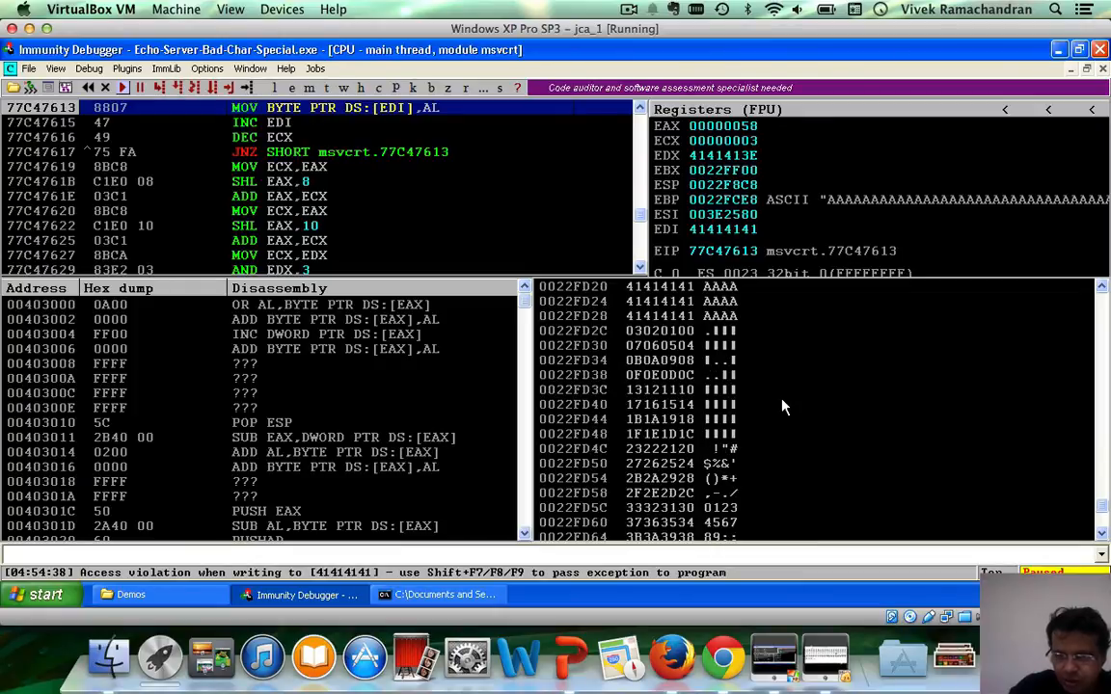
# Step: Select stack row 0022FD2C, then scroll down to row 0022FE28 showing FFFEFDFC before the Bs
pyautogui.click(675, 330)
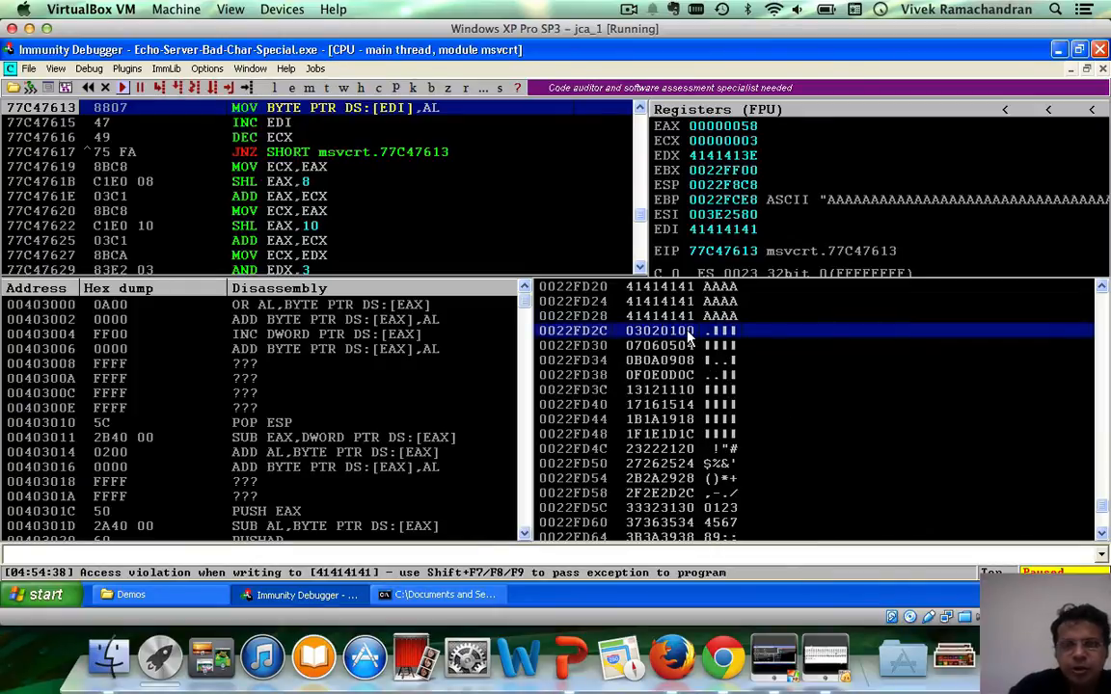
pyautogui.moveTo(680, 339)
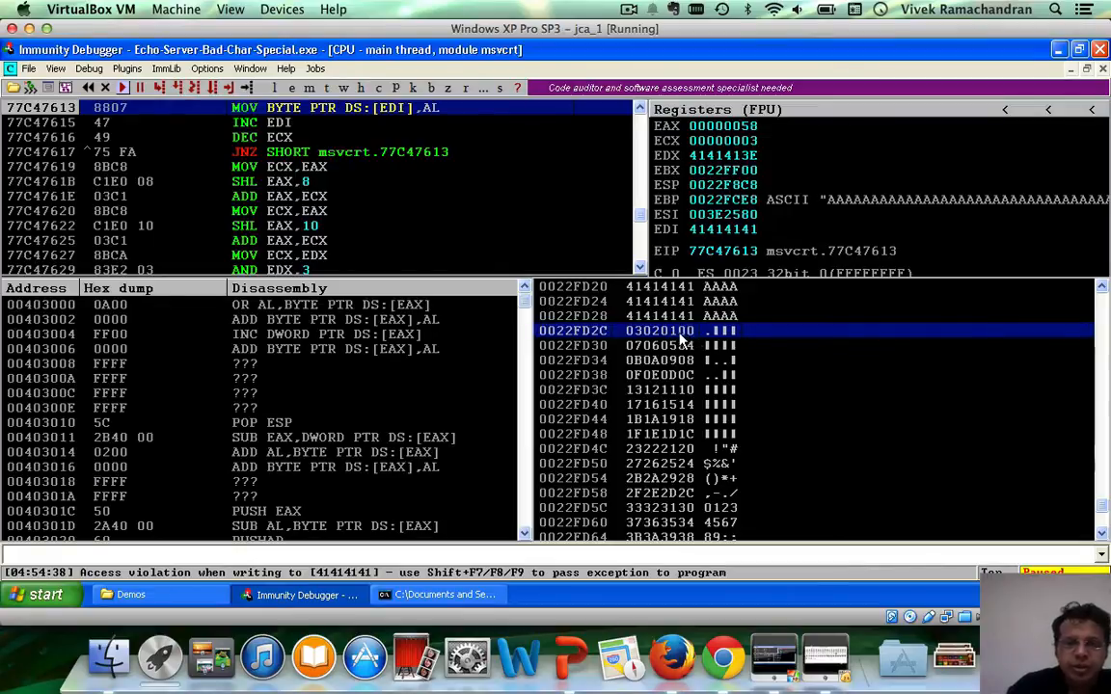
pyautogui.moveTo(680, 340)
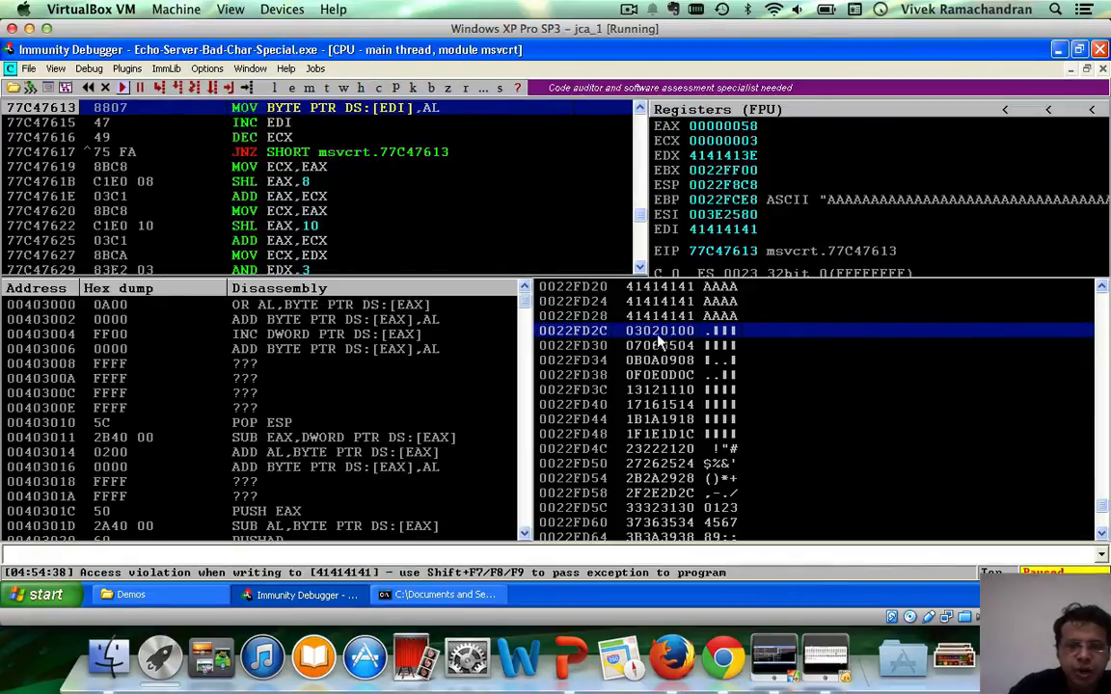
pyautogui.moveTo(670, 354)
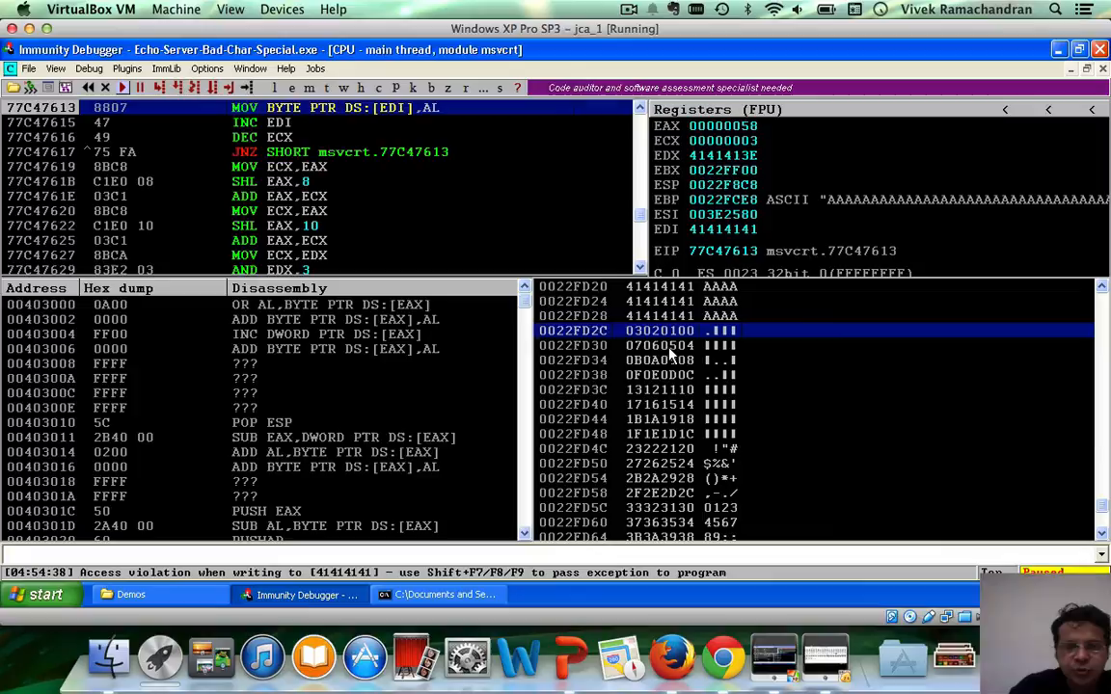
pyautogui.scroll(-3)
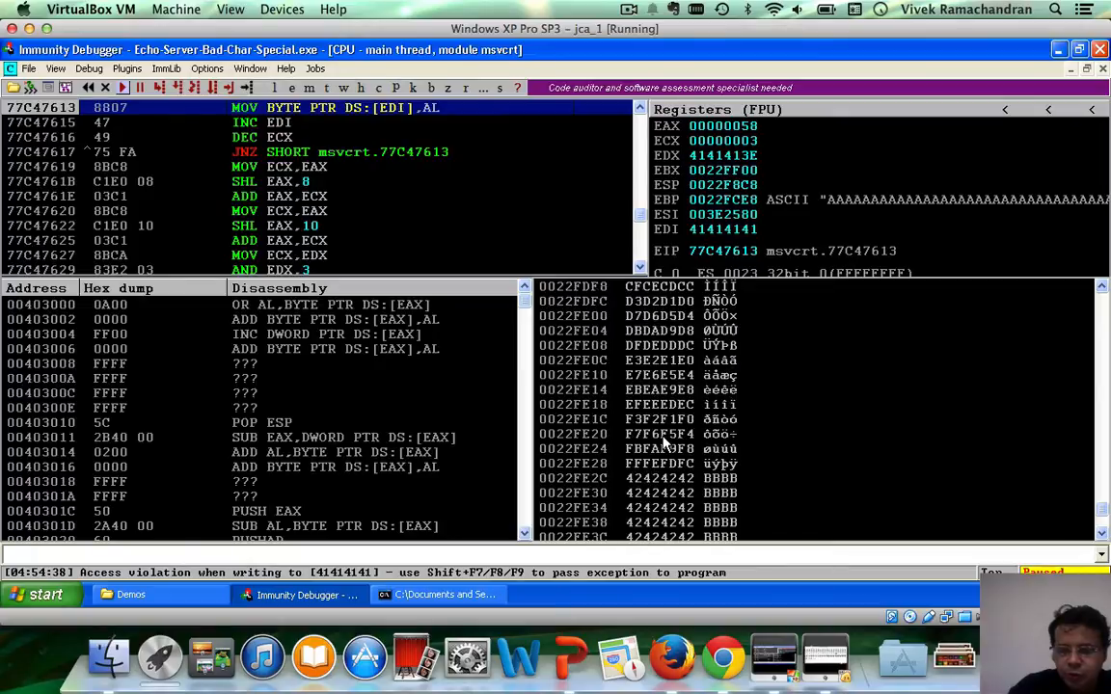
pyautogui.moveTo(648, 474)
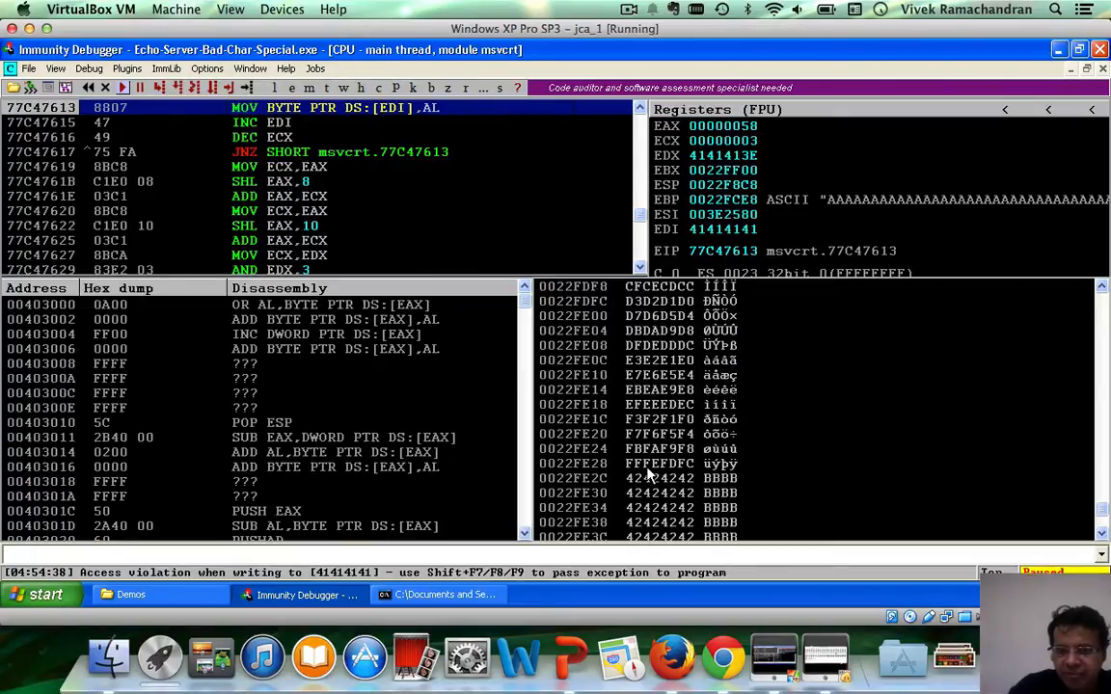
pyautogui.click(636, 464)
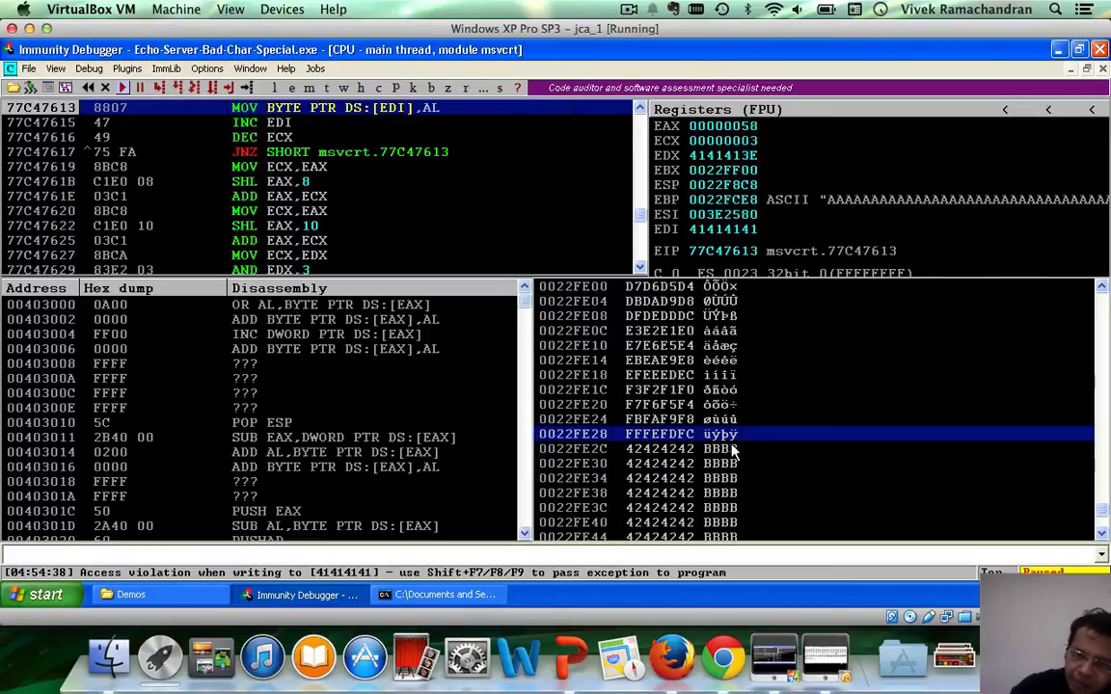
pyautogui.moveTo(759, 415)
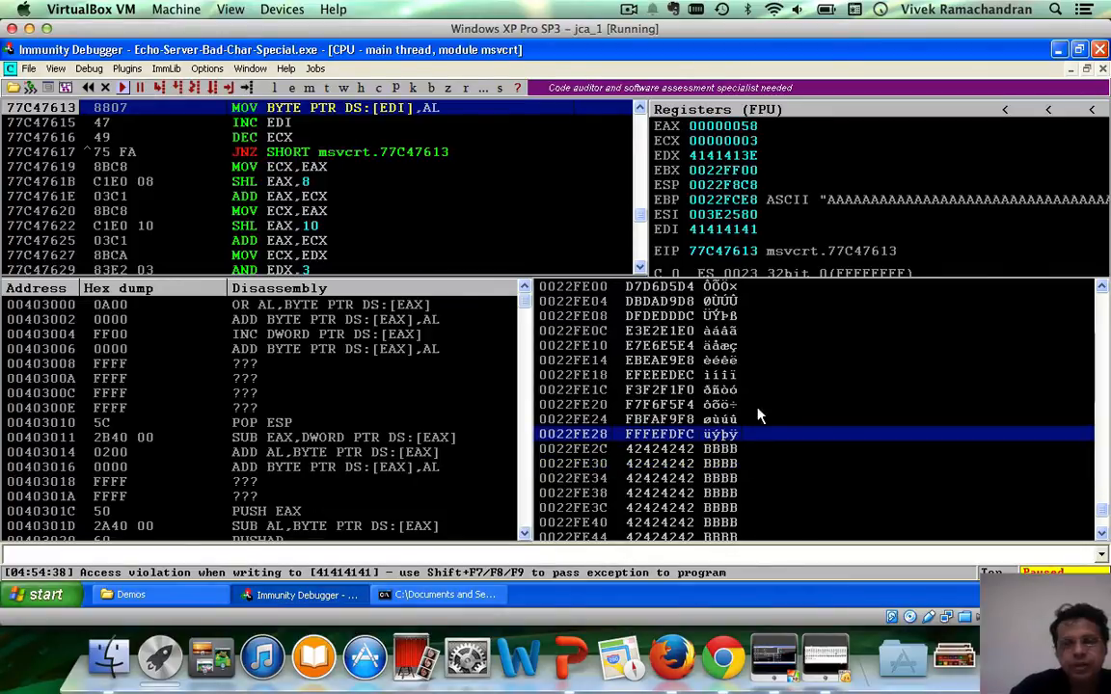
pyautogui.moveTo(764, 412)
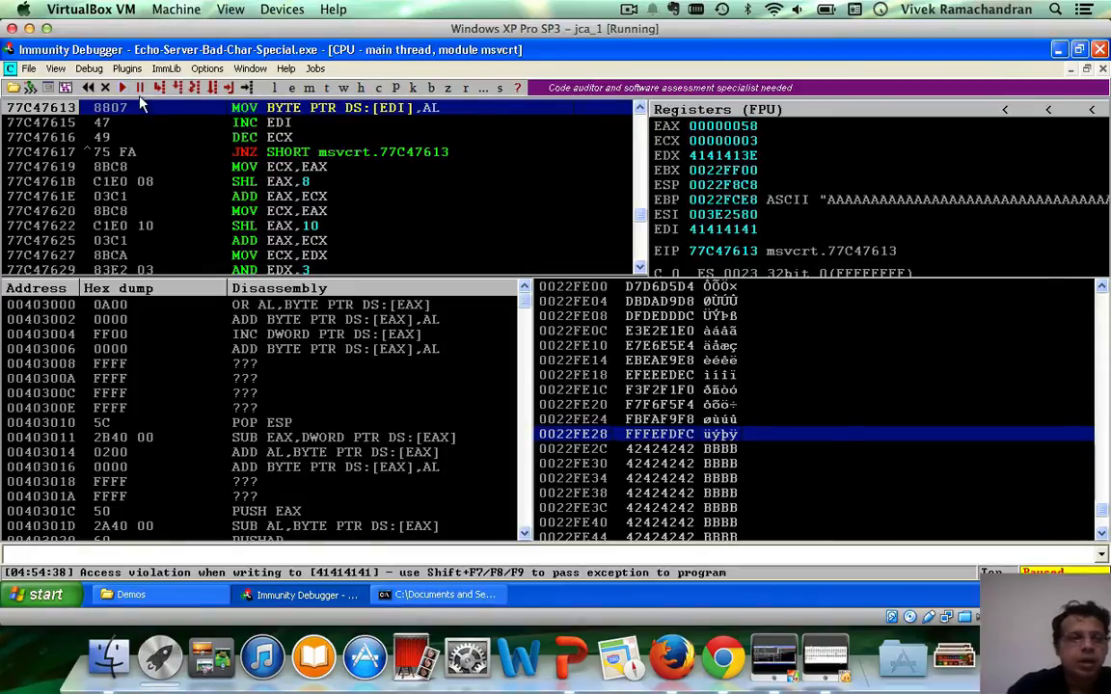
# Step: Set the debugger's command-line arguments to the bad-character list starting 0xaa and accept the restart
pyautogui.click(89, 69)
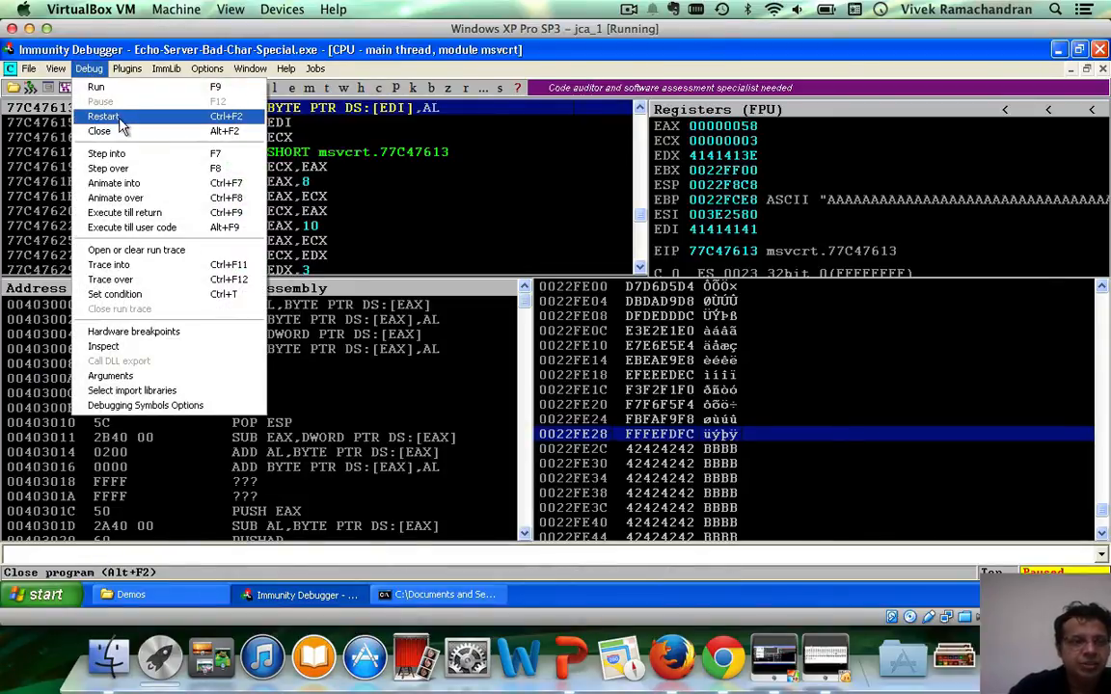
pyautogui.moveTo(111, 375)
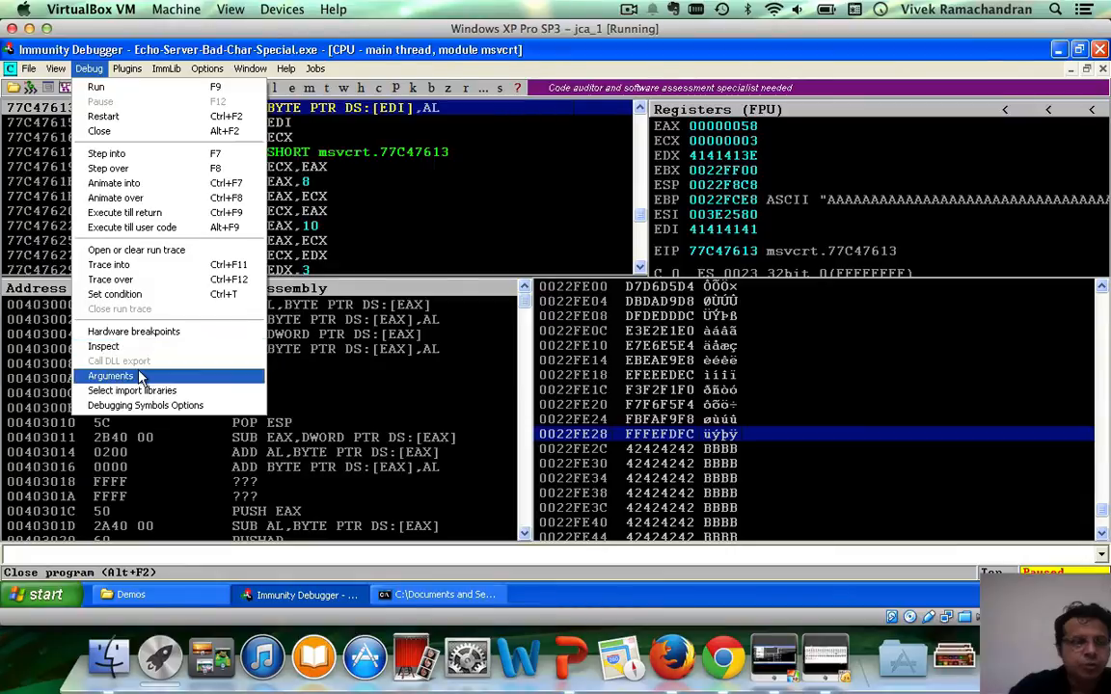
pyautogui.click(110, 375)
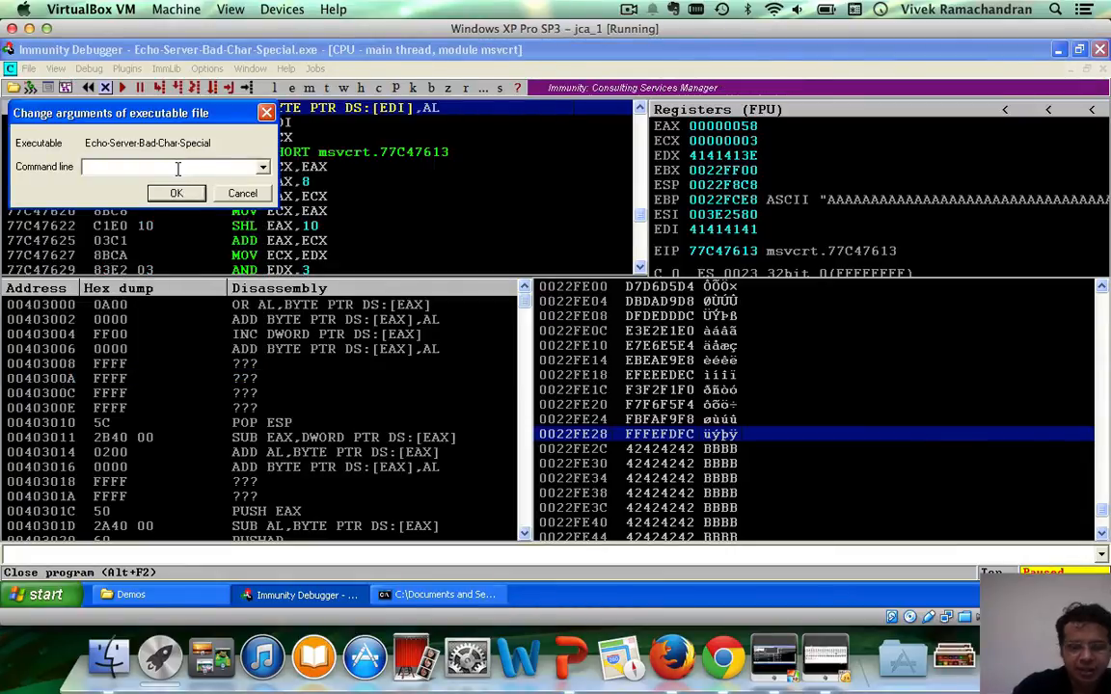
pyautogui.write('0xaa,0x')
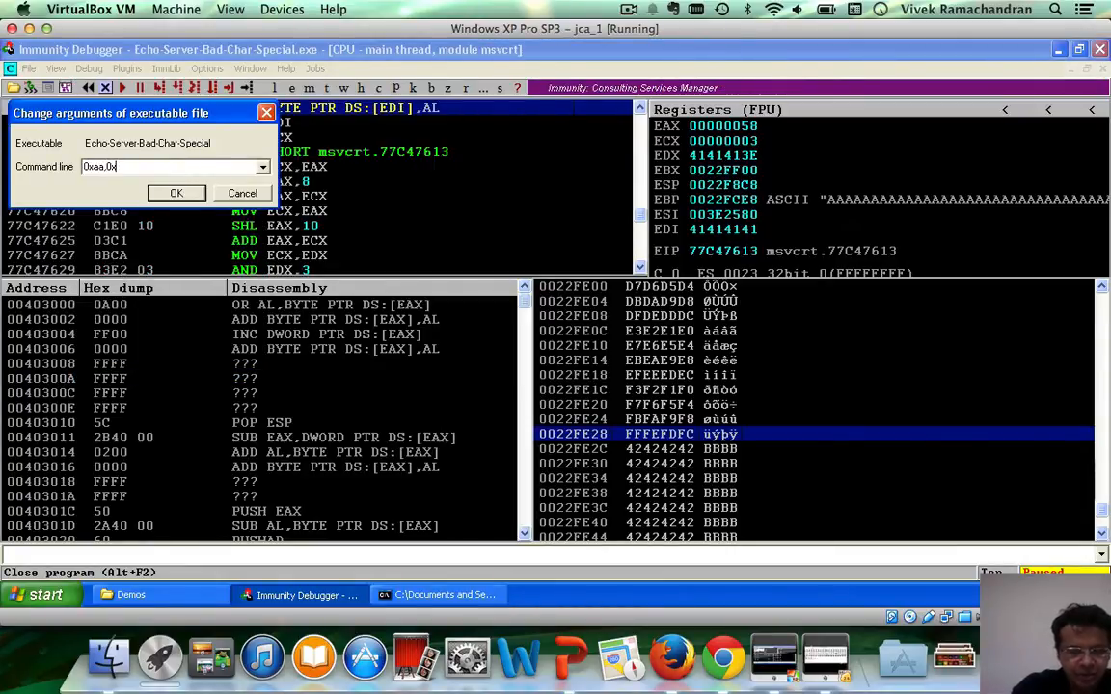
pyautogui.click(176, 193)
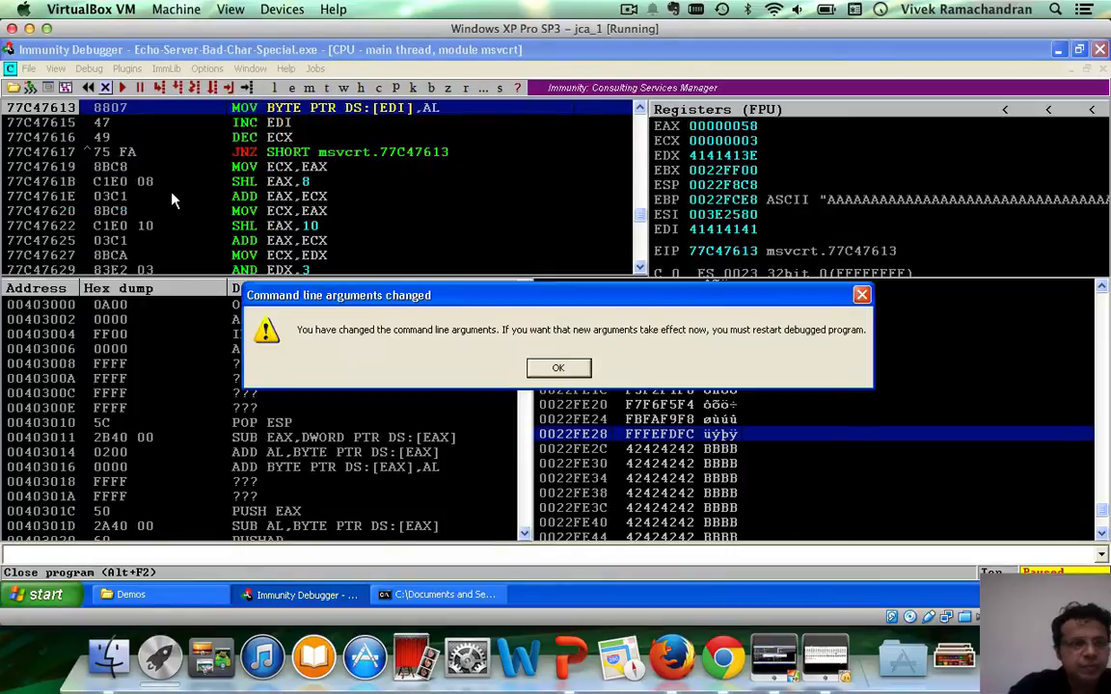
pyautogui.click(557, 367)
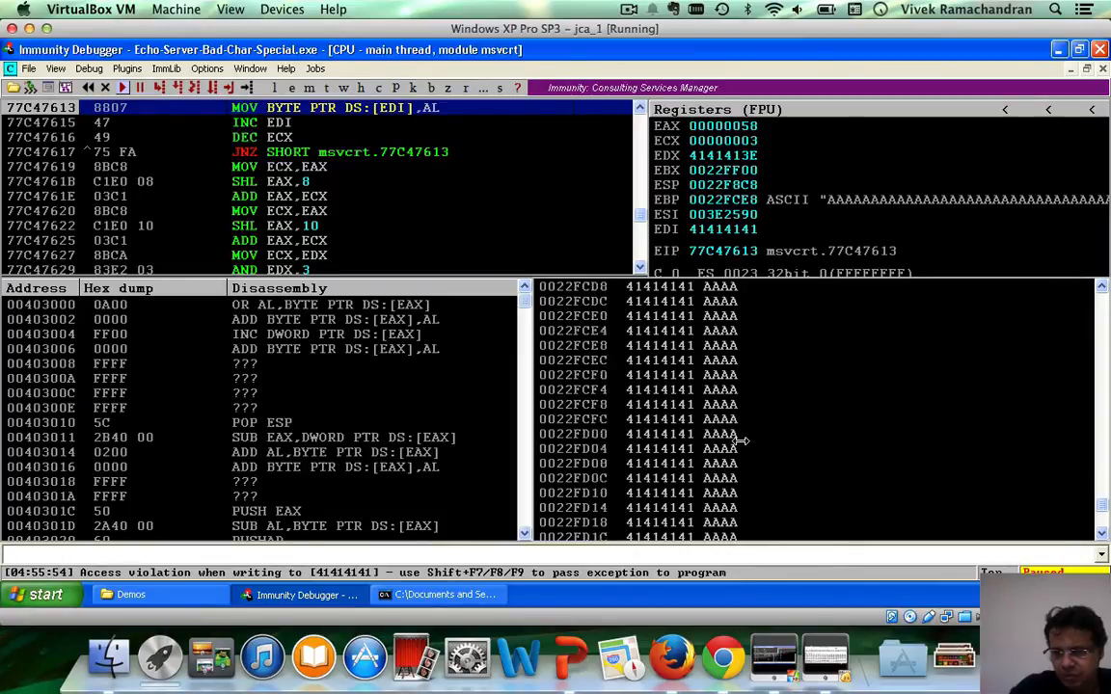
# Step: Scroll the stack and select row 0022FDD4 showing 0000A9A8, where bytes stop before 0xAA
pyautogui.scroll(-3)
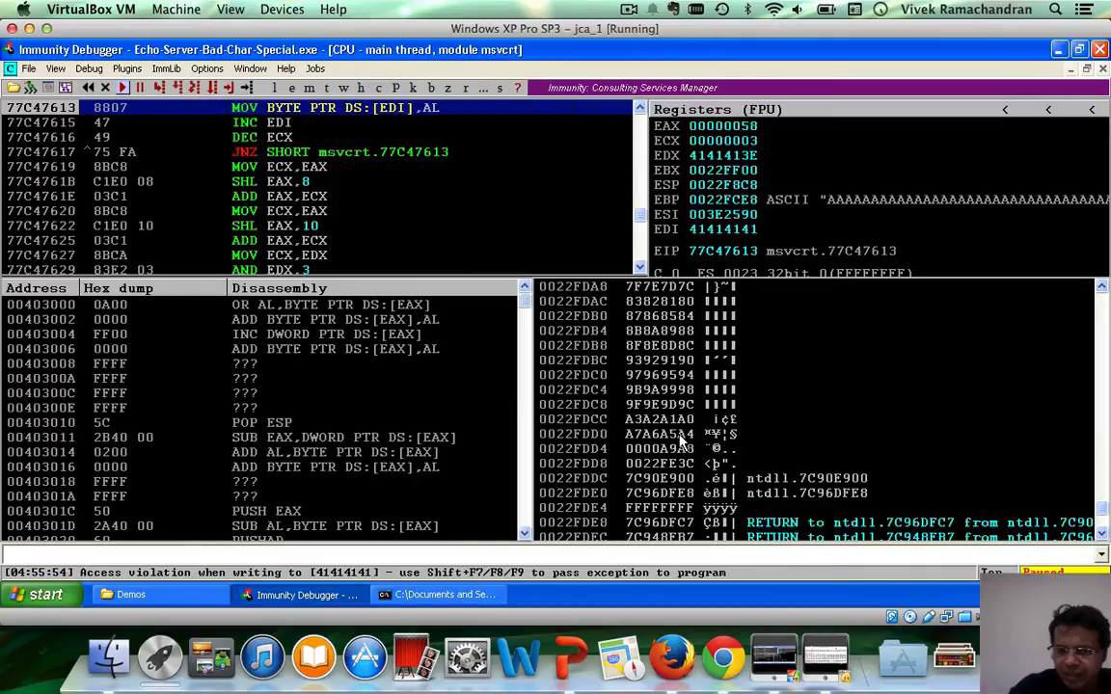
pyautogui.click(661, 449)
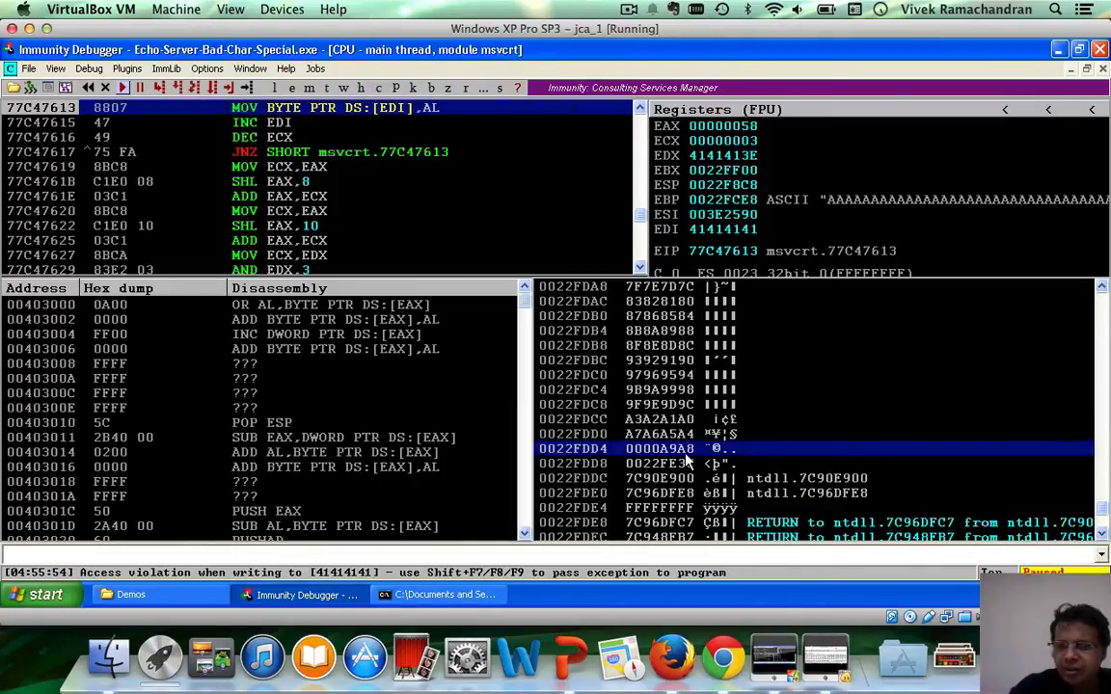
pyautogui.moveTo(779, 417)
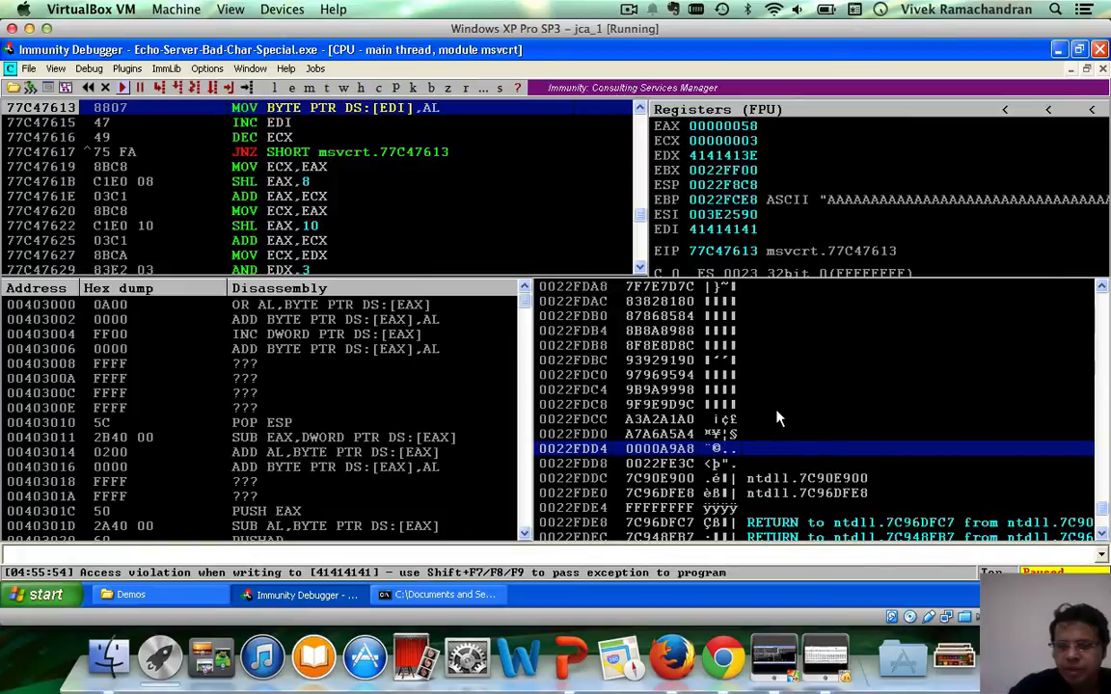
pyautogui.moveTo(674, 472)
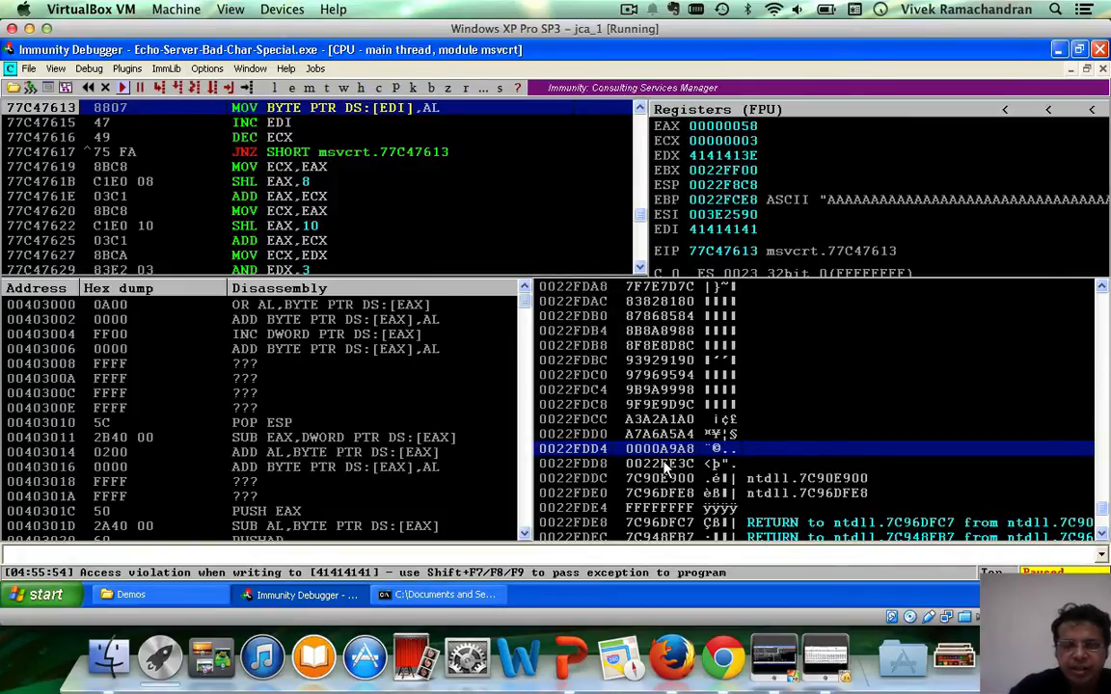
pyautogui.moveTo(693, 459)
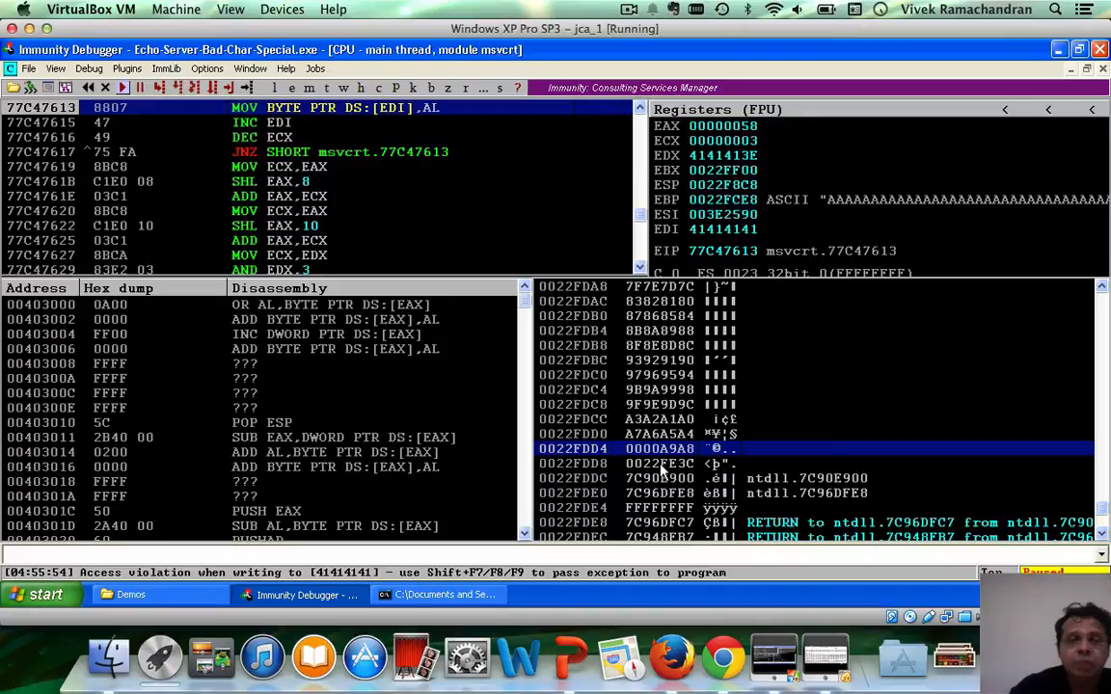
pyautogui.moveTo(660, 463)
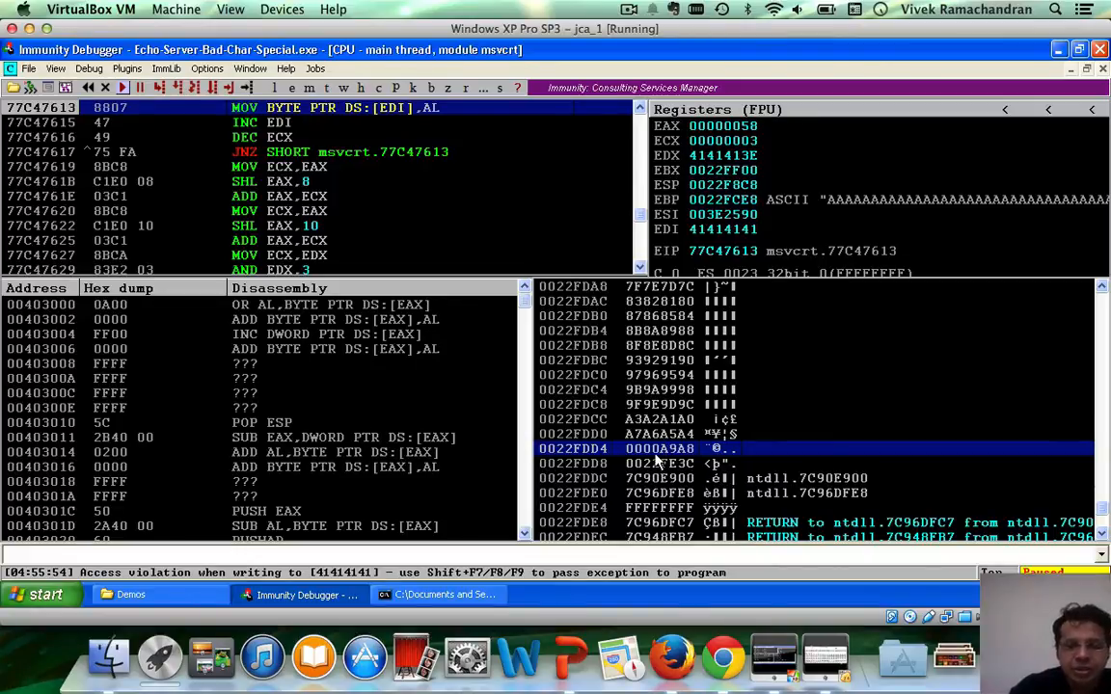
pyautogui.moveTo(656, 454)
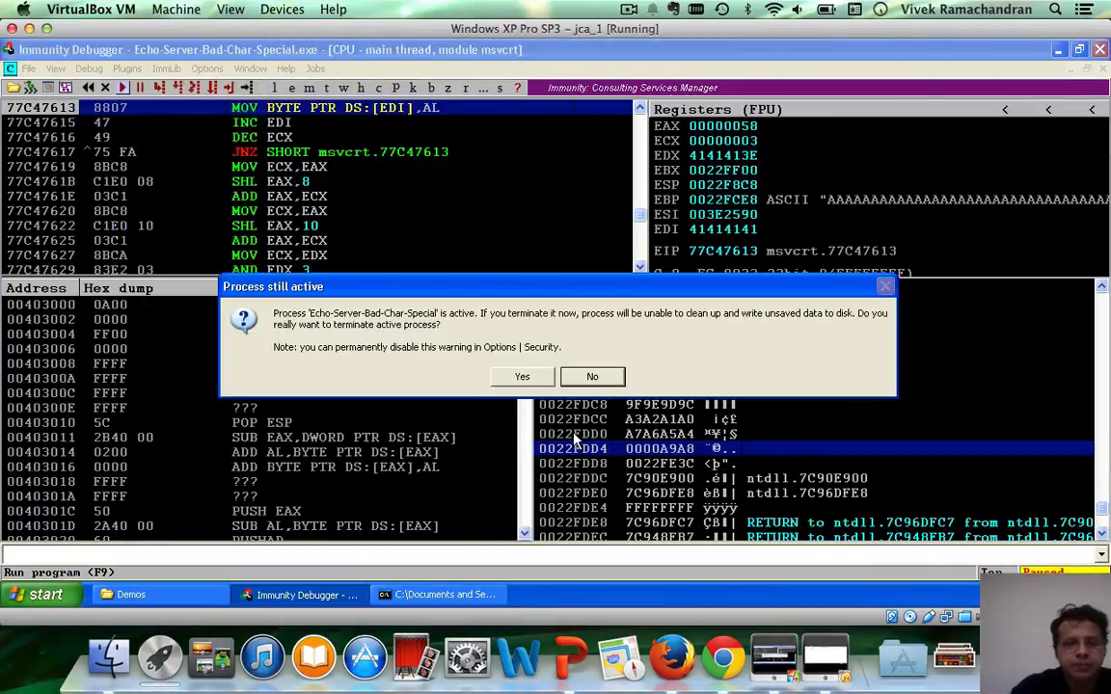
# Step: Confirm terminating the still-active echo server process
pyautogui.click(522, 376)
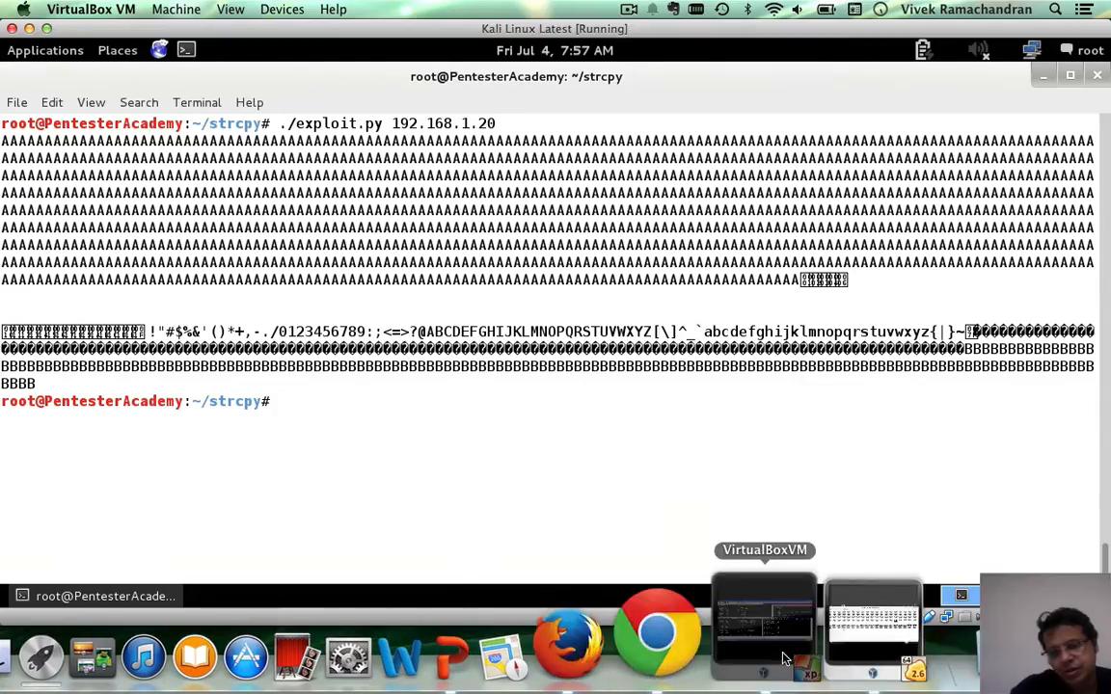
# Step: Switch to the Windows XP virtual machine from the Dock
pyautogui.click(872, 622)
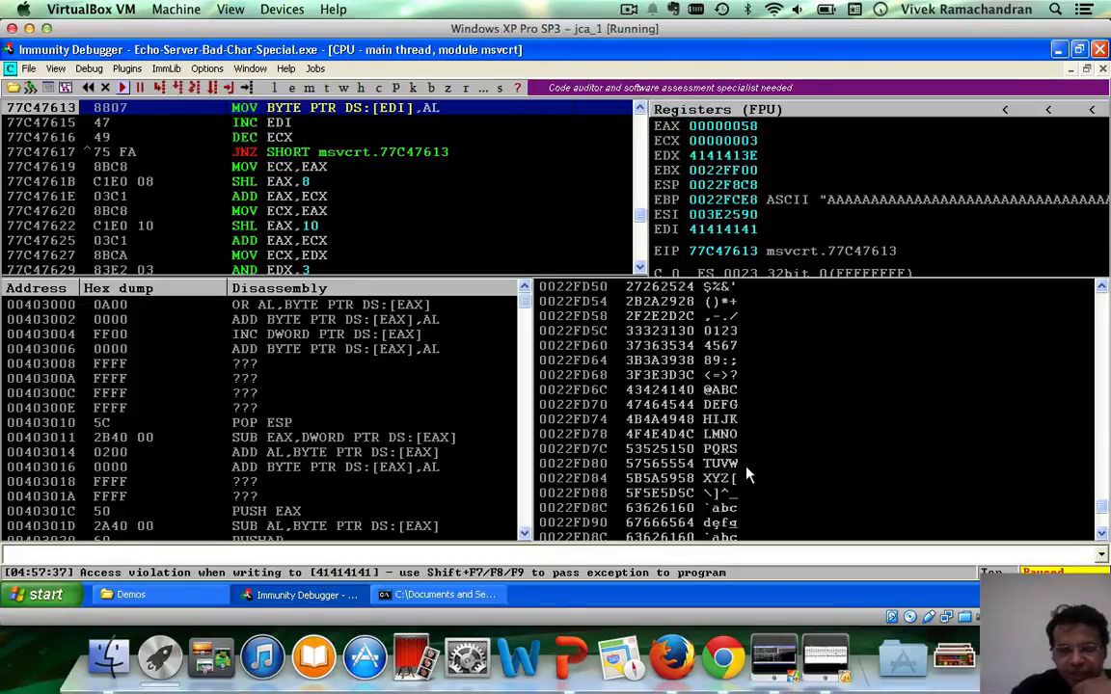
# Step: Scroll the stack to where the test bytes end at DCDBDAD9 (0022FE04)
pyautogui.scroll(-3)
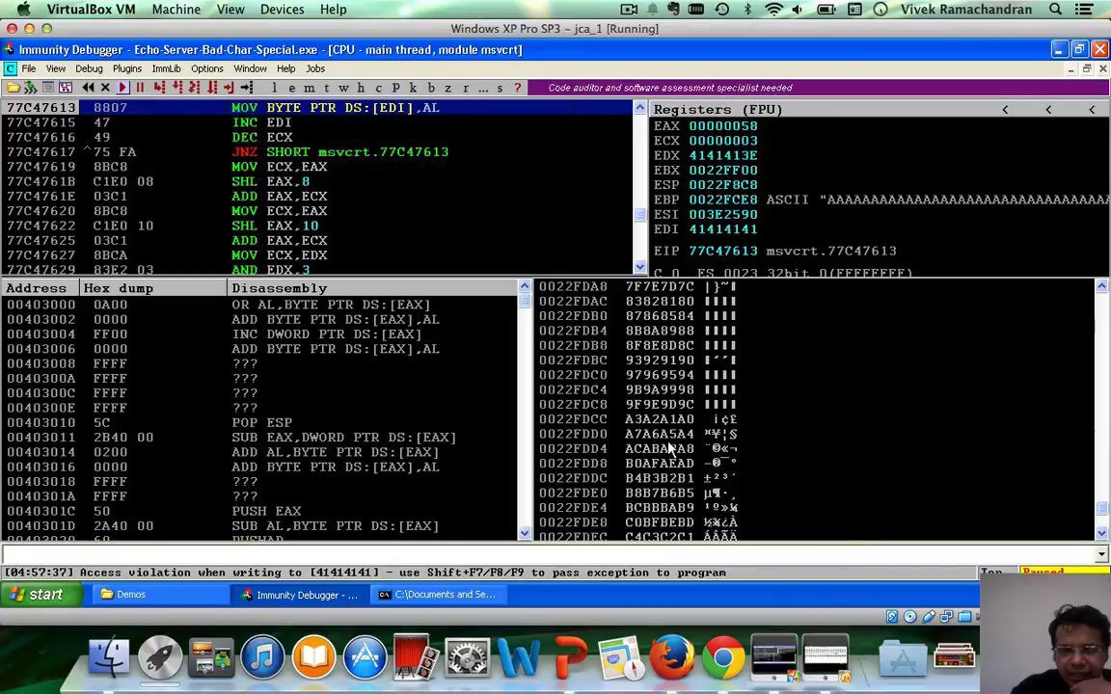
pyautogui.moveTo(699, 427)
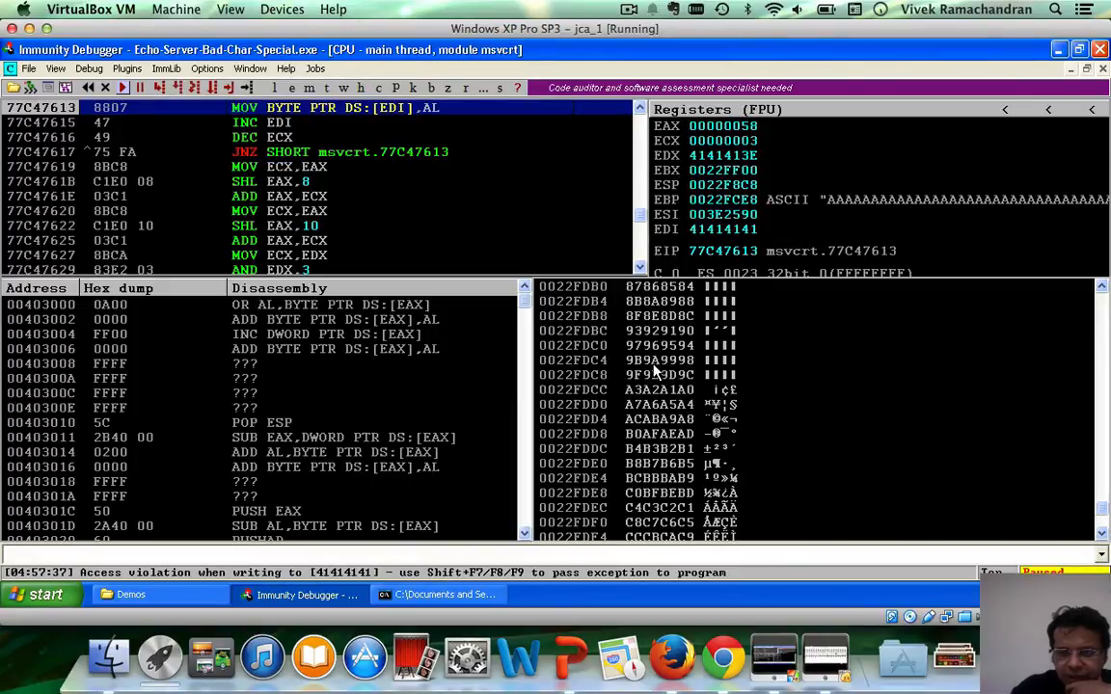
pyautogui.scroll(-3)
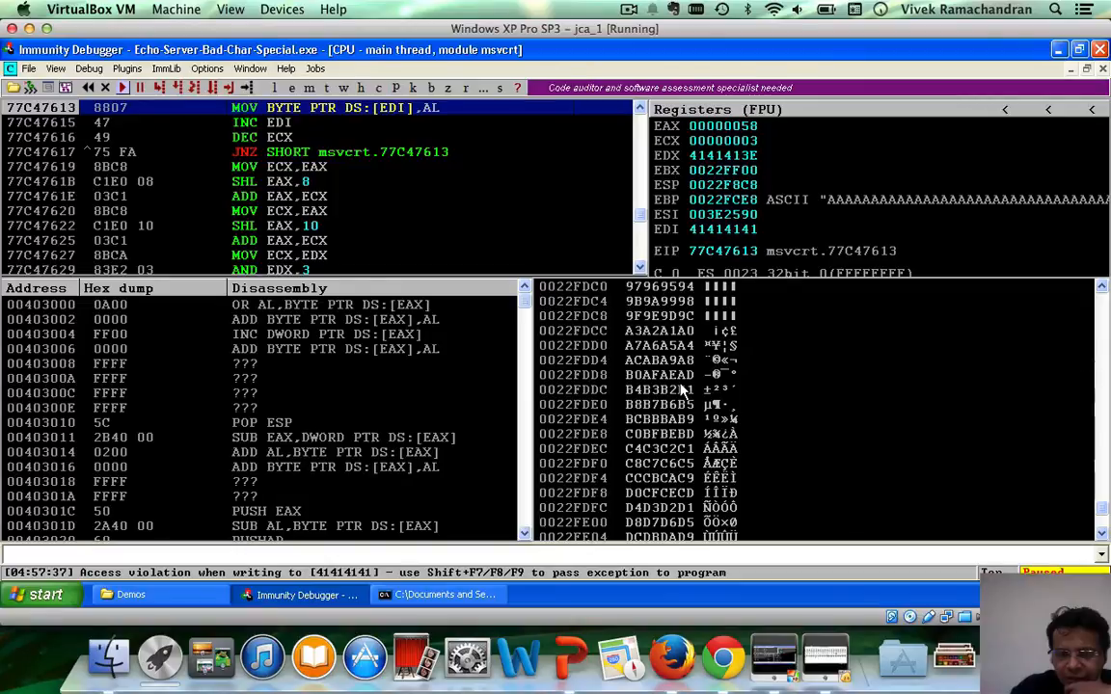
pyautogui.scroll(-3)
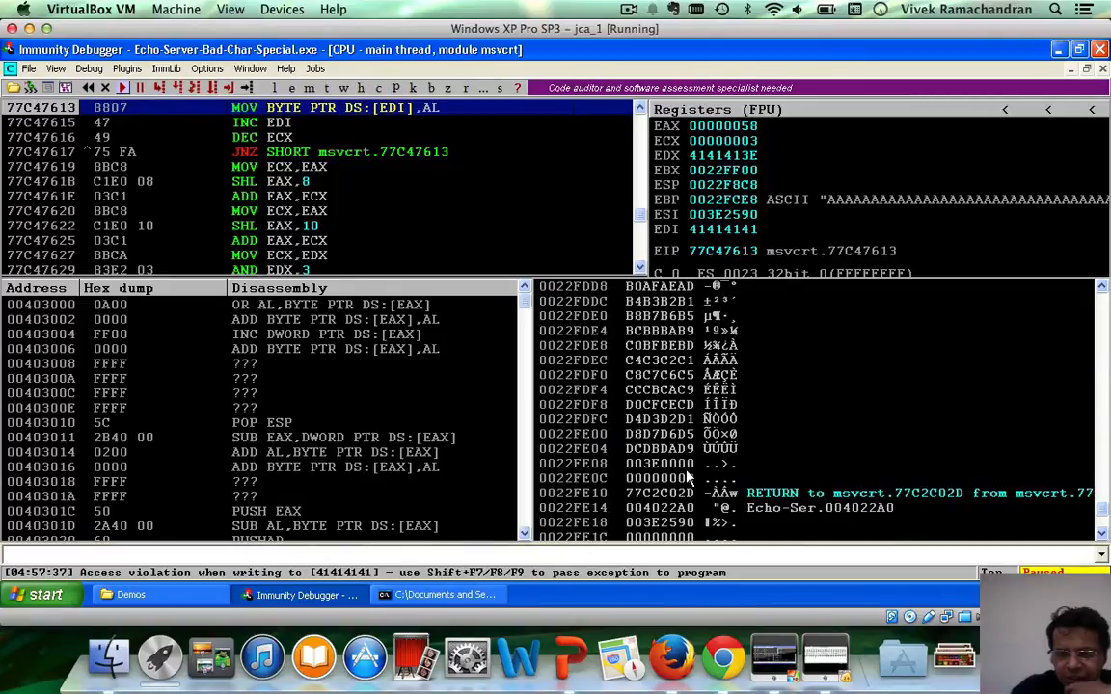
pyautogui.moveTo(692, 454)
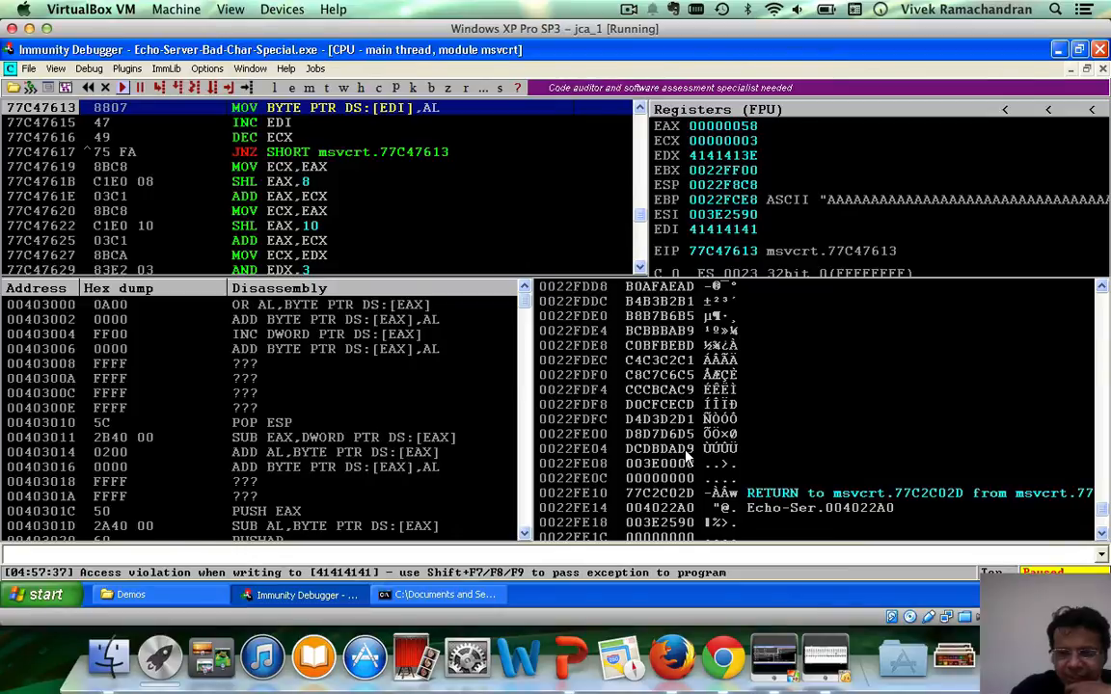
pyautogui.moveTo(653, 459)
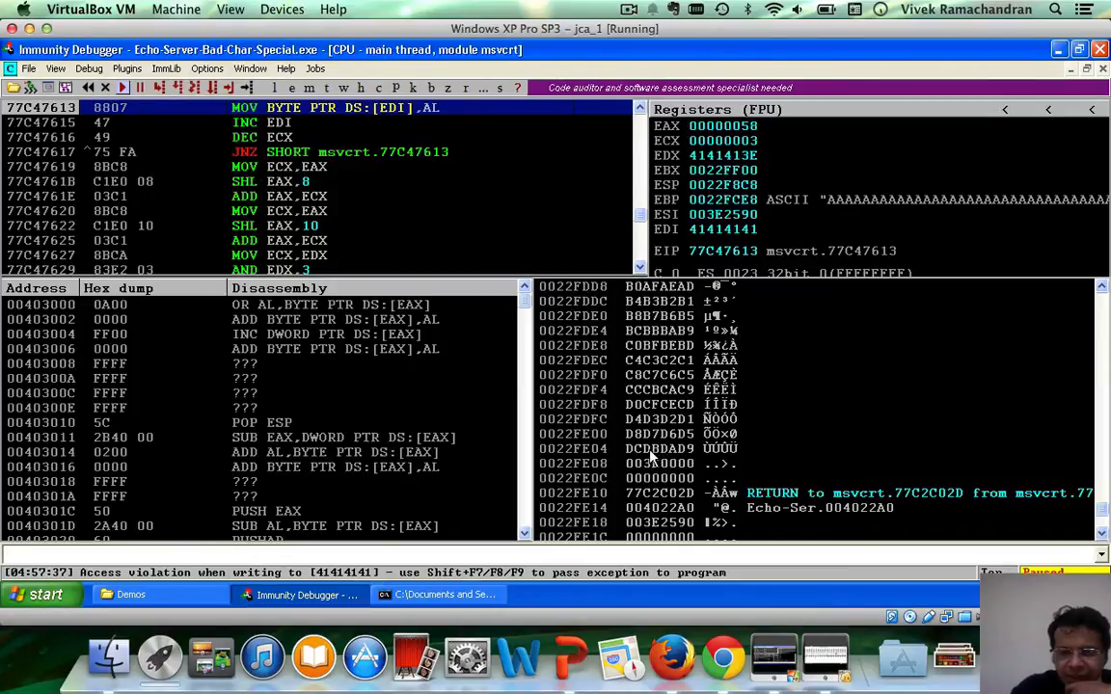
pyautogui.moveTo(686, 470)
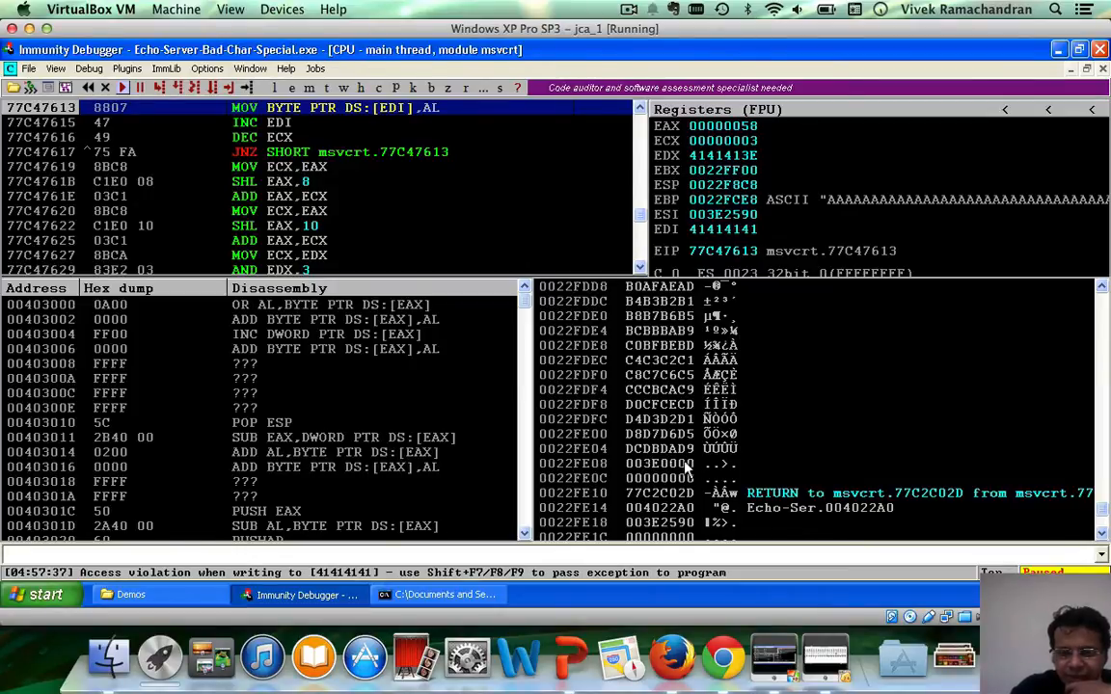
pyautogui.moveTo(679, 463)
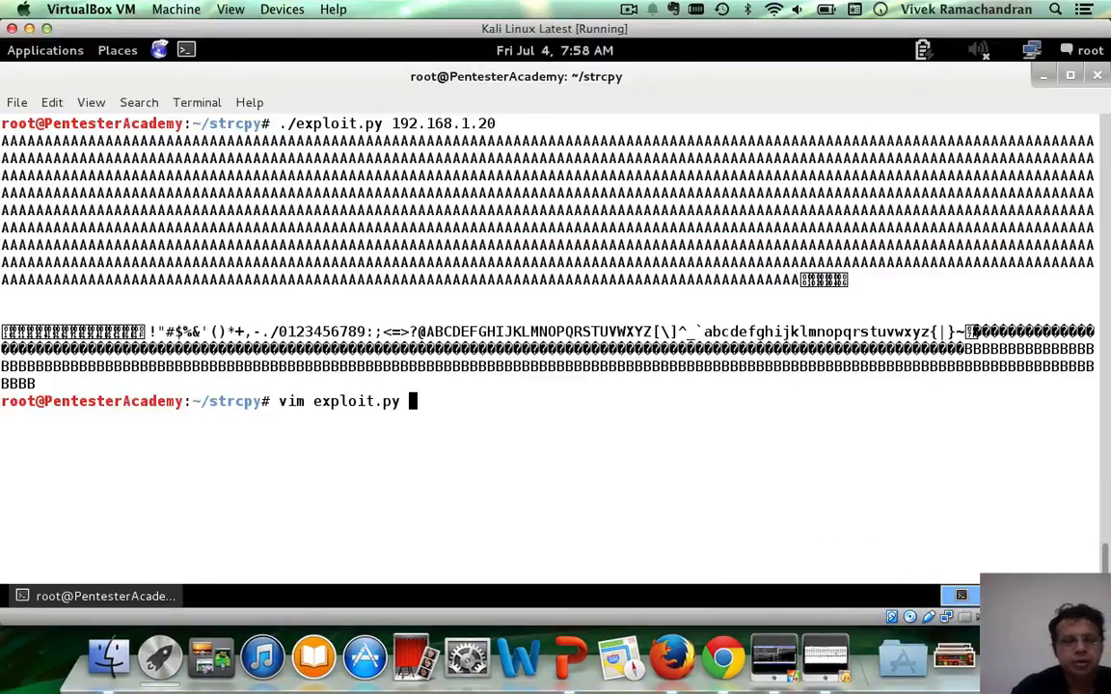
# Step: Open exploit.py in vim, remove \xdd from the test buffer and save with :wq
pyautogui.press('Return')
pyautogui.write('/dd')
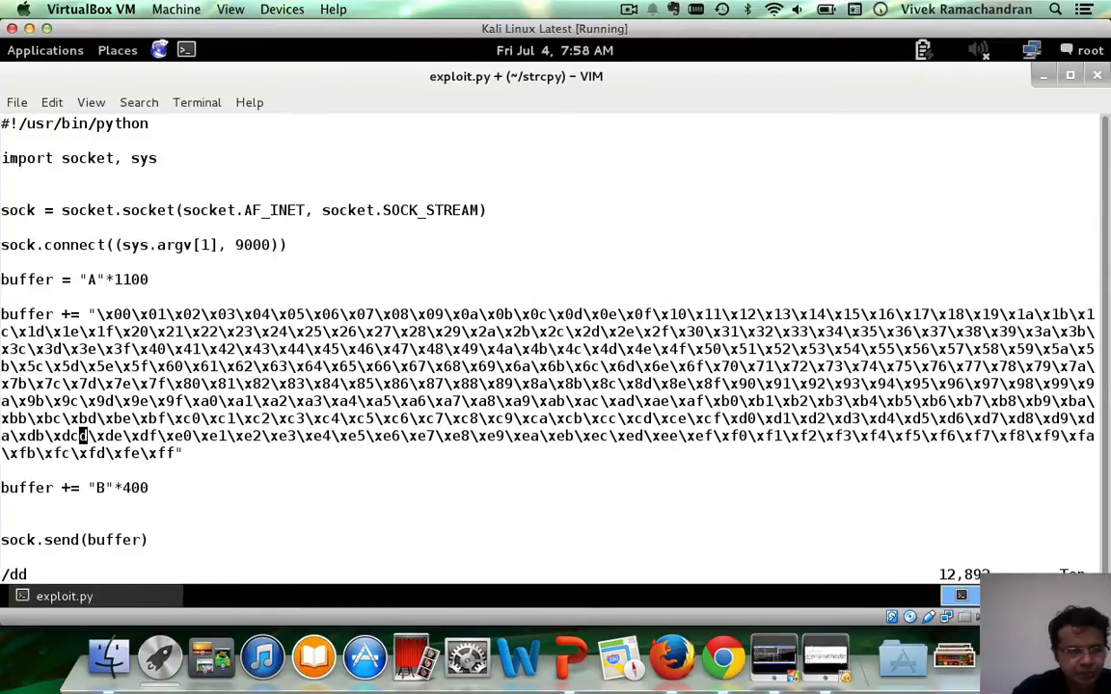
pyautogui.write(':wq')
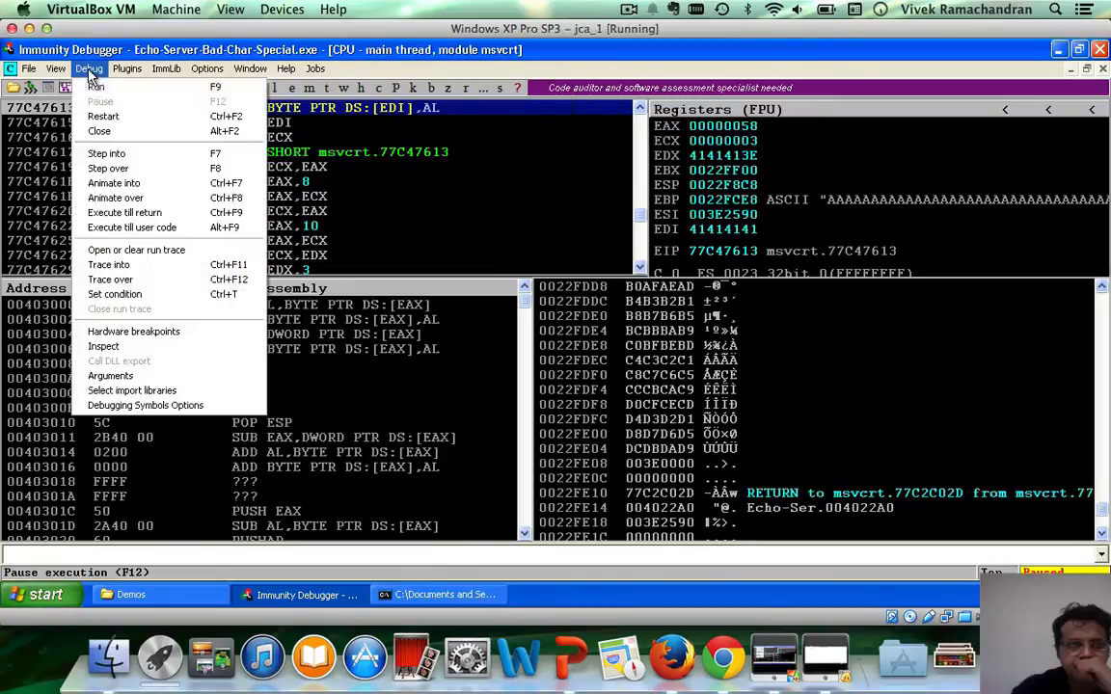
# Step: Restart the echo server in the debugger, confirming termination of the running process
pyautogui.click(99, 130)
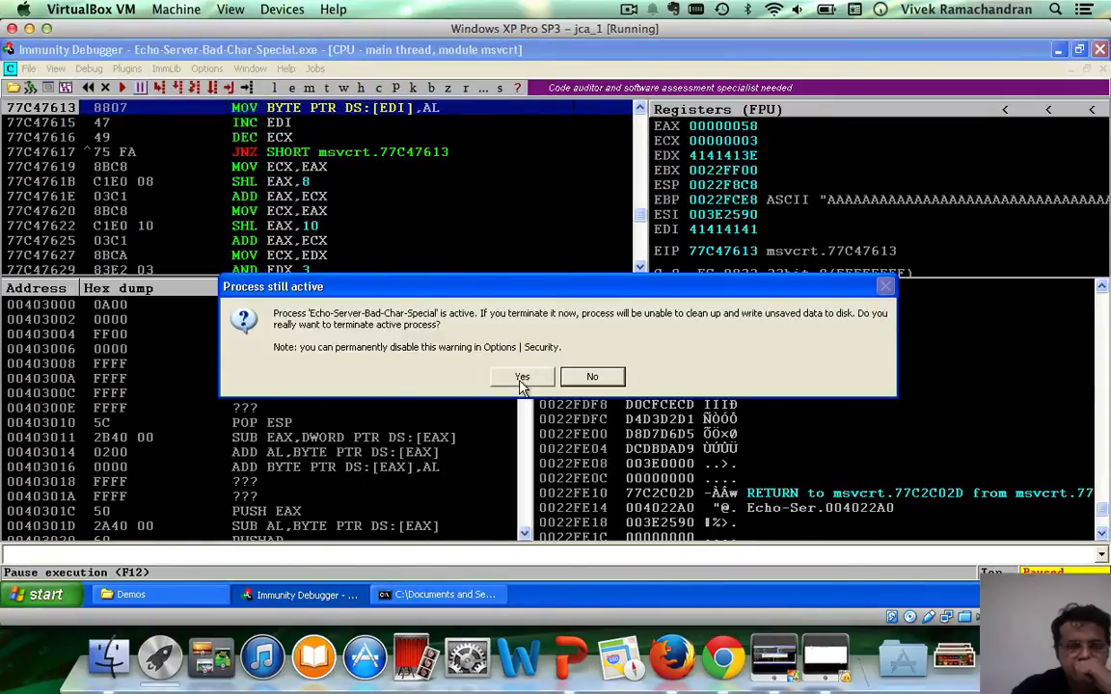
pyautogui.click(522, 376)
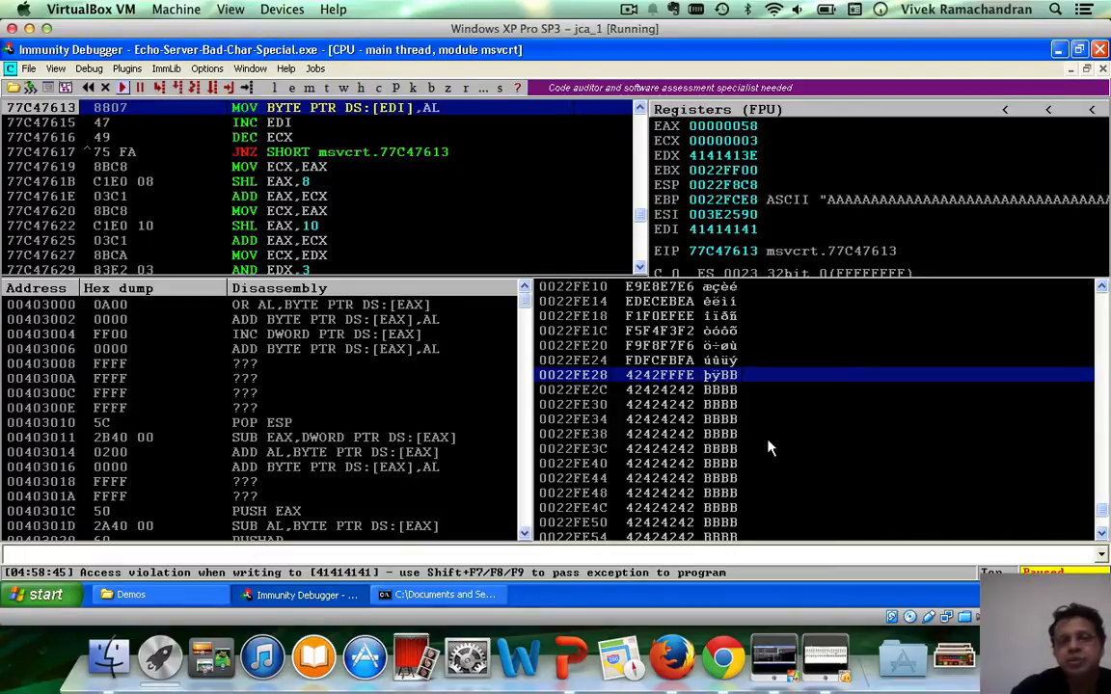
pyautogui.moveTo(704, 479)
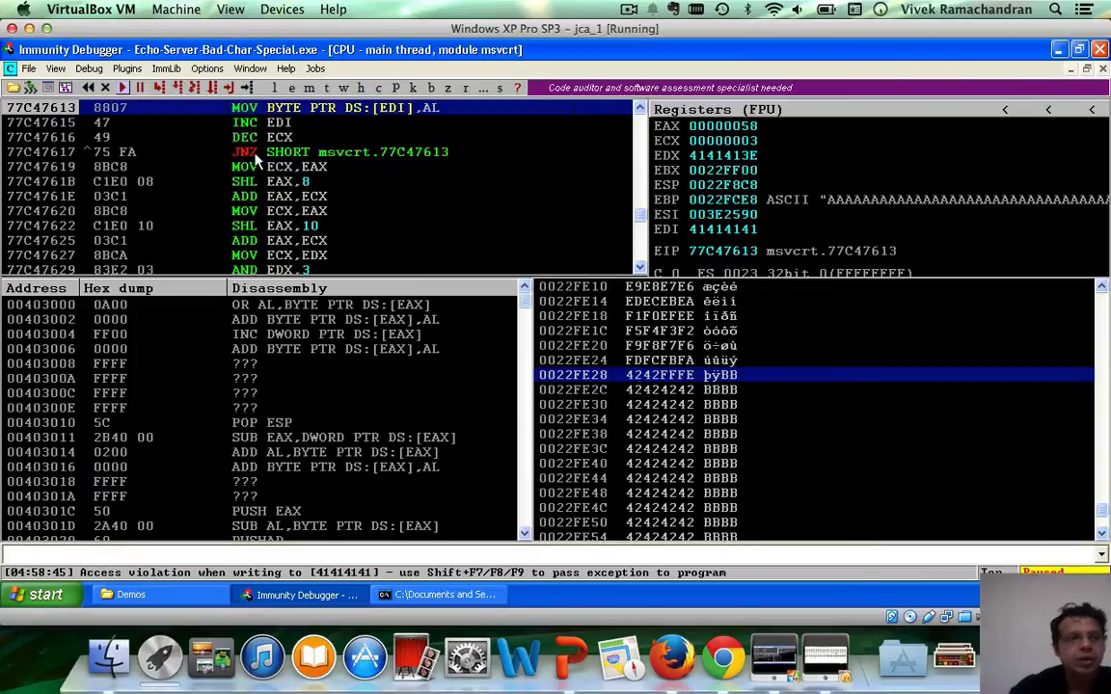
# Step: Change the echo server's command-line arguments to 0xaa,0xdd,0xef
pyautogui.click(88, 68)
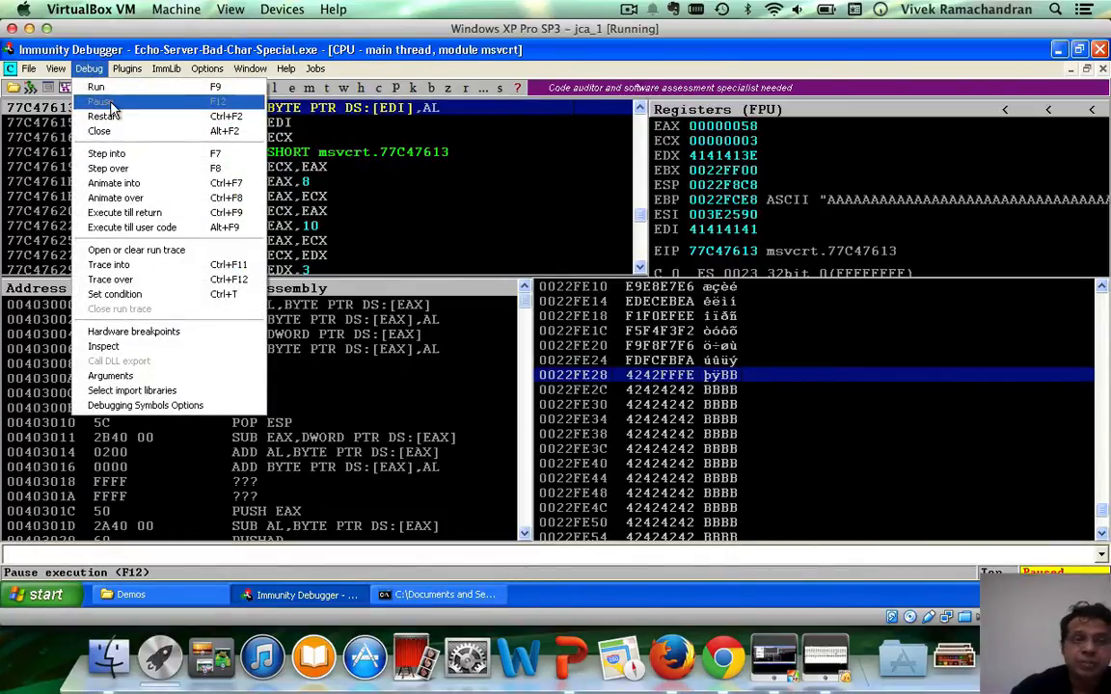
pyautogui.moveTo(110, 376)
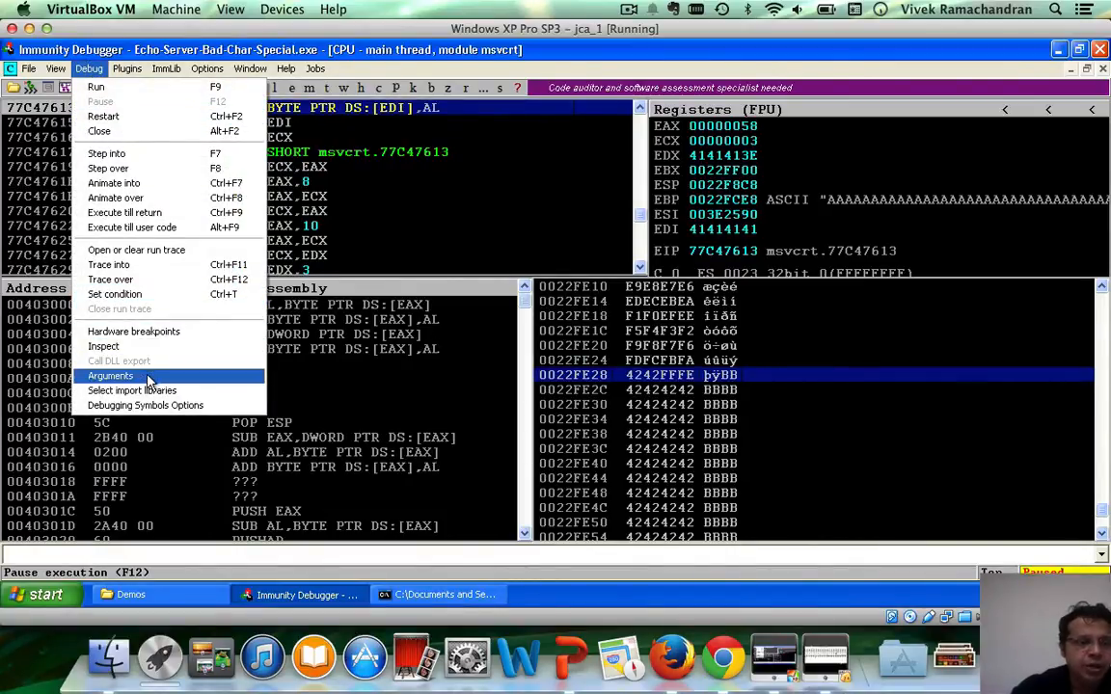
pyautogui.click(110, 375)
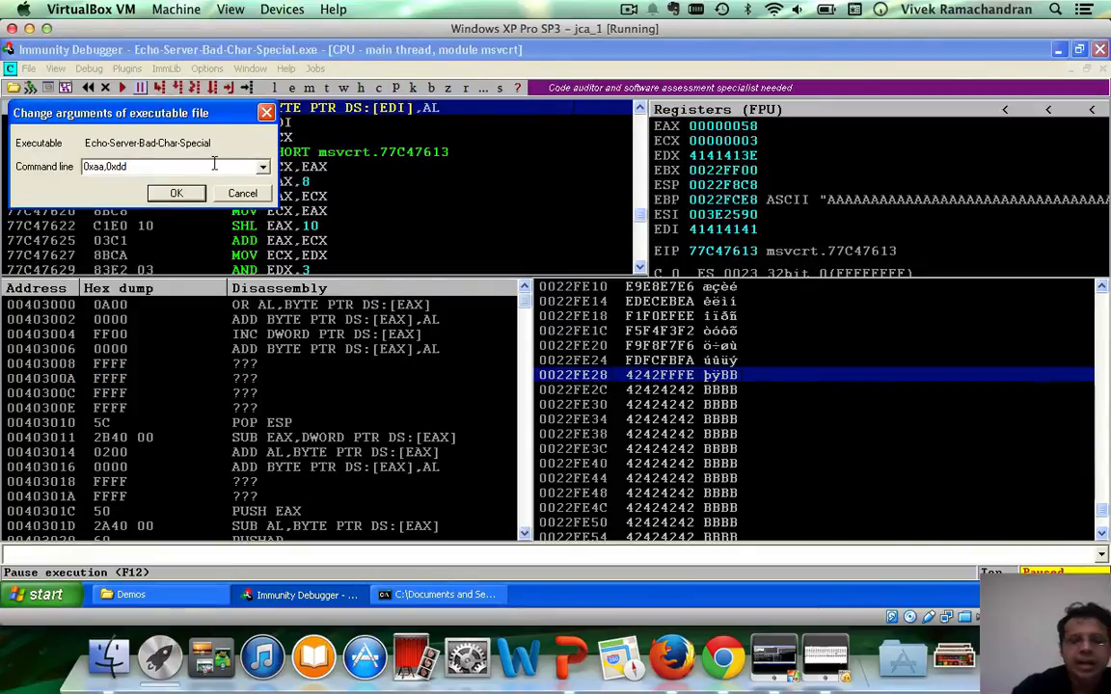
pyautogui.write(',0xef')
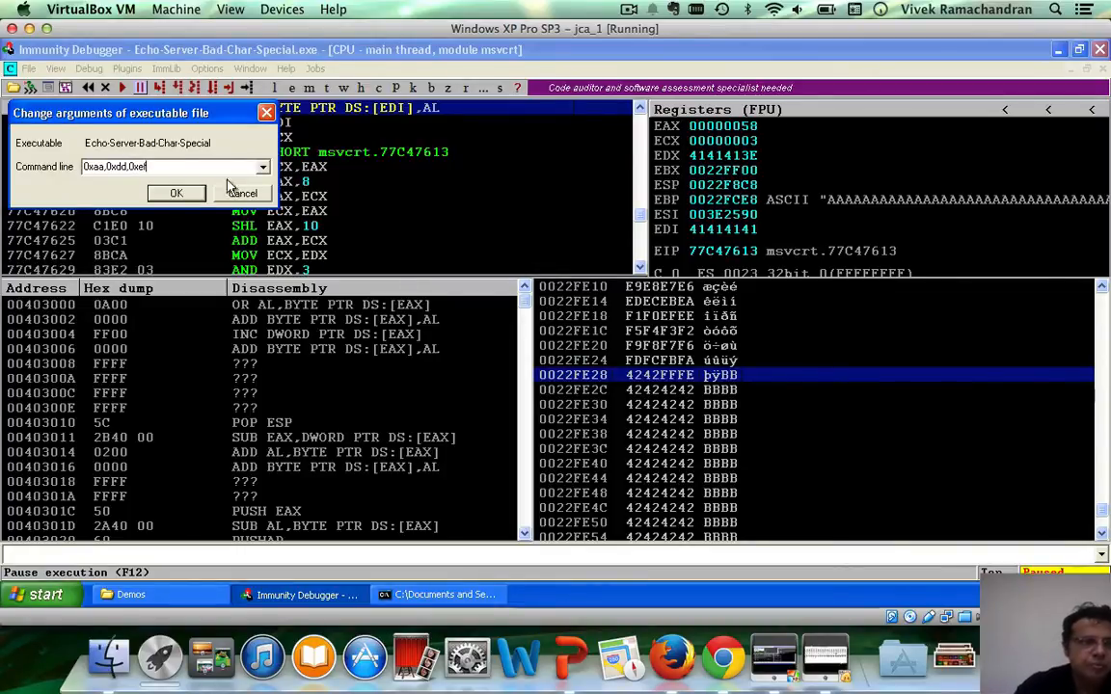
pyautogui.click(176, 192)
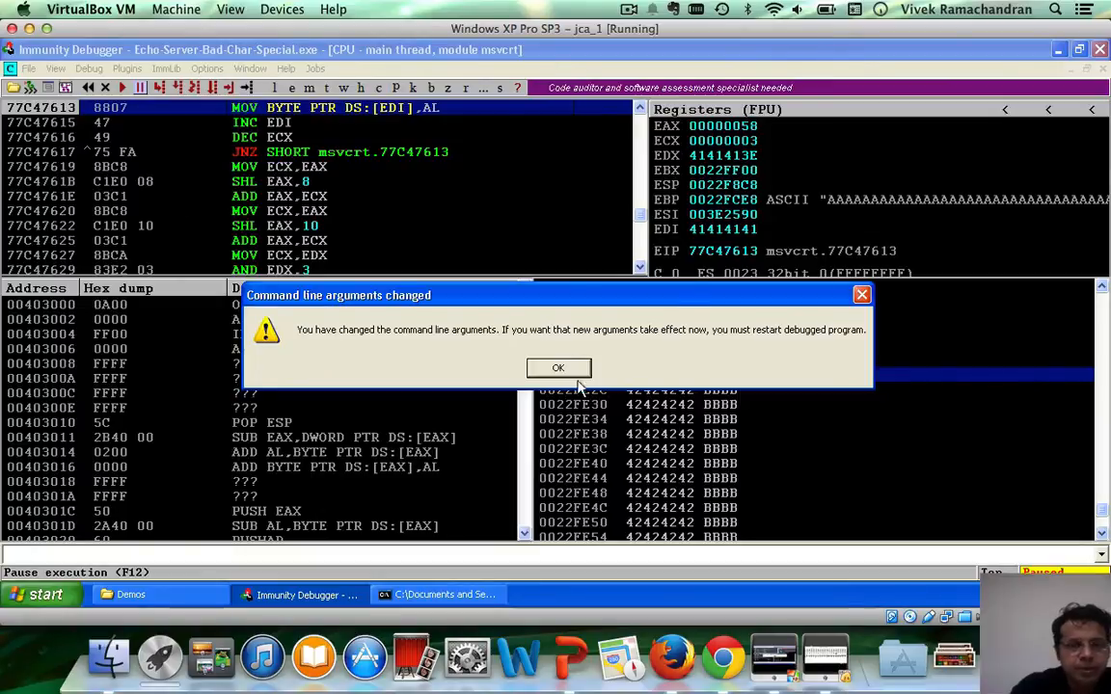
# Step: Restart the server and find the stack test bytes stopping after EDECEBEA at 0022FE14
pyautogui.click(88, 68)
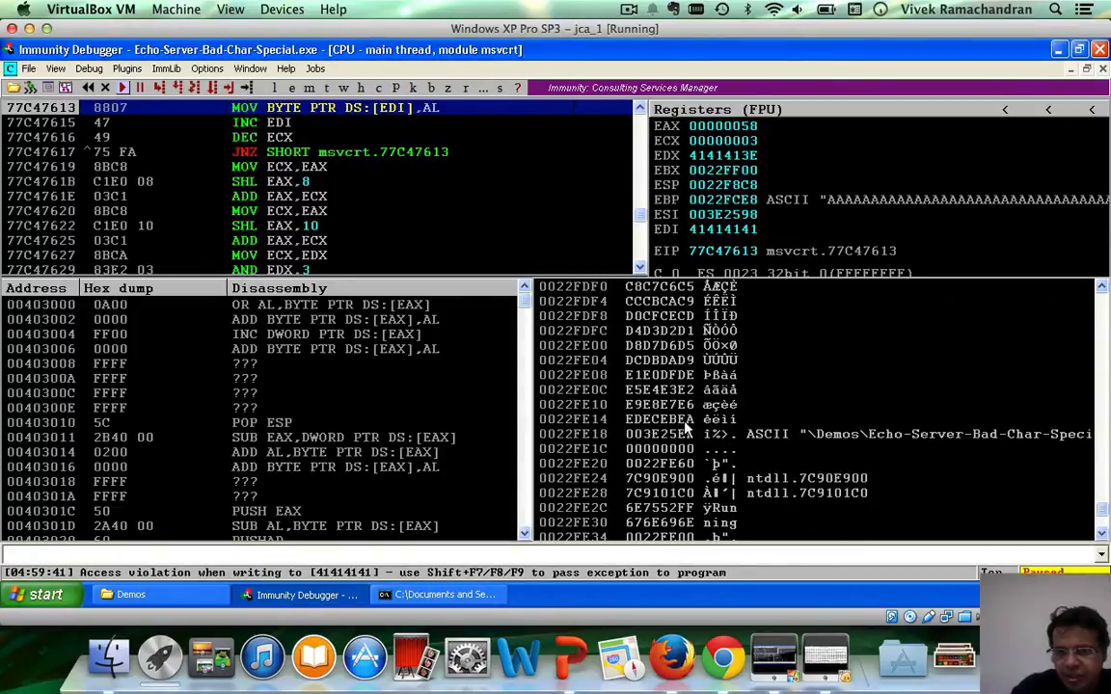
pyautogui.click(675, 434)
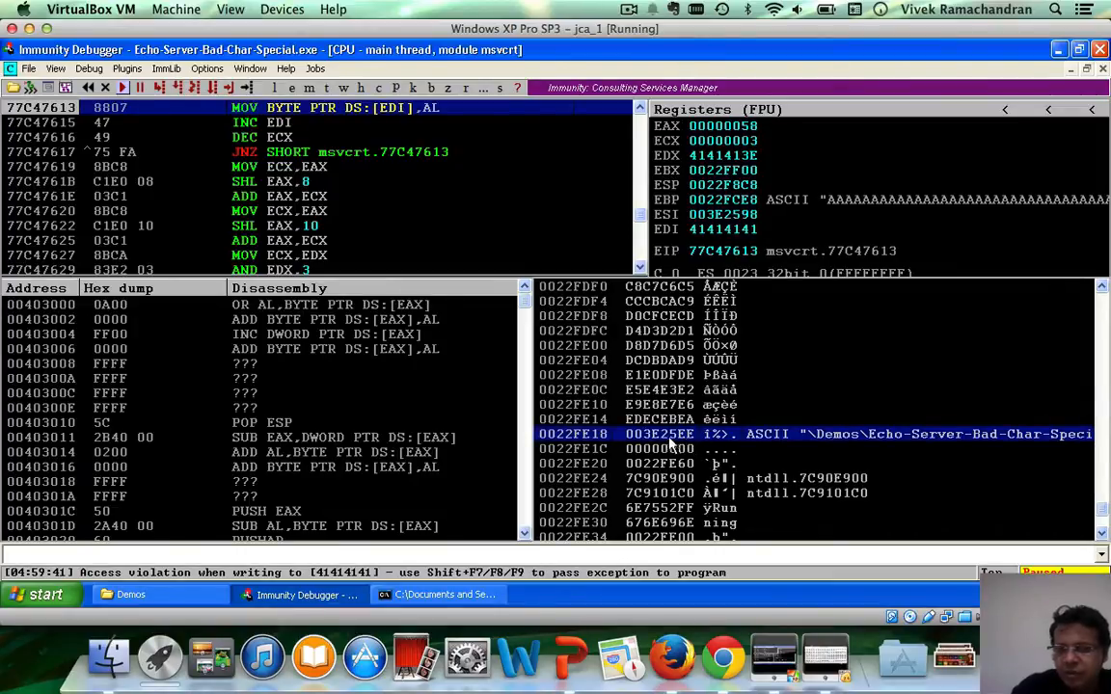
pyautogui.moveTo(839, 627)
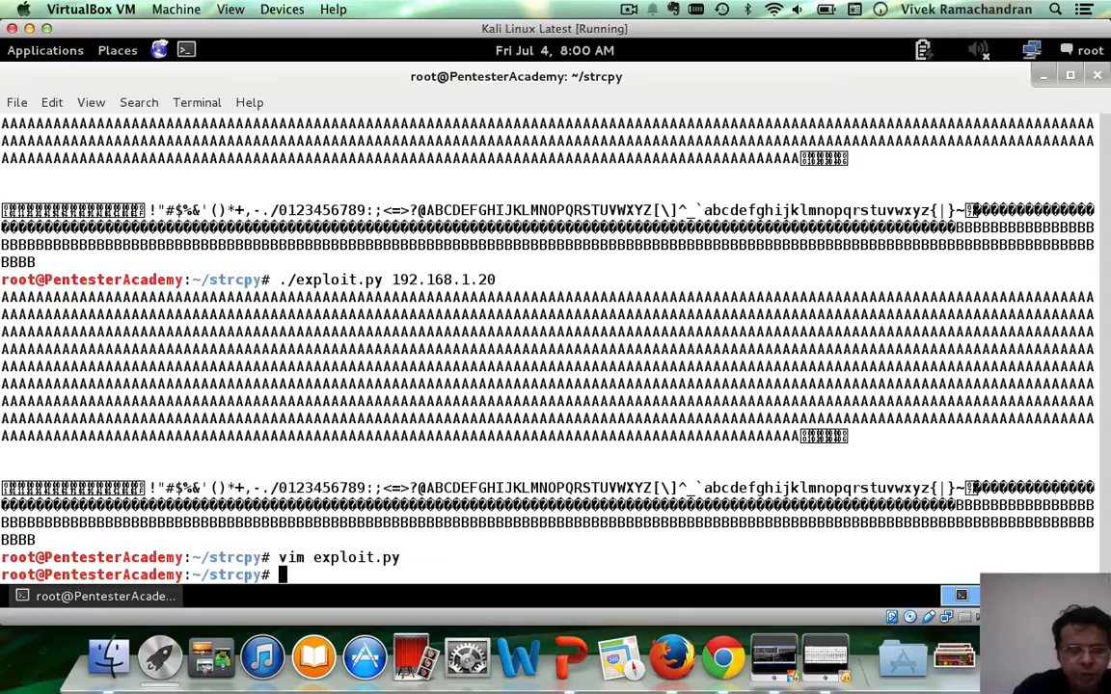
# Step: Run ./exploit.py 192.168.1.20 from the Kali shell to resend the exploit
pyautogui.write('./exploit.py 192.168.1.20')
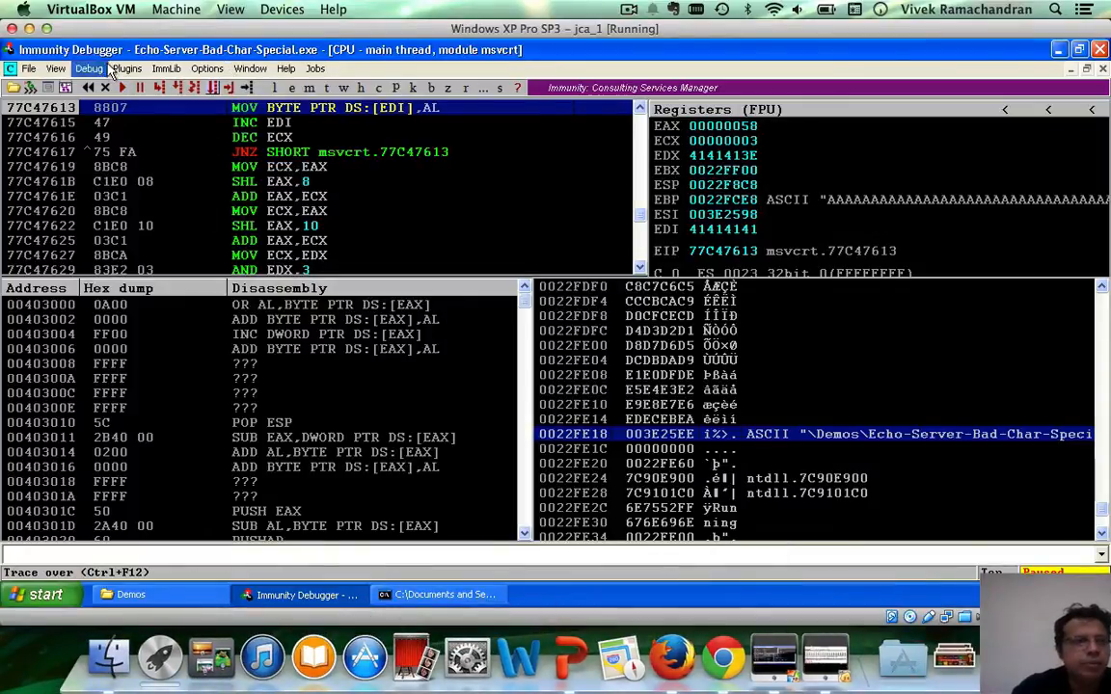
# Step: Restart the echo server, resend the exploit, and confirm test bytes reach FEFDFCFB before the Bs
pyautogui.click(88, 68)
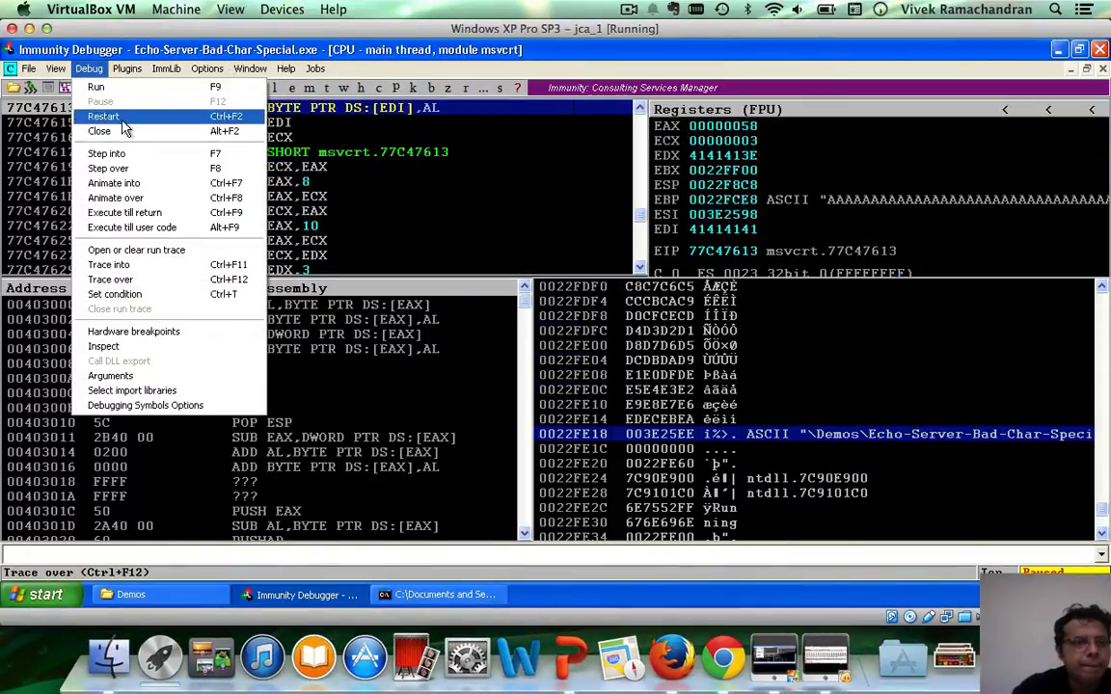
pyautogui.click(103, 115)
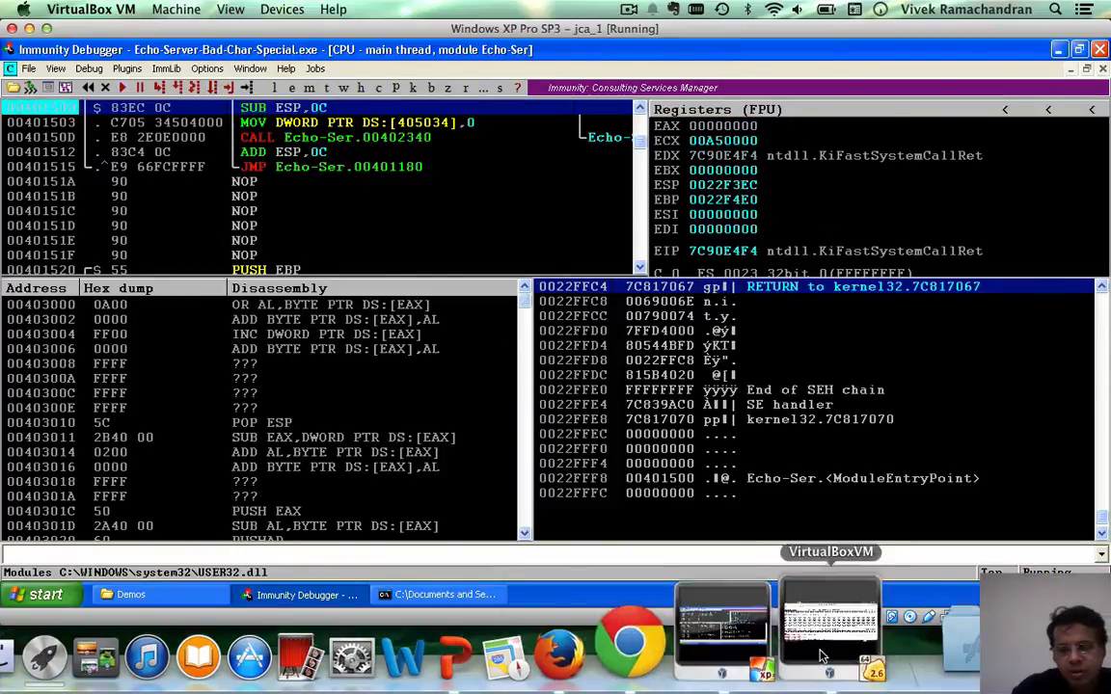
pyautogui.click(829, 627)
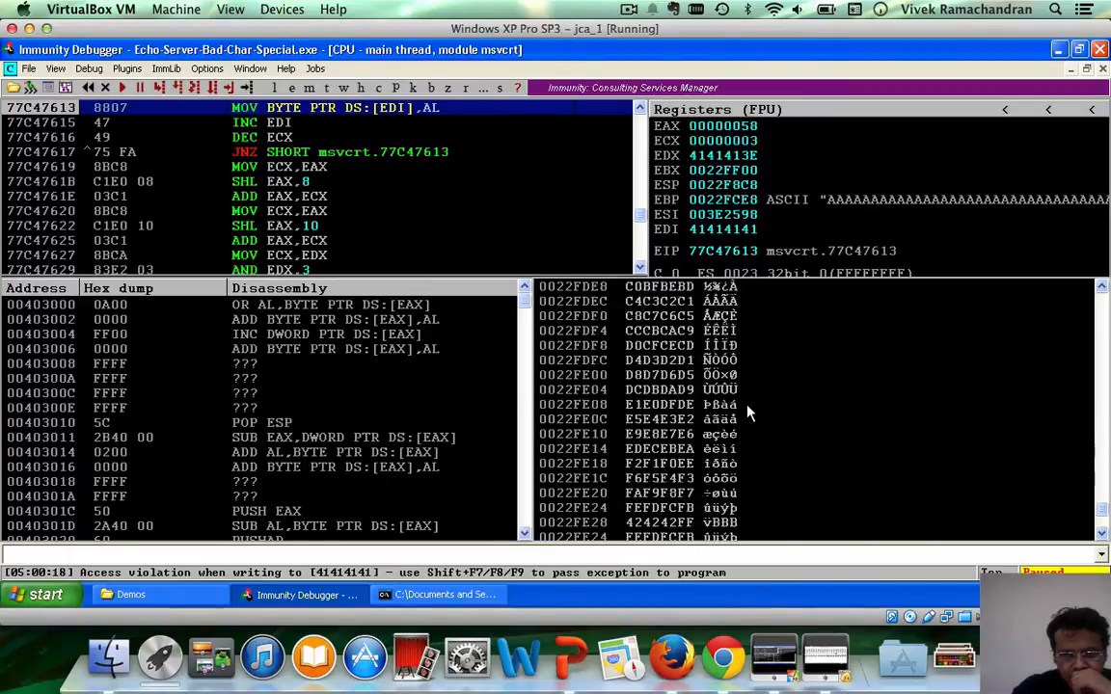
pyautogui.scroll(-3)
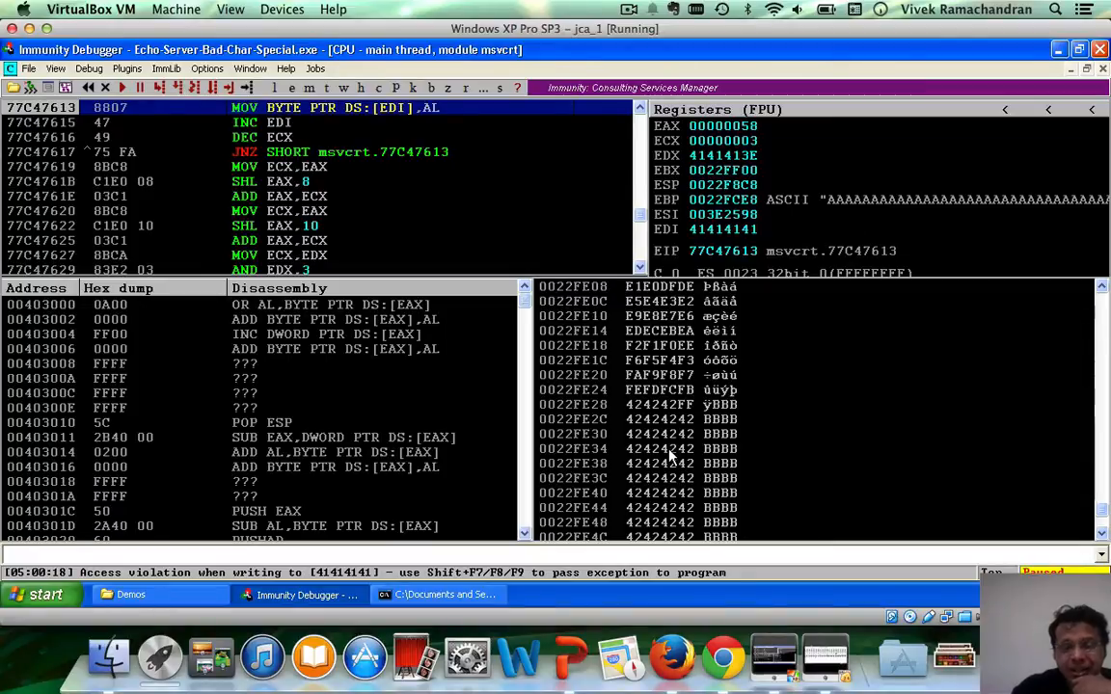
pyautogui.moveTo(716, 490)
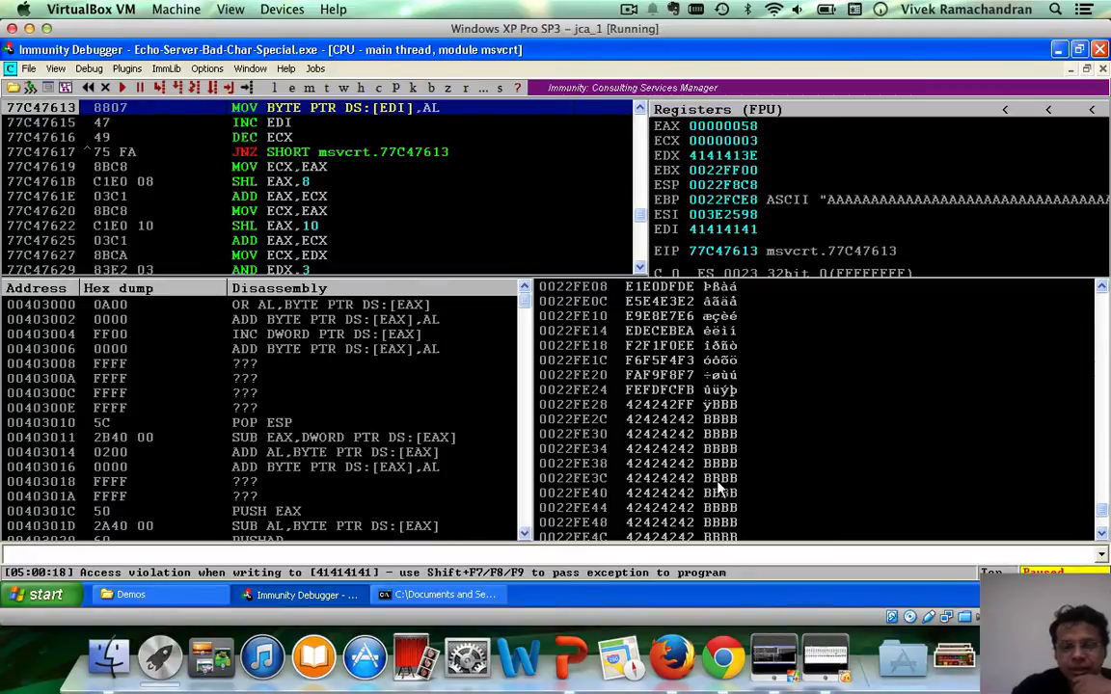